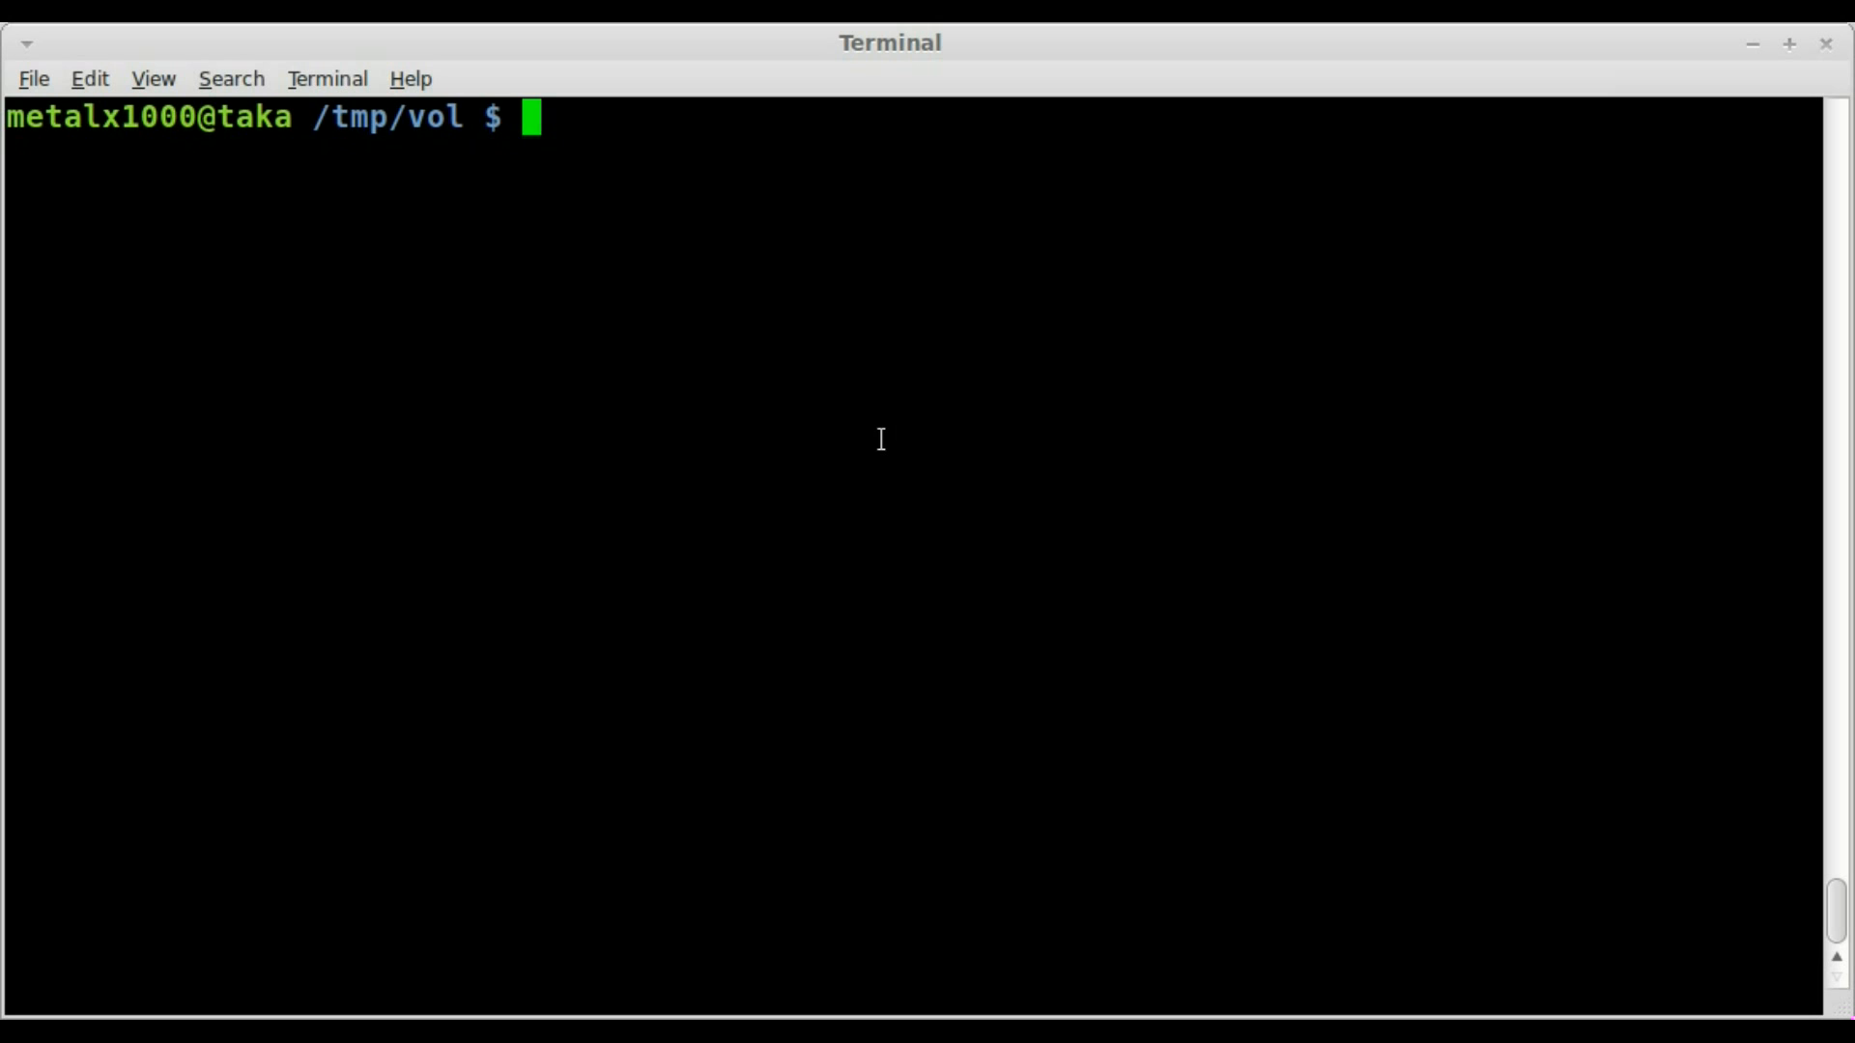
Step: Clear the first attempt at the command, then run qprogram-starter from the Terminal
type("qp")
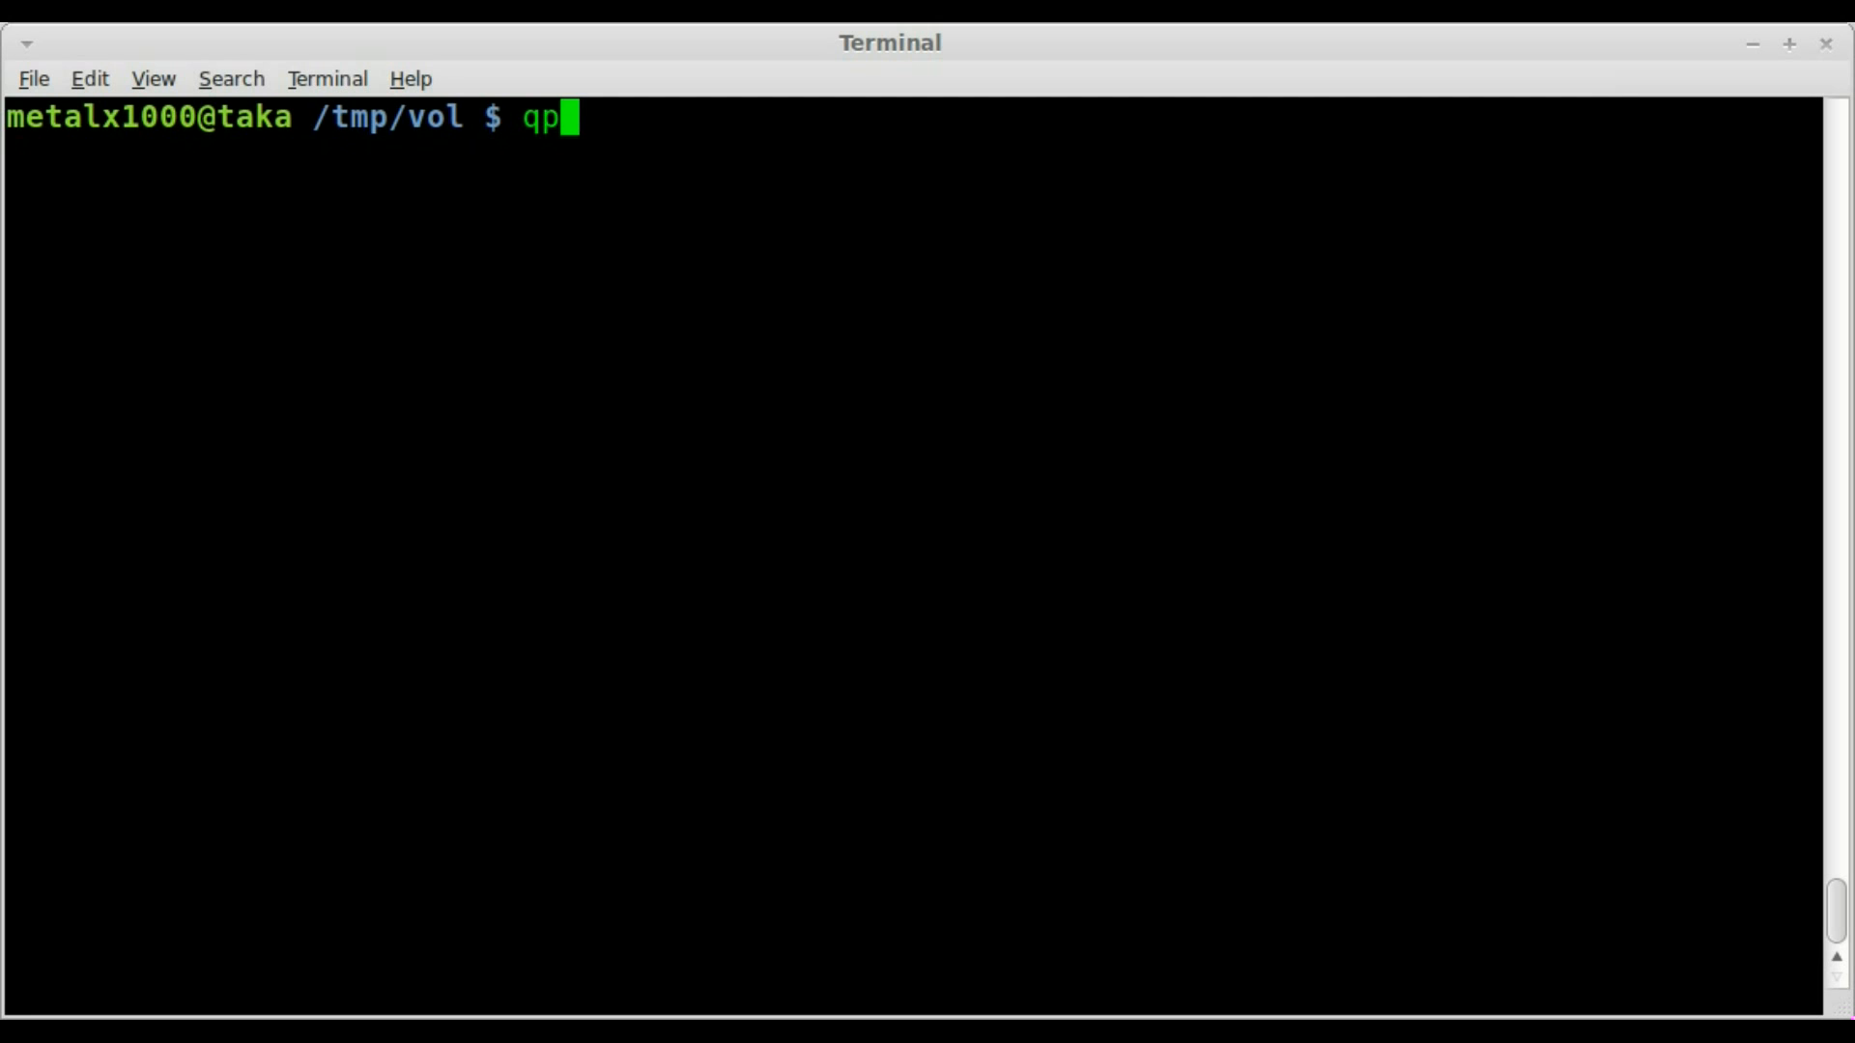
type("rogram-starter")
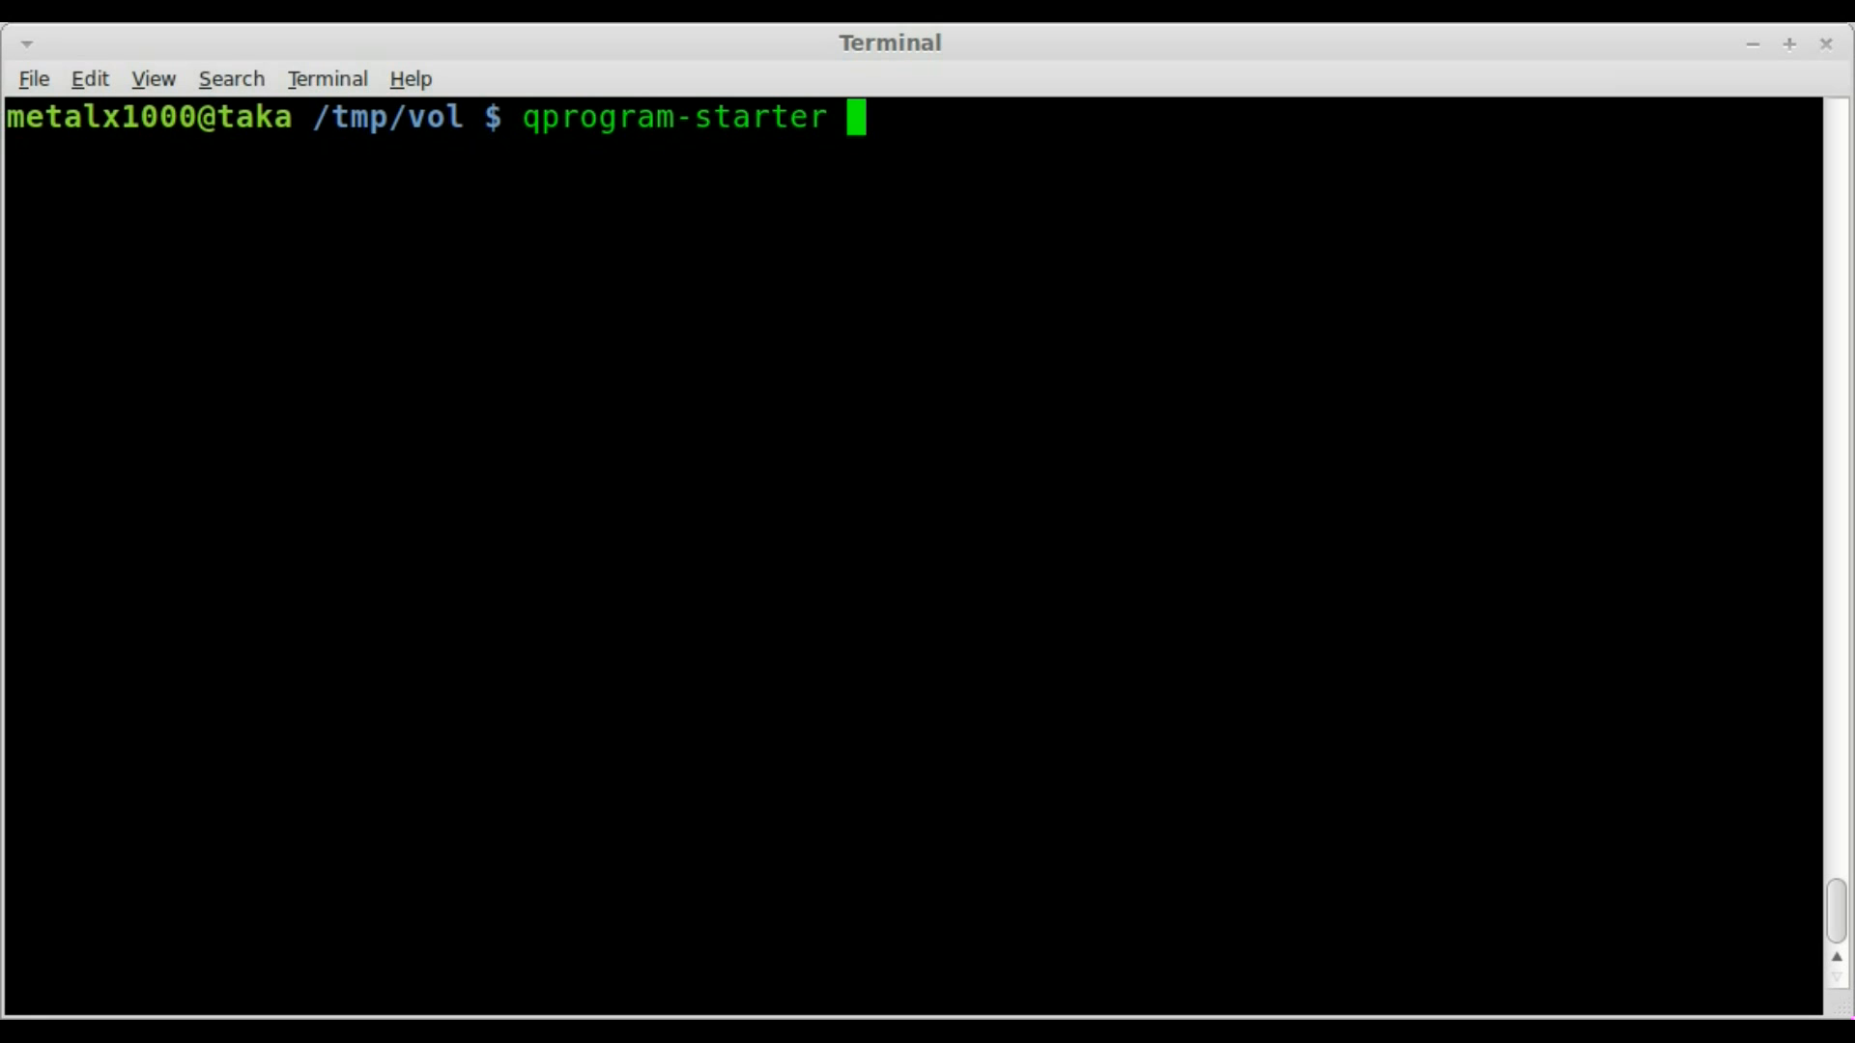
key("BackSpace")
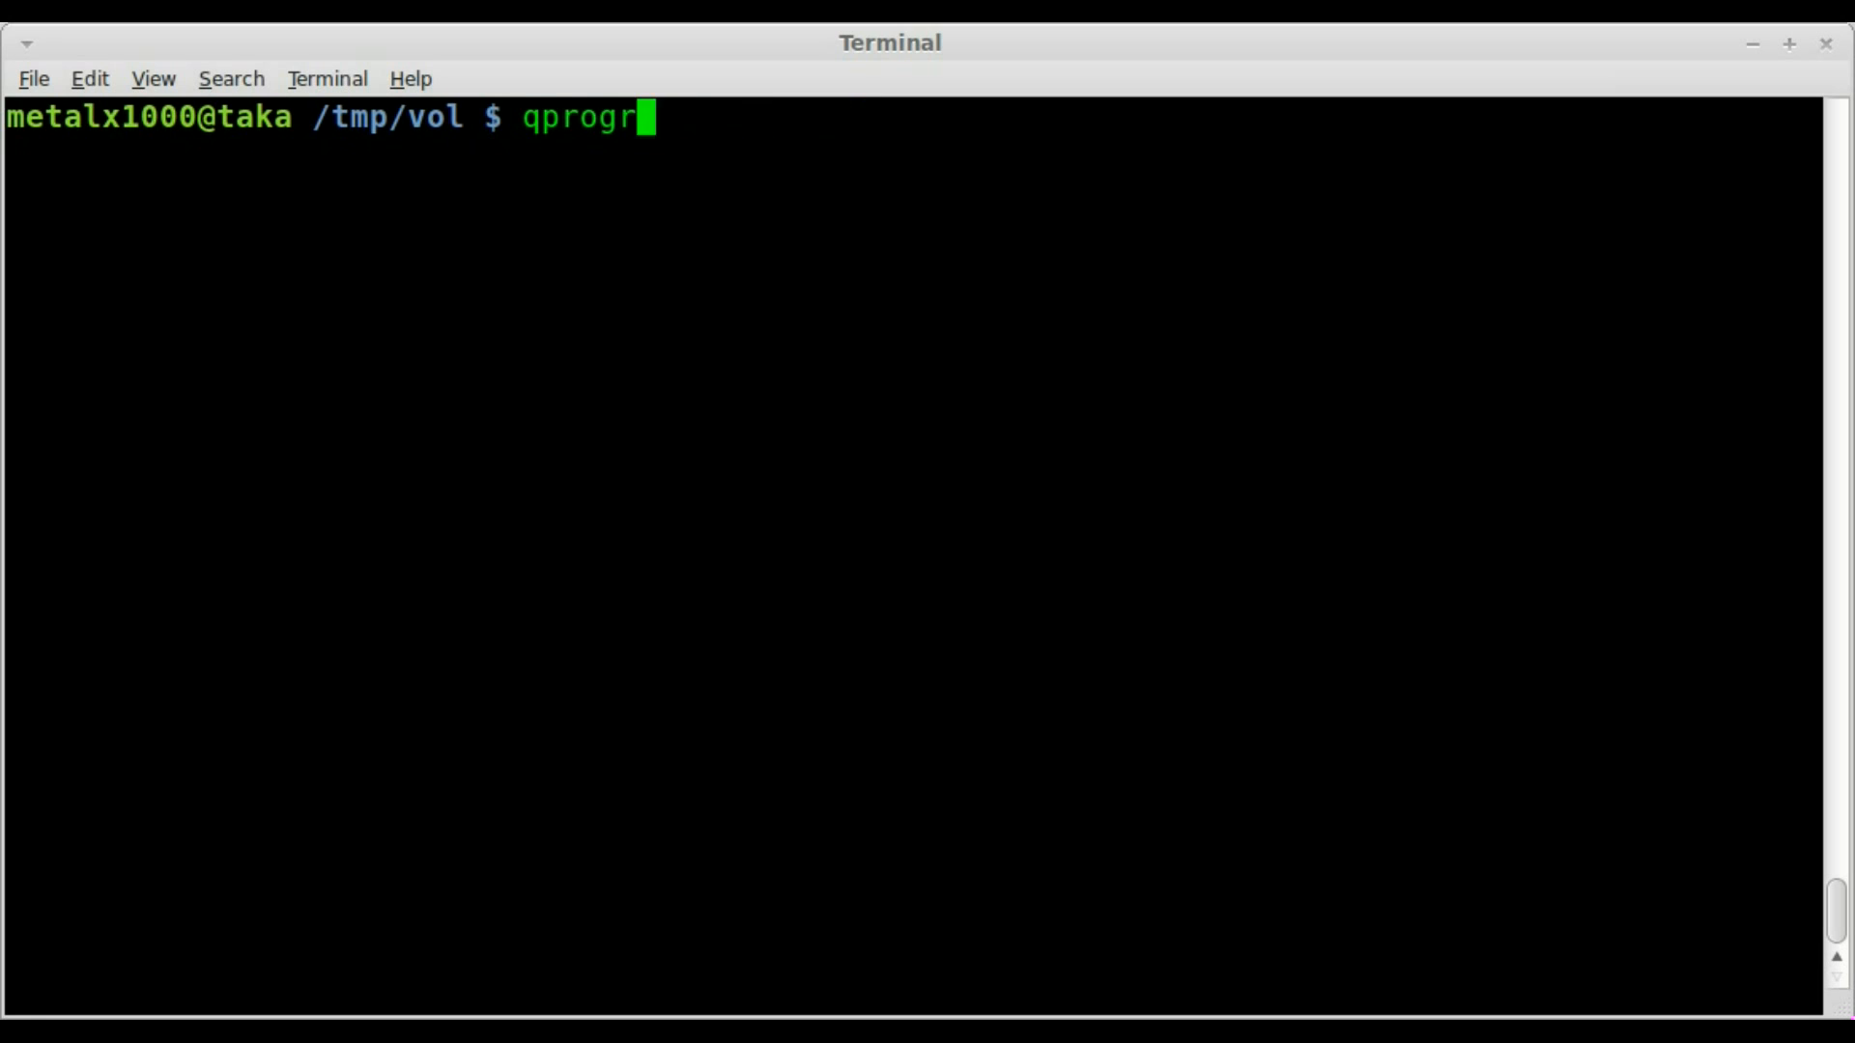
key("ctrl+u")
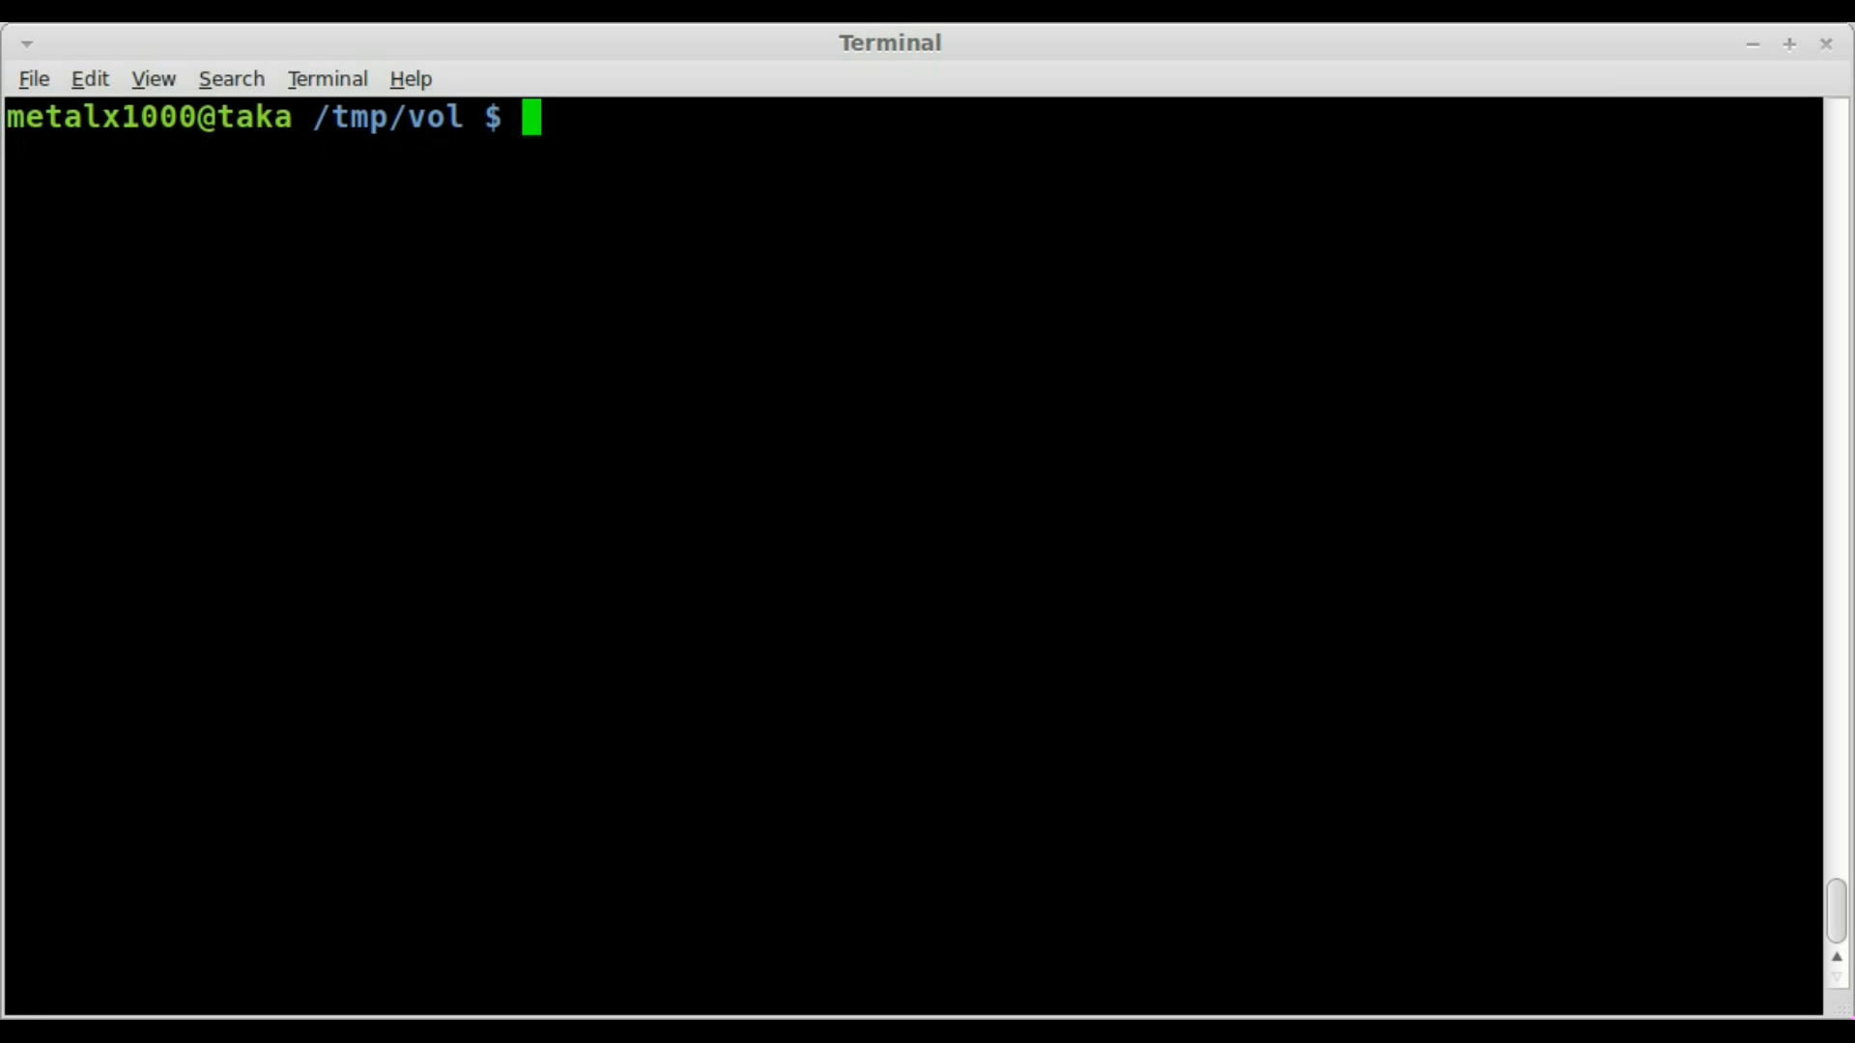
type("qprogram-starter")
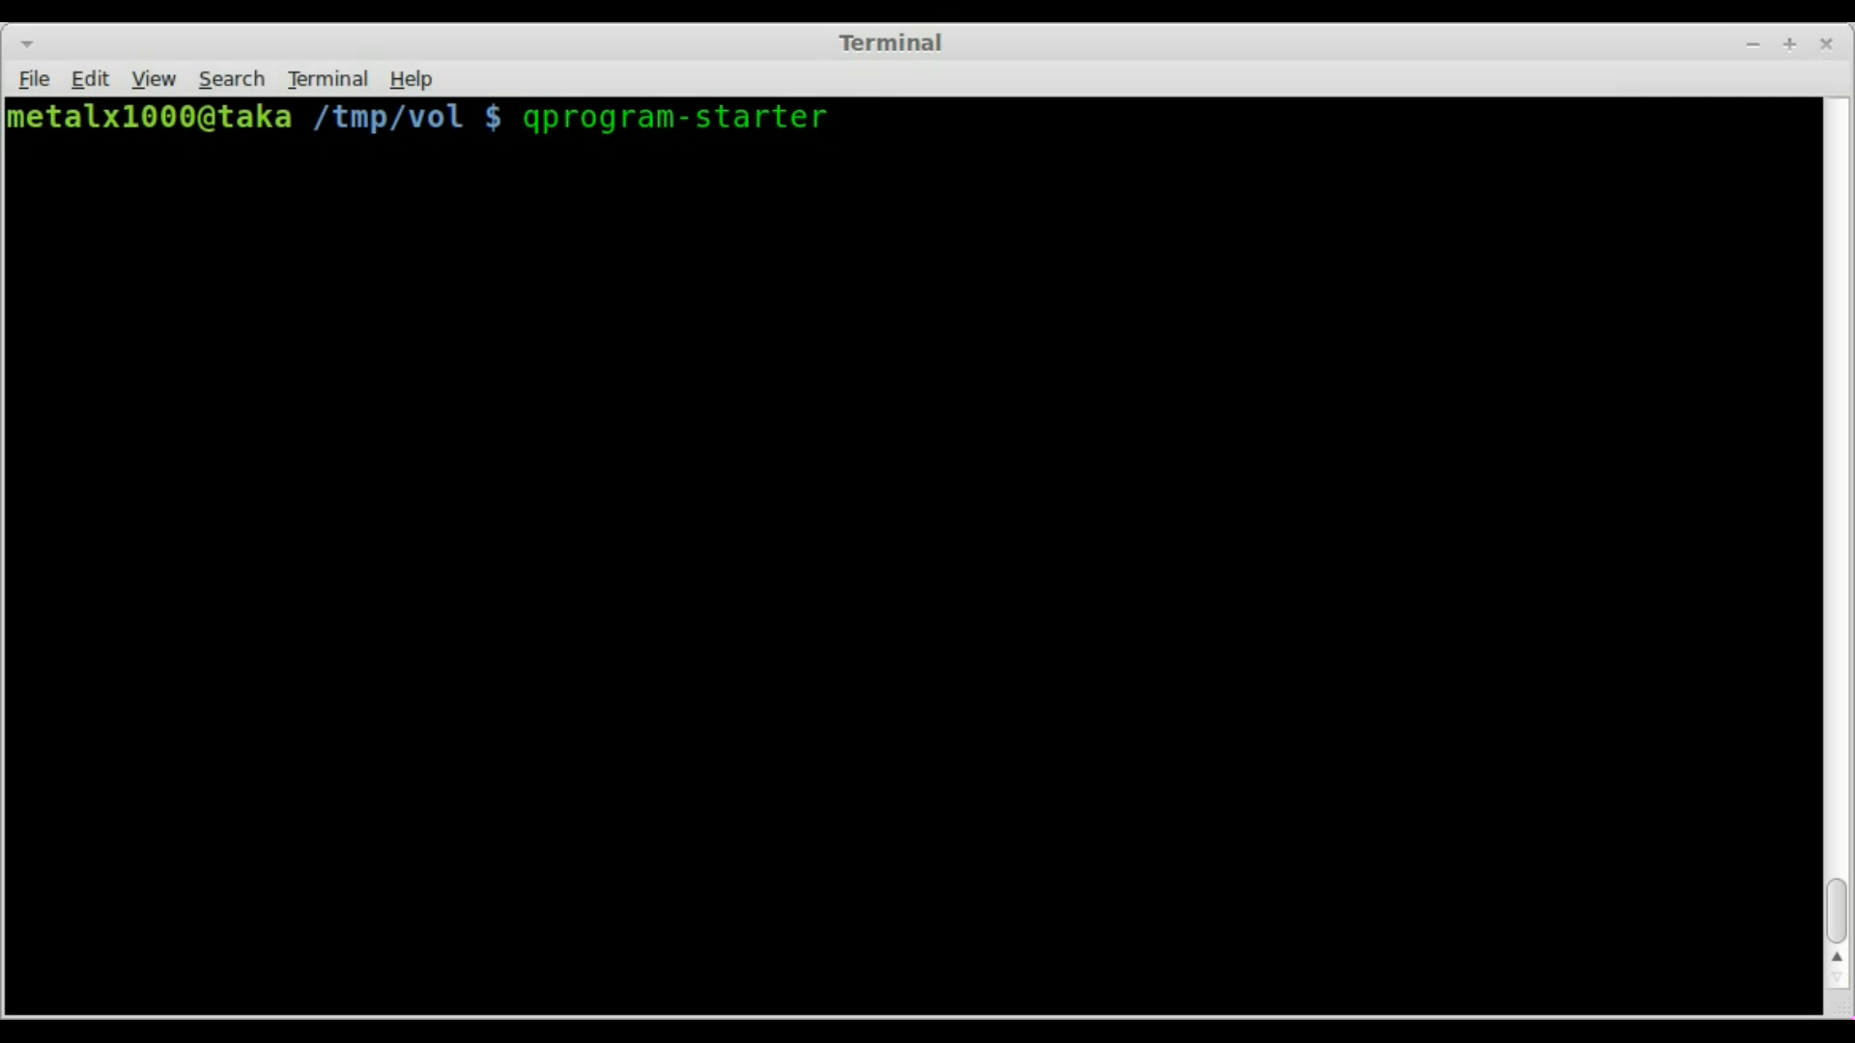
key("Return")
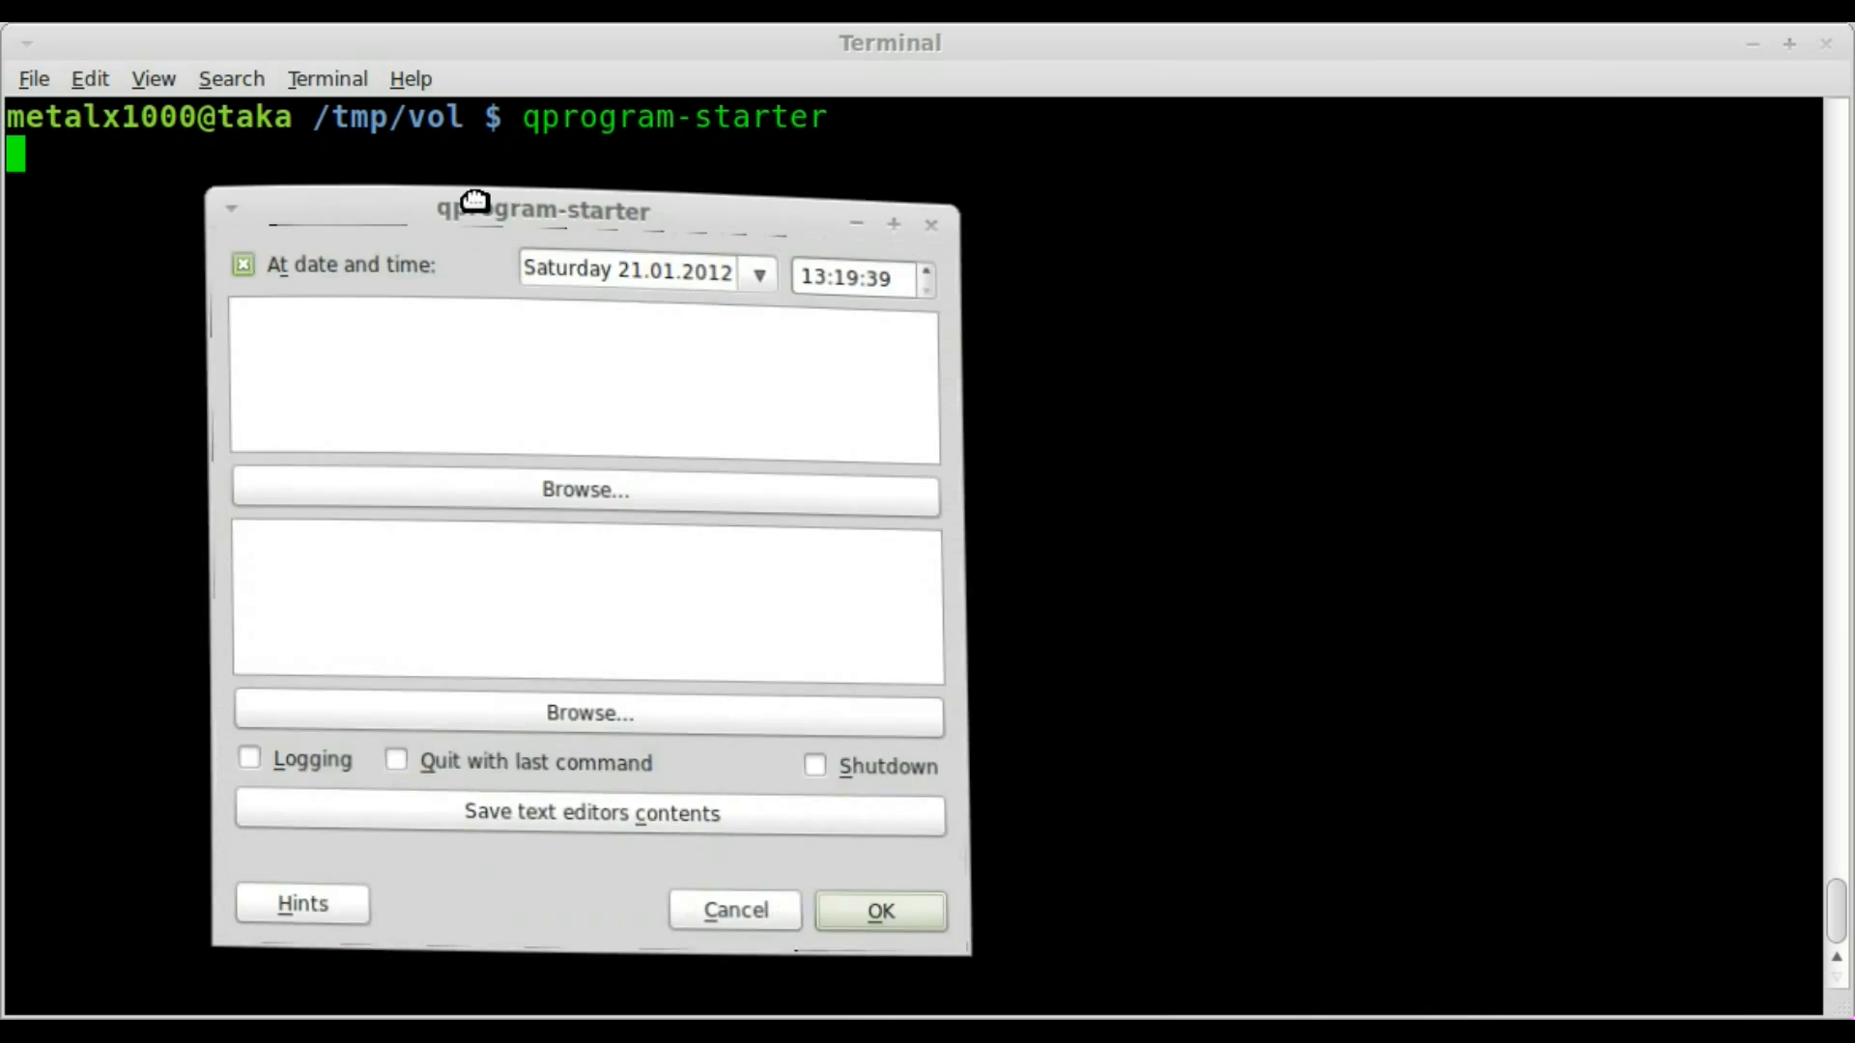
Step: Move the qprogram-starter scheduler window over the terminal
left_click_drag(474, 209, 456, 197)
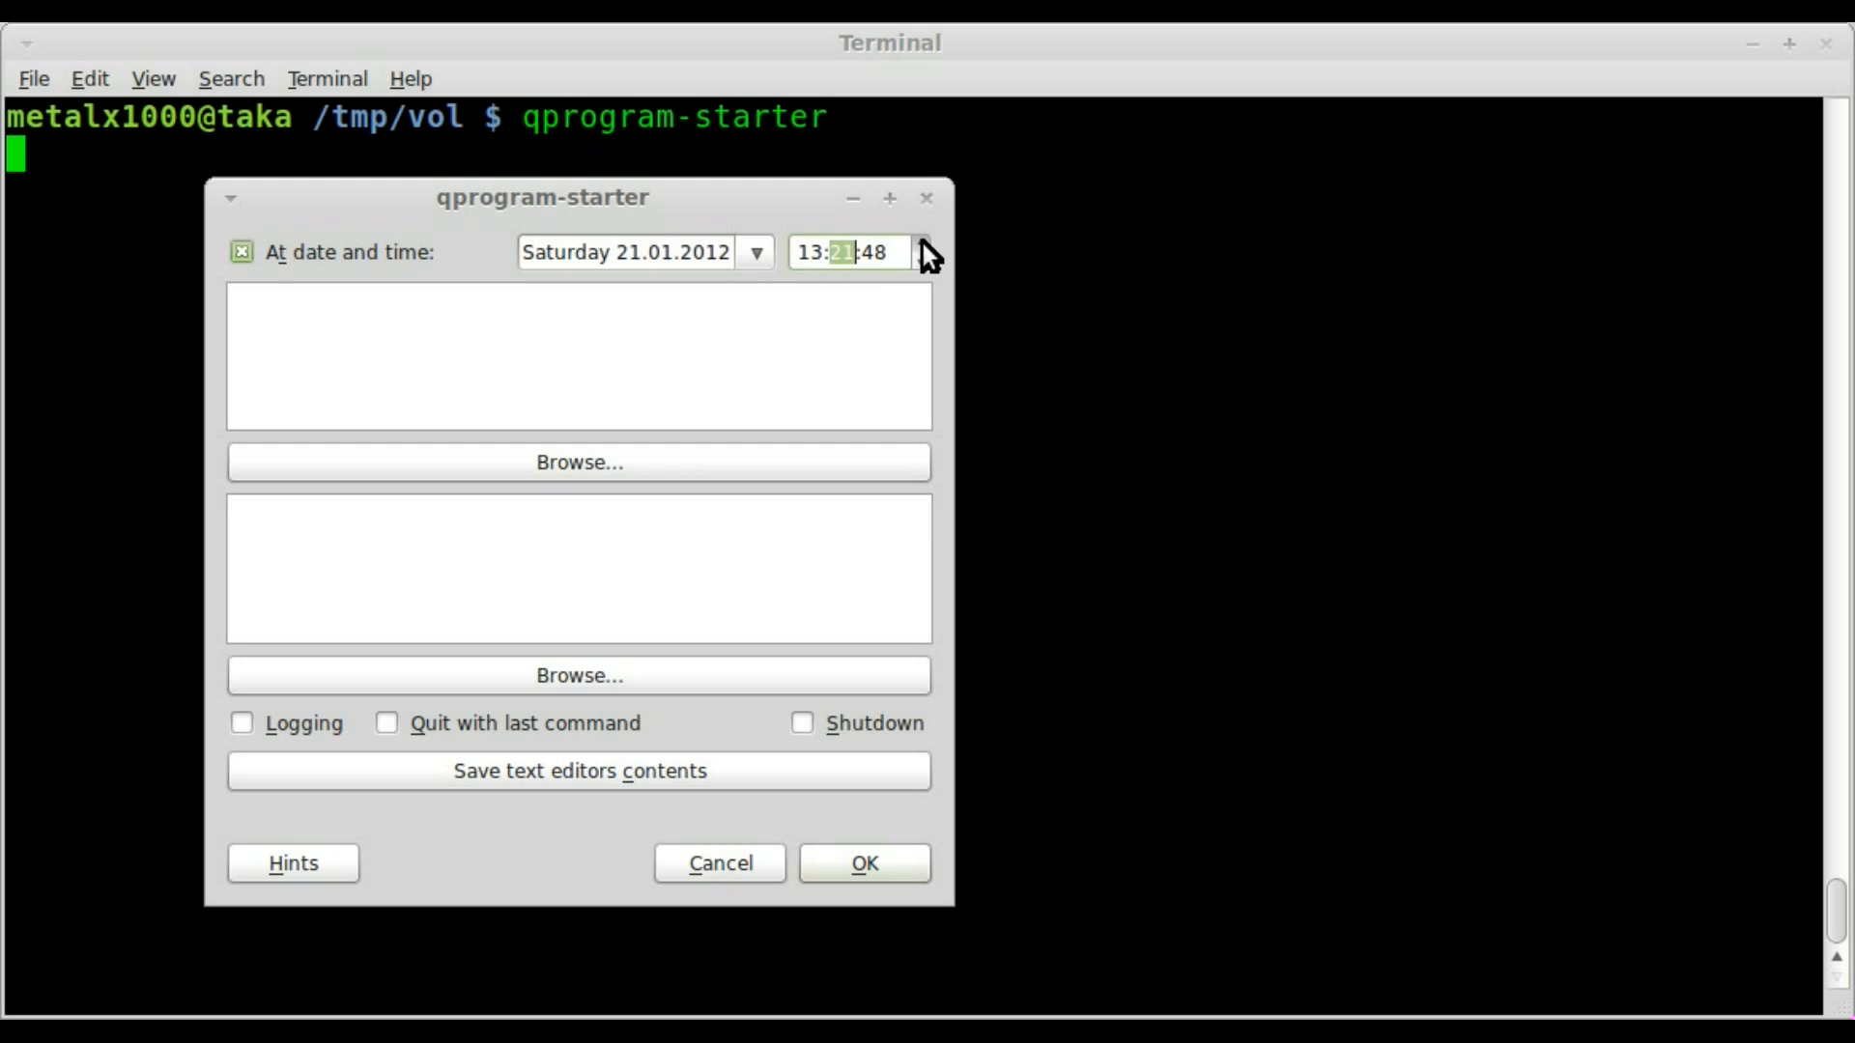
mouse_move(562, 354)
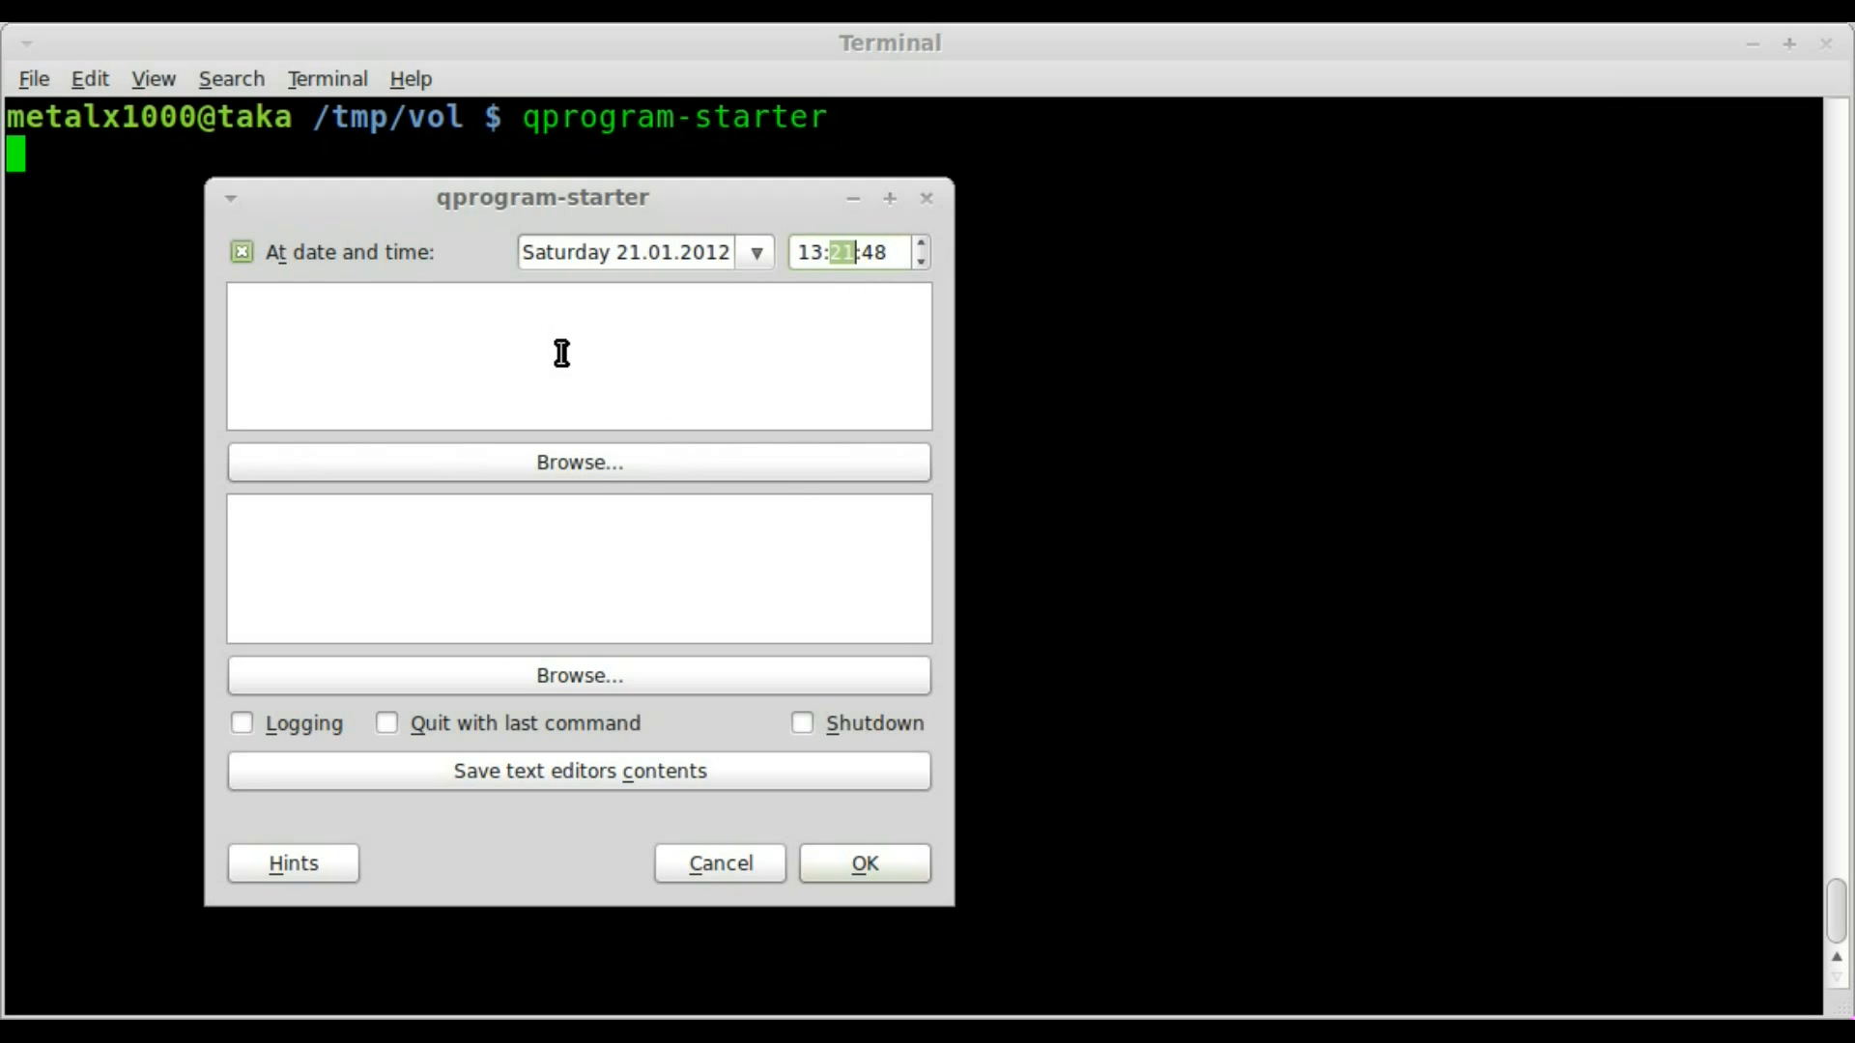
mouse_move(415, 332)
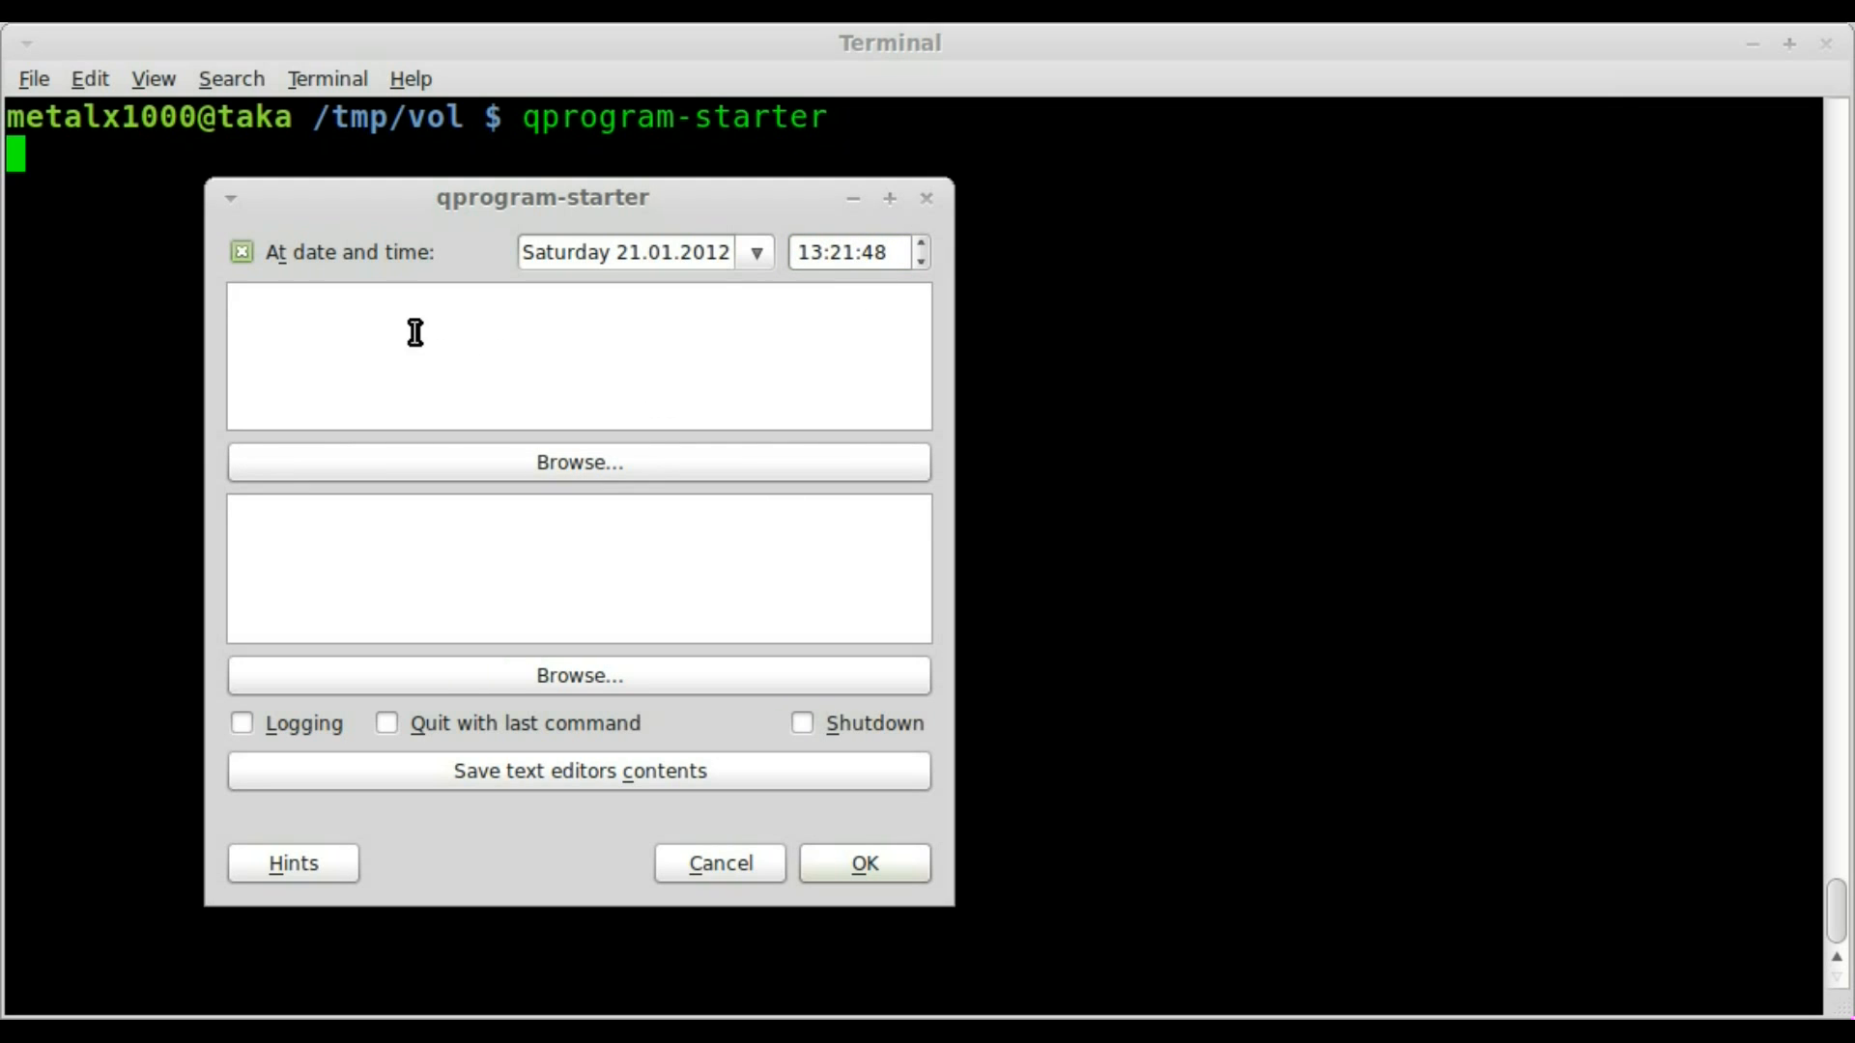
mouse_move(460, 461)
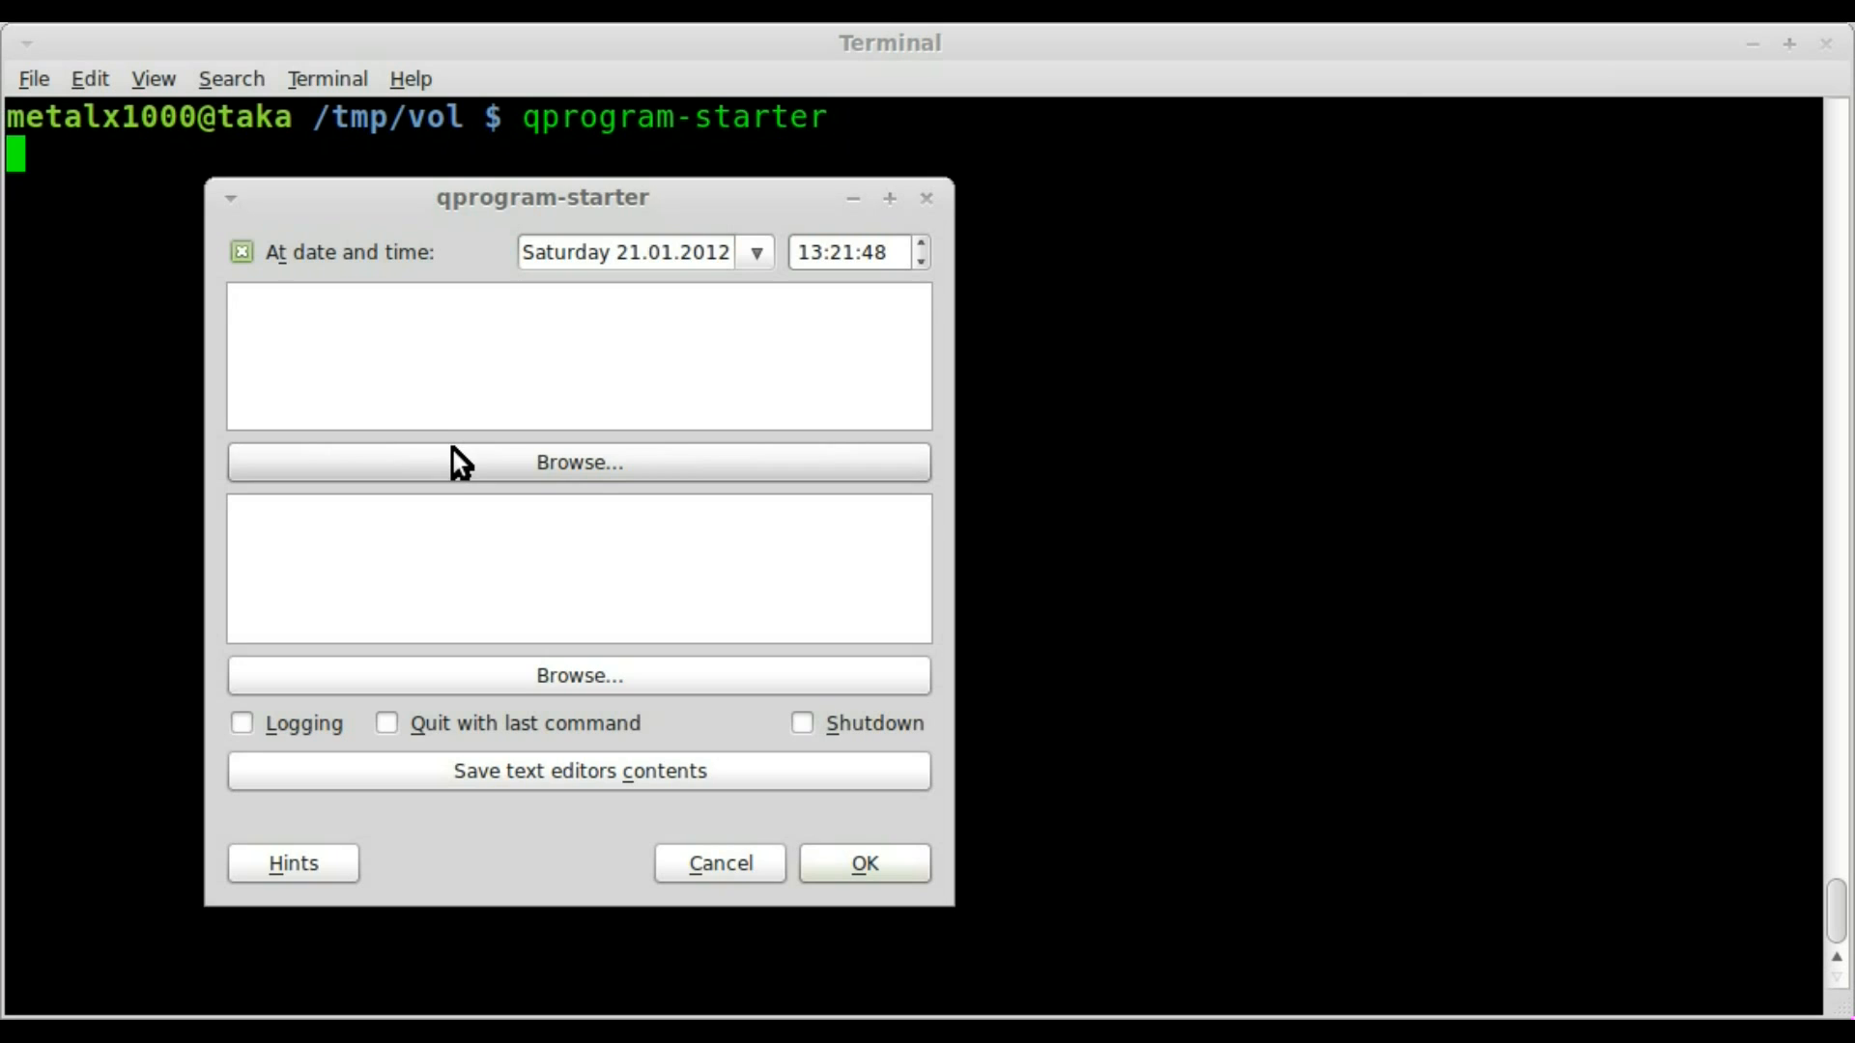
Step: Browse for the first program and enter xclock in the file dialog's Location field
left_click(579, 462)
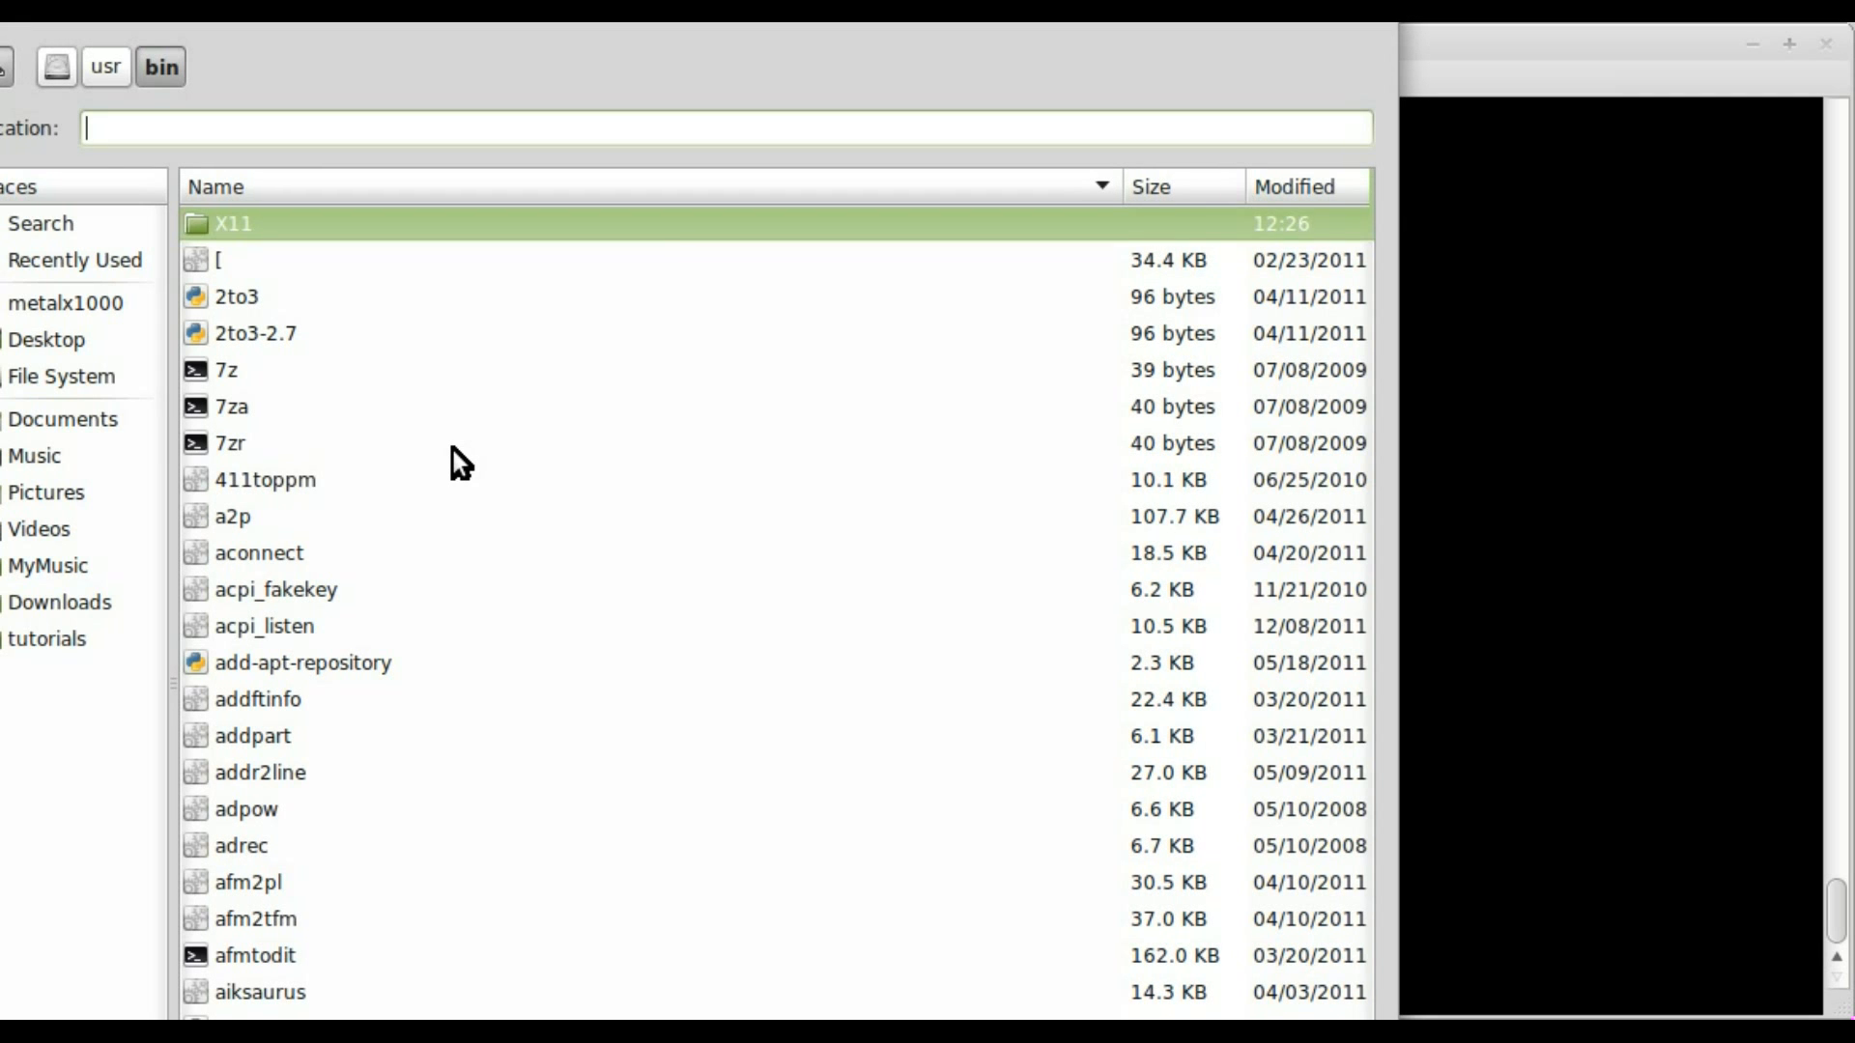
type("xclock")
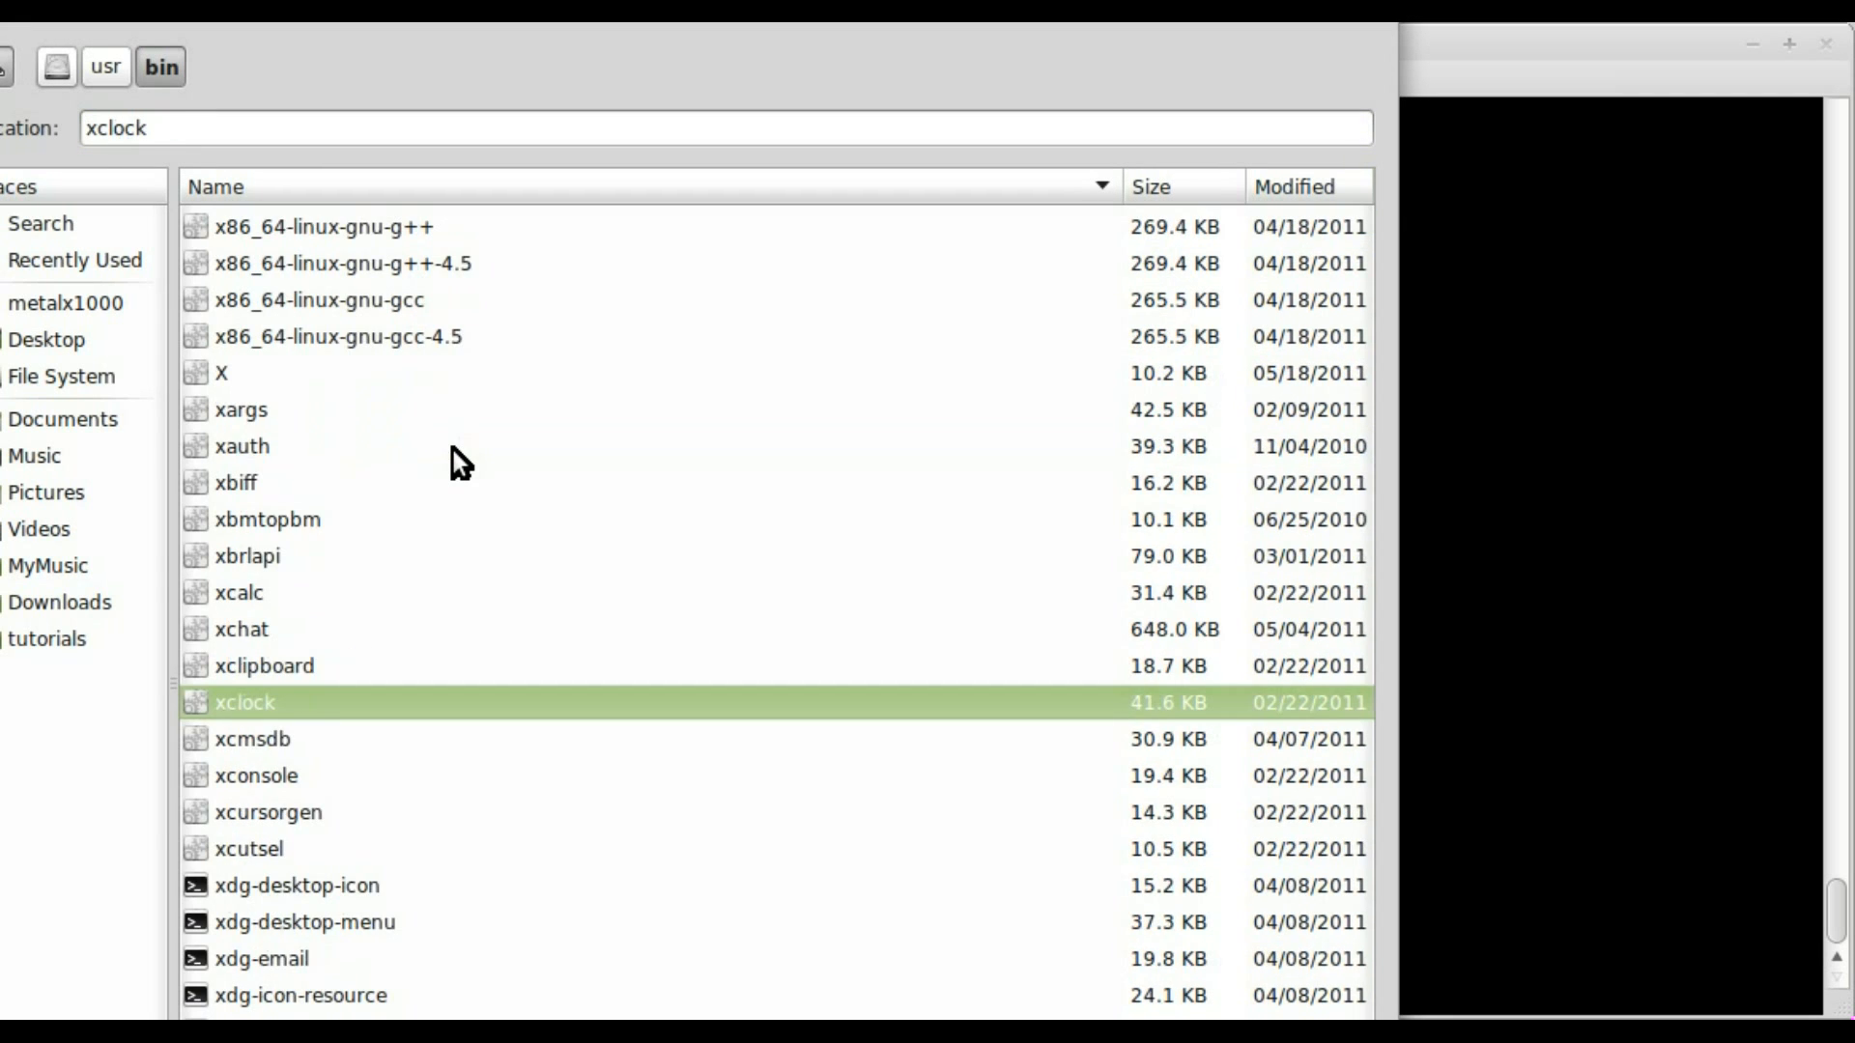
scroll("down", 3)
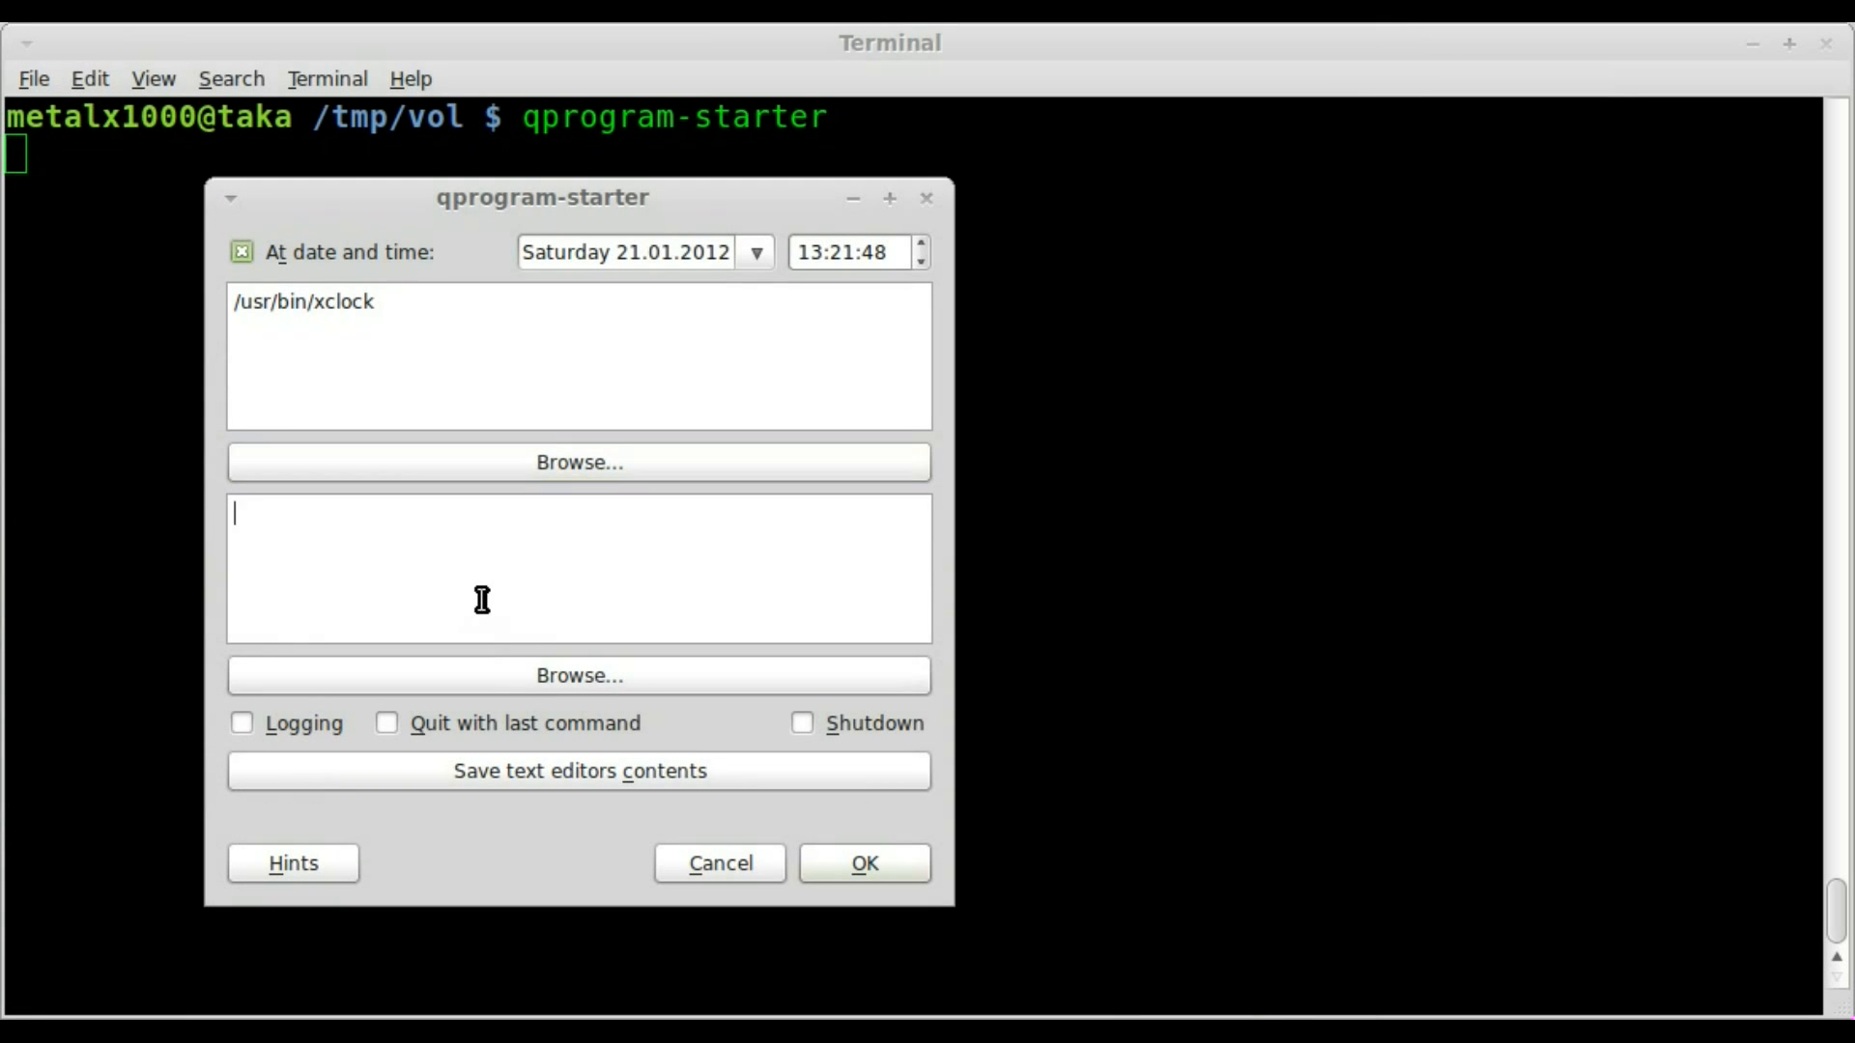
Step: Confirm xclock, open the Hints Info window, and select the /usr/bin/xclock path
left_click(291, 863)
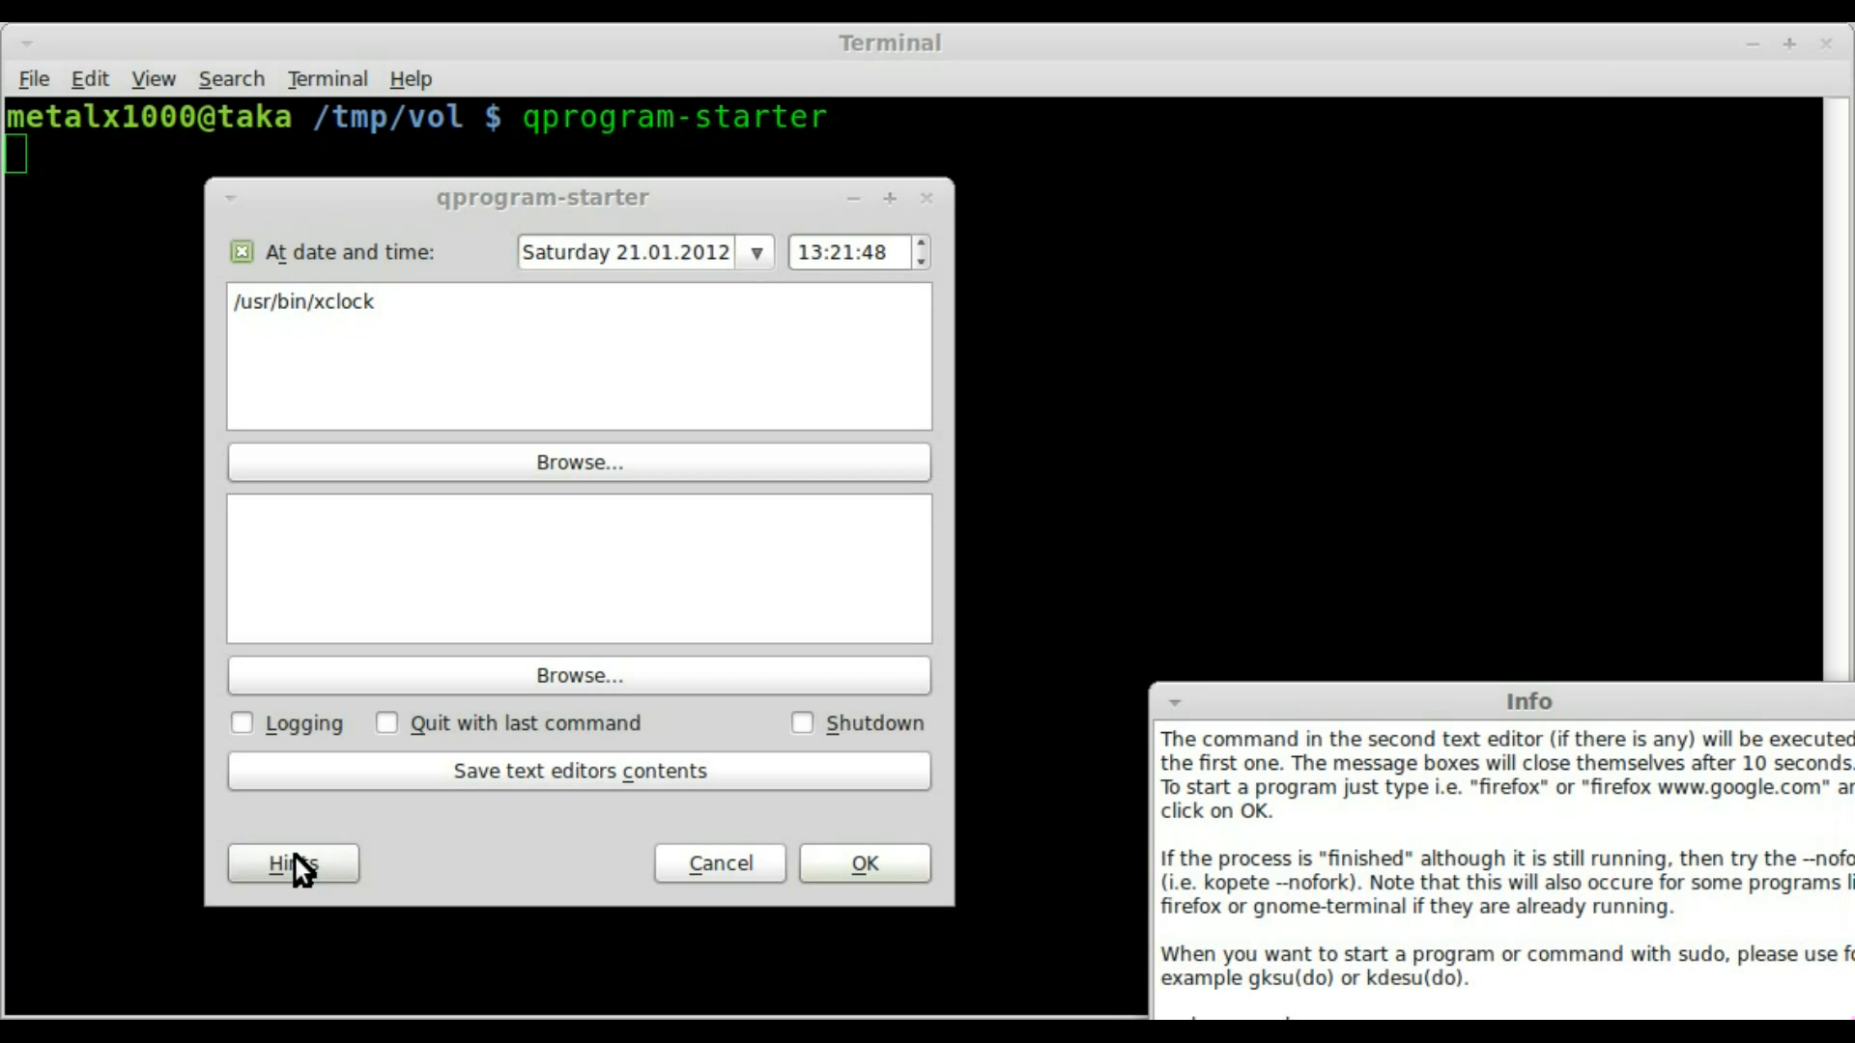
left_click(292, 863)
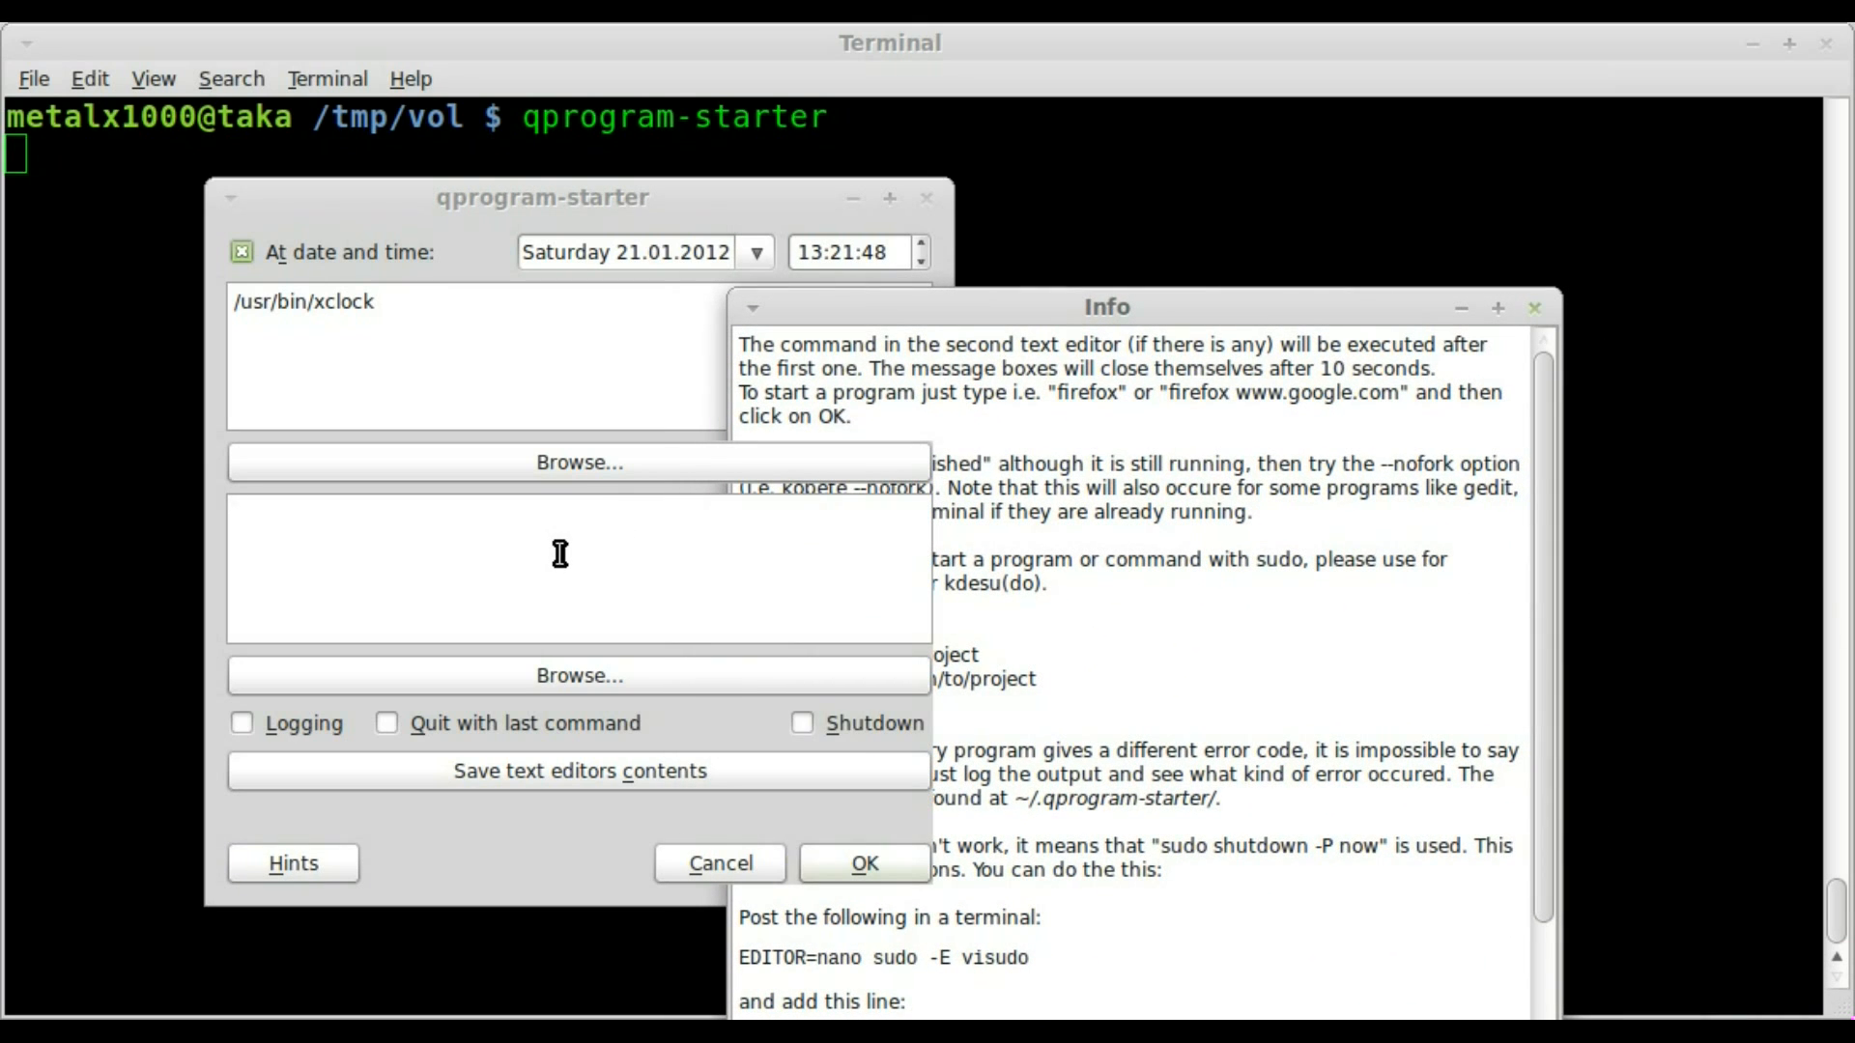
mouse_move(663, 623)
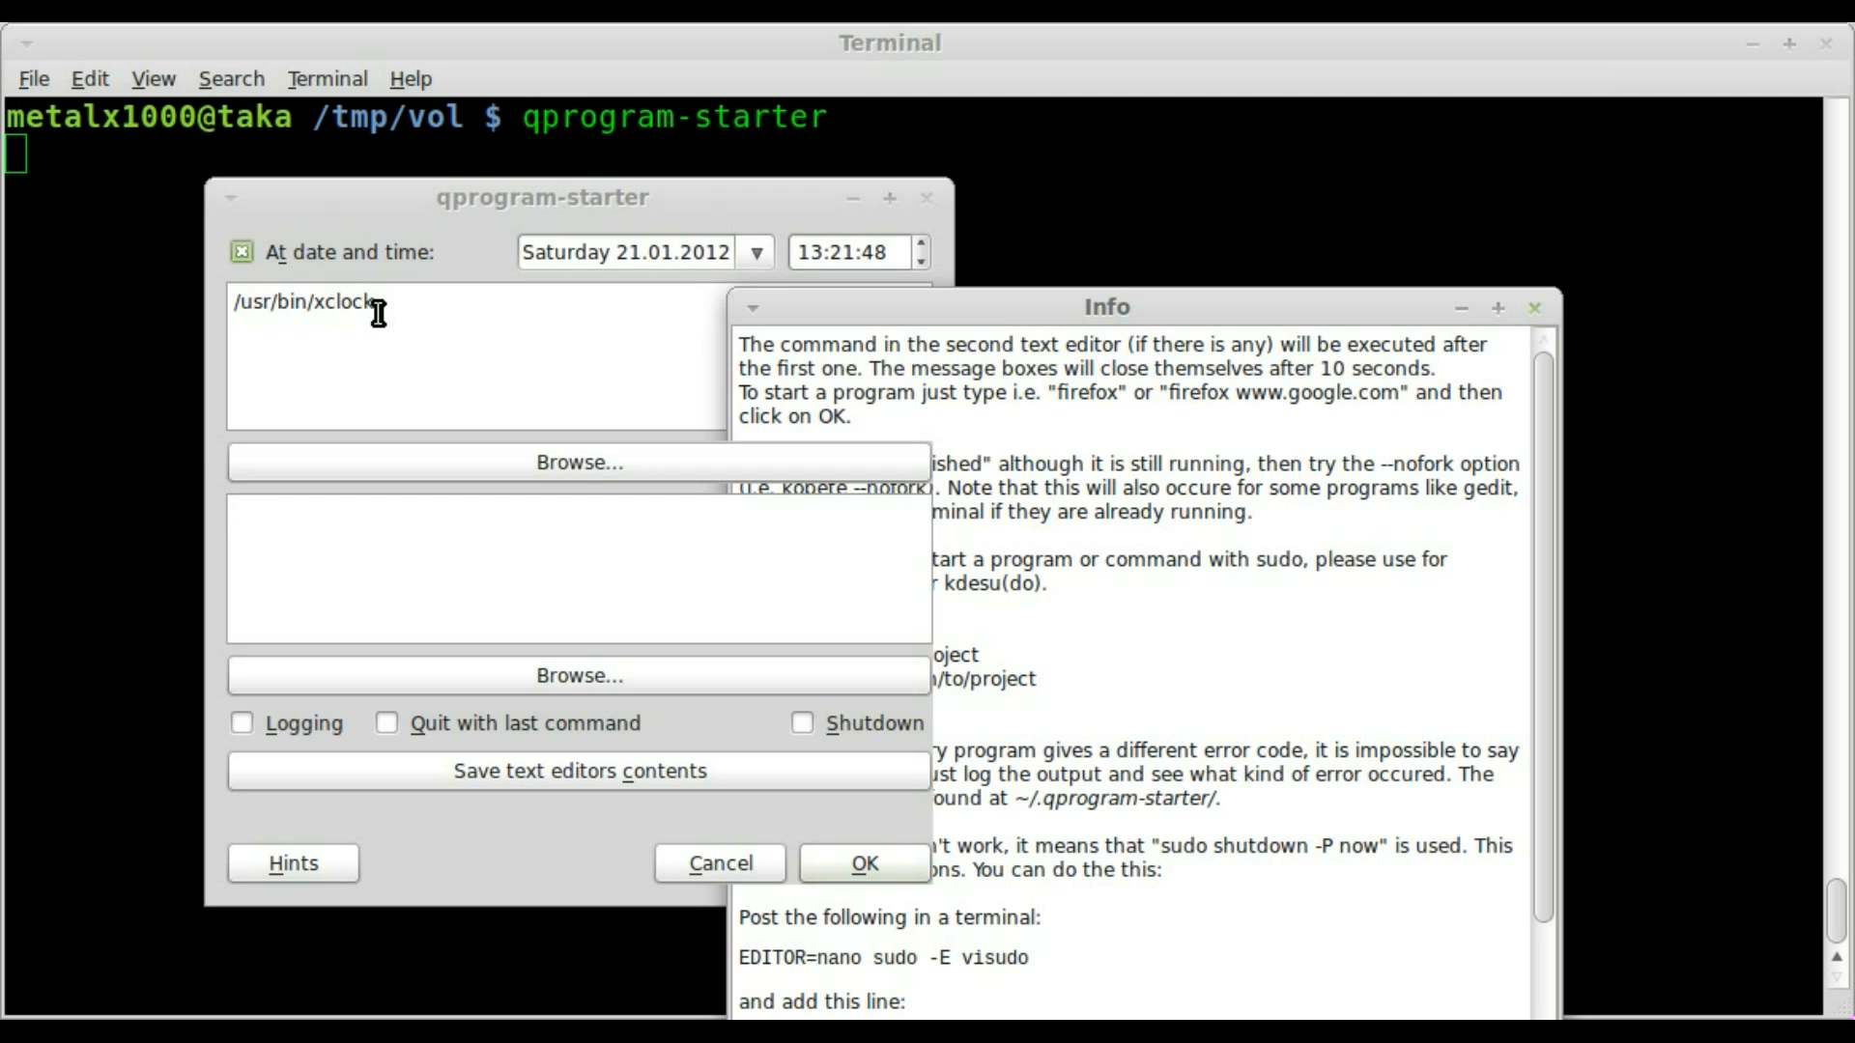
double_click(313, 302)
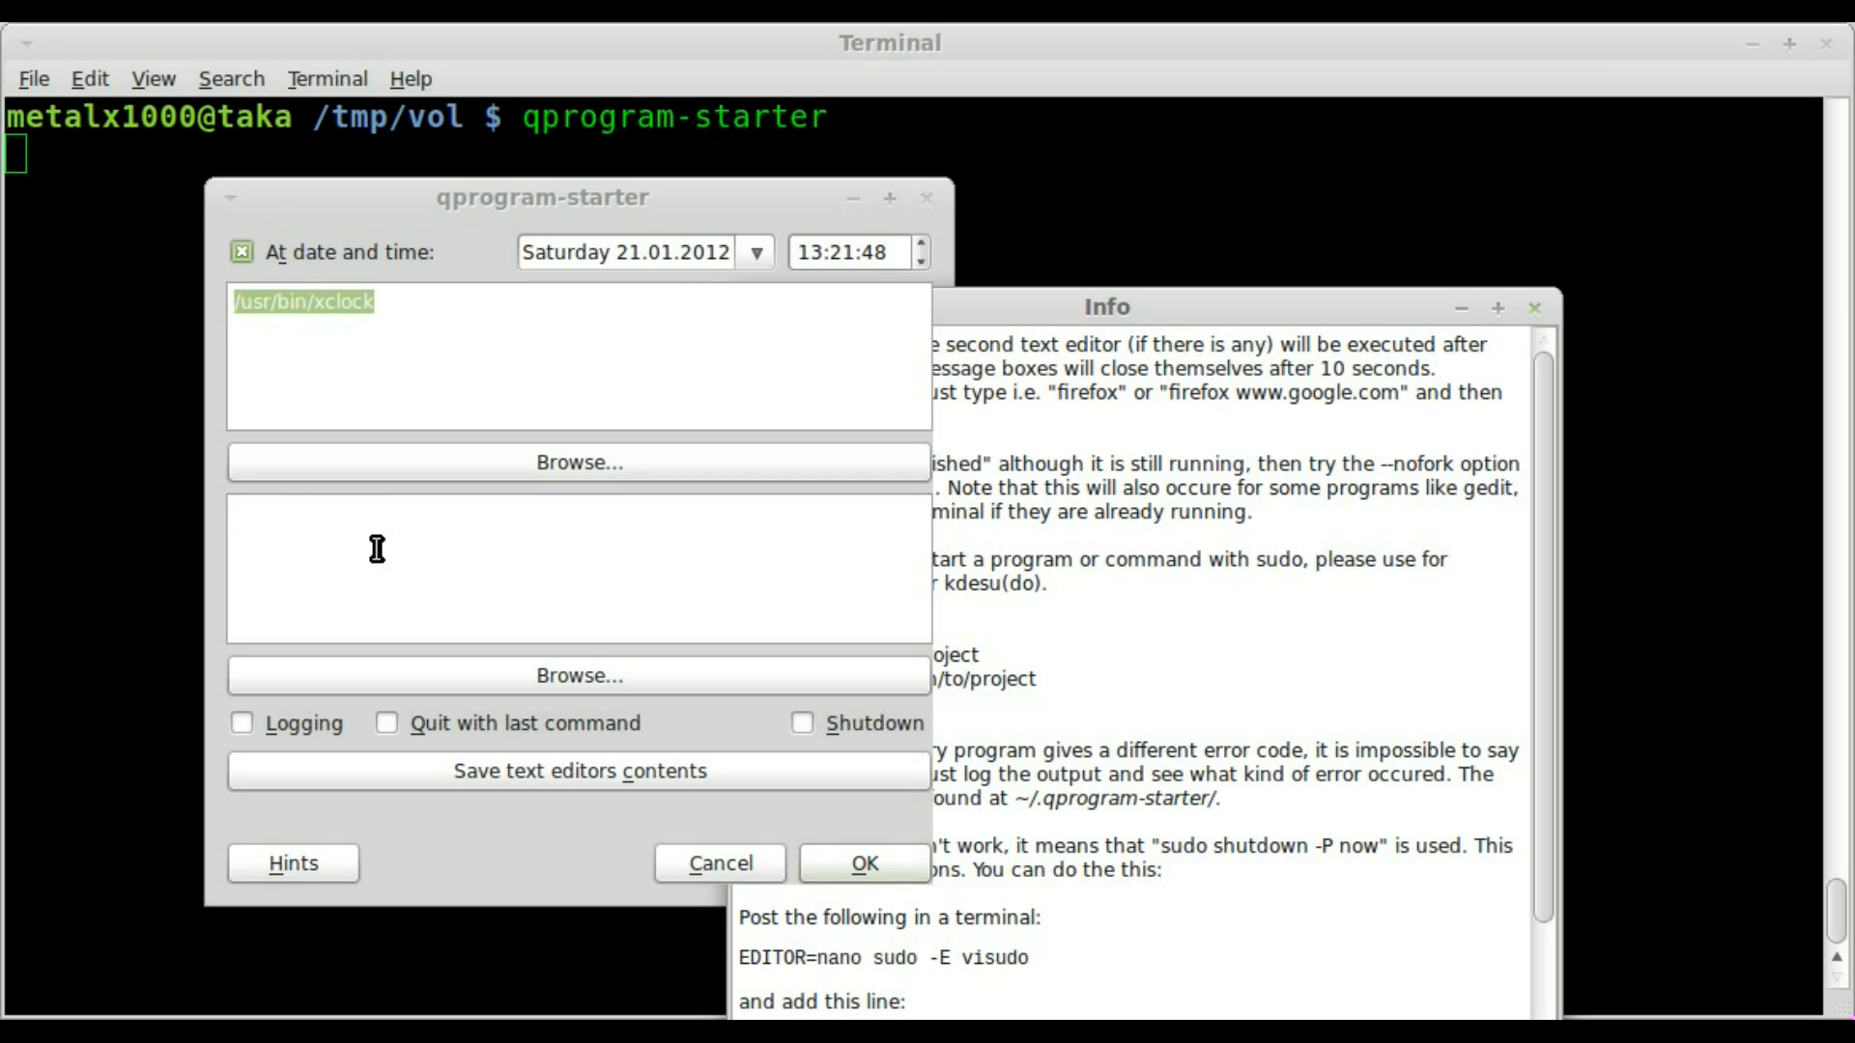
mouse_move(491, 676)
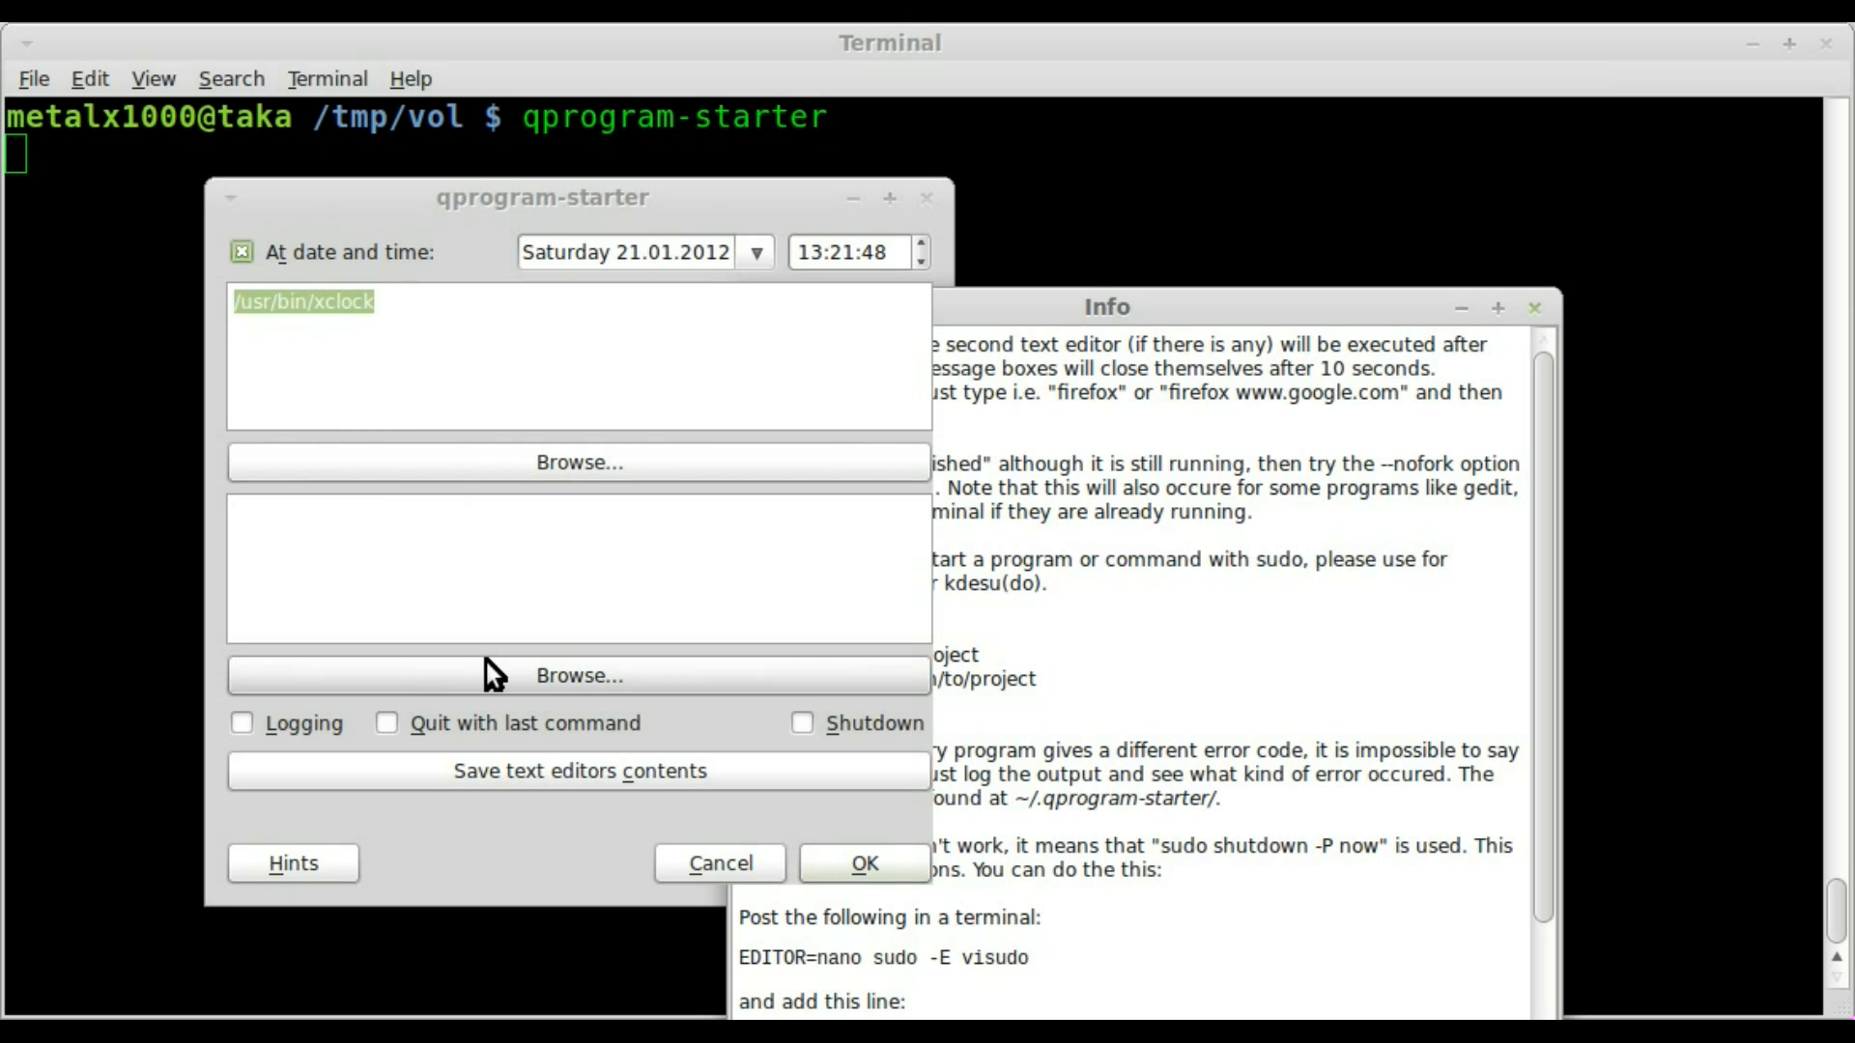
mouse_move(335, 710)
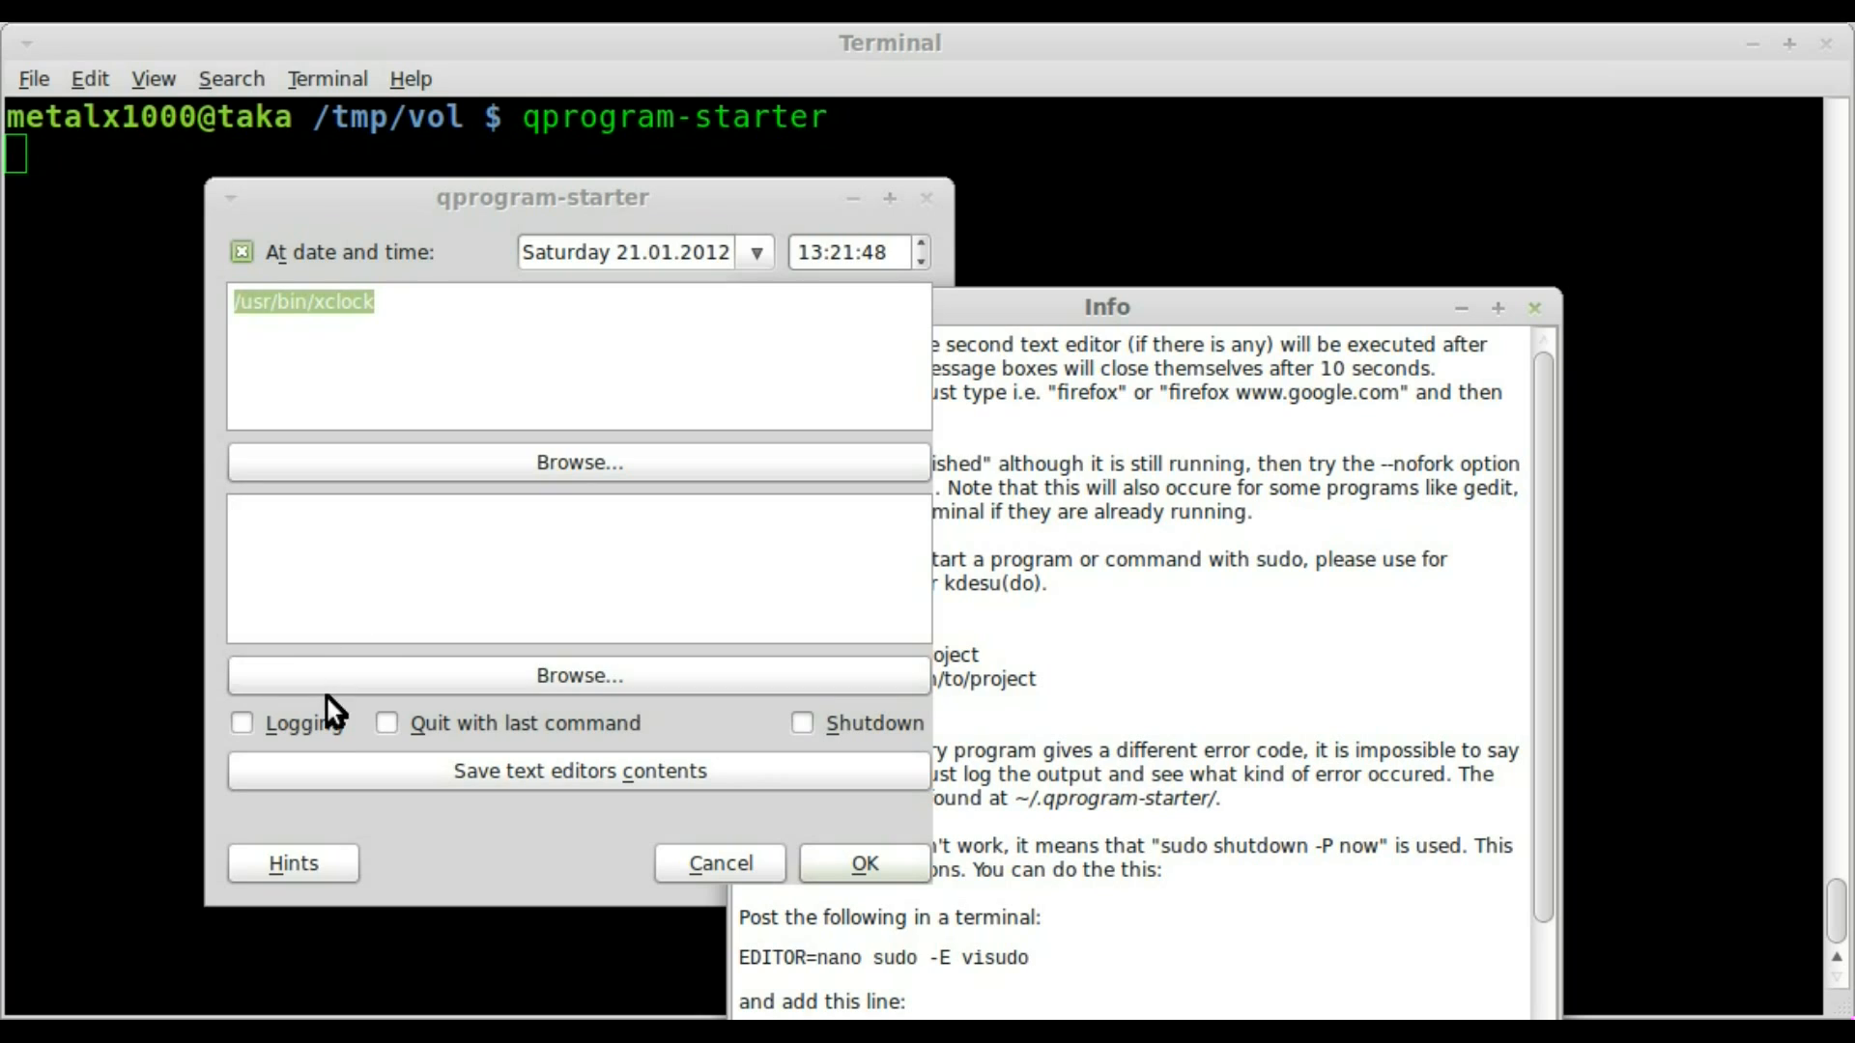
mouse_move(385, 751)
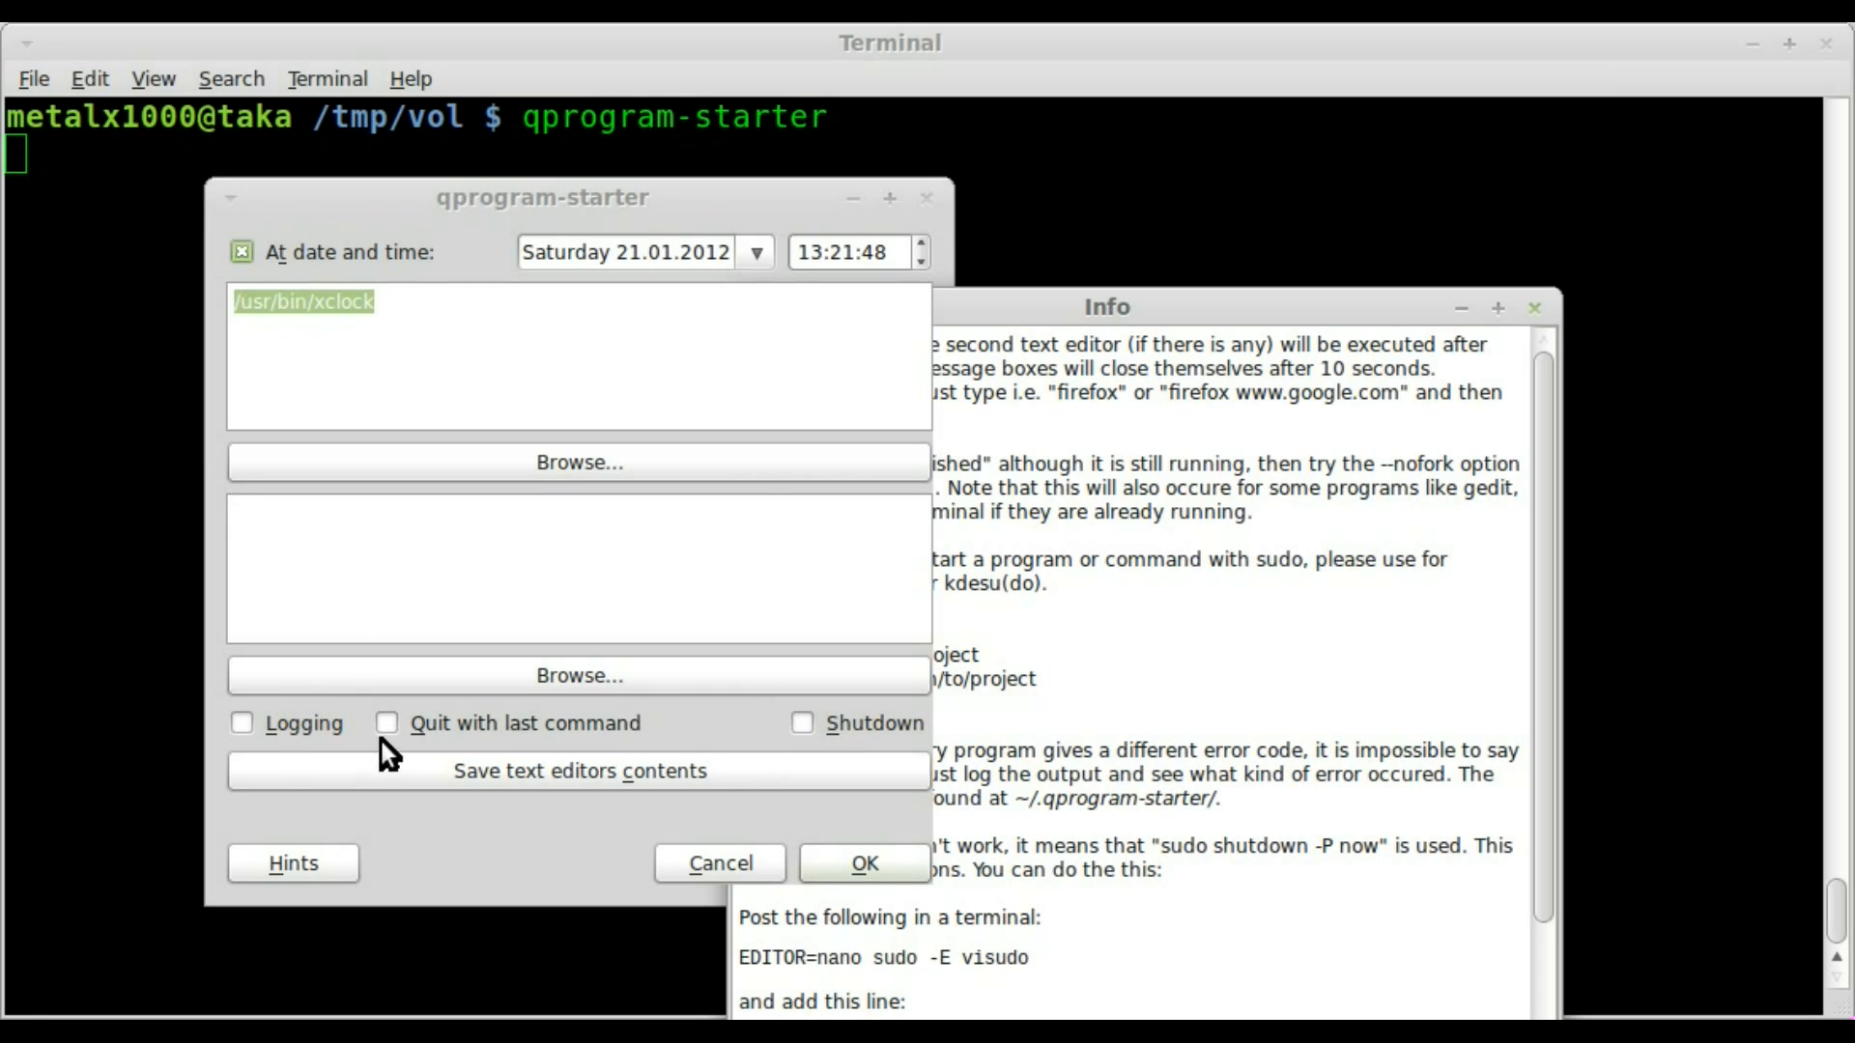
left_click(242, 252)
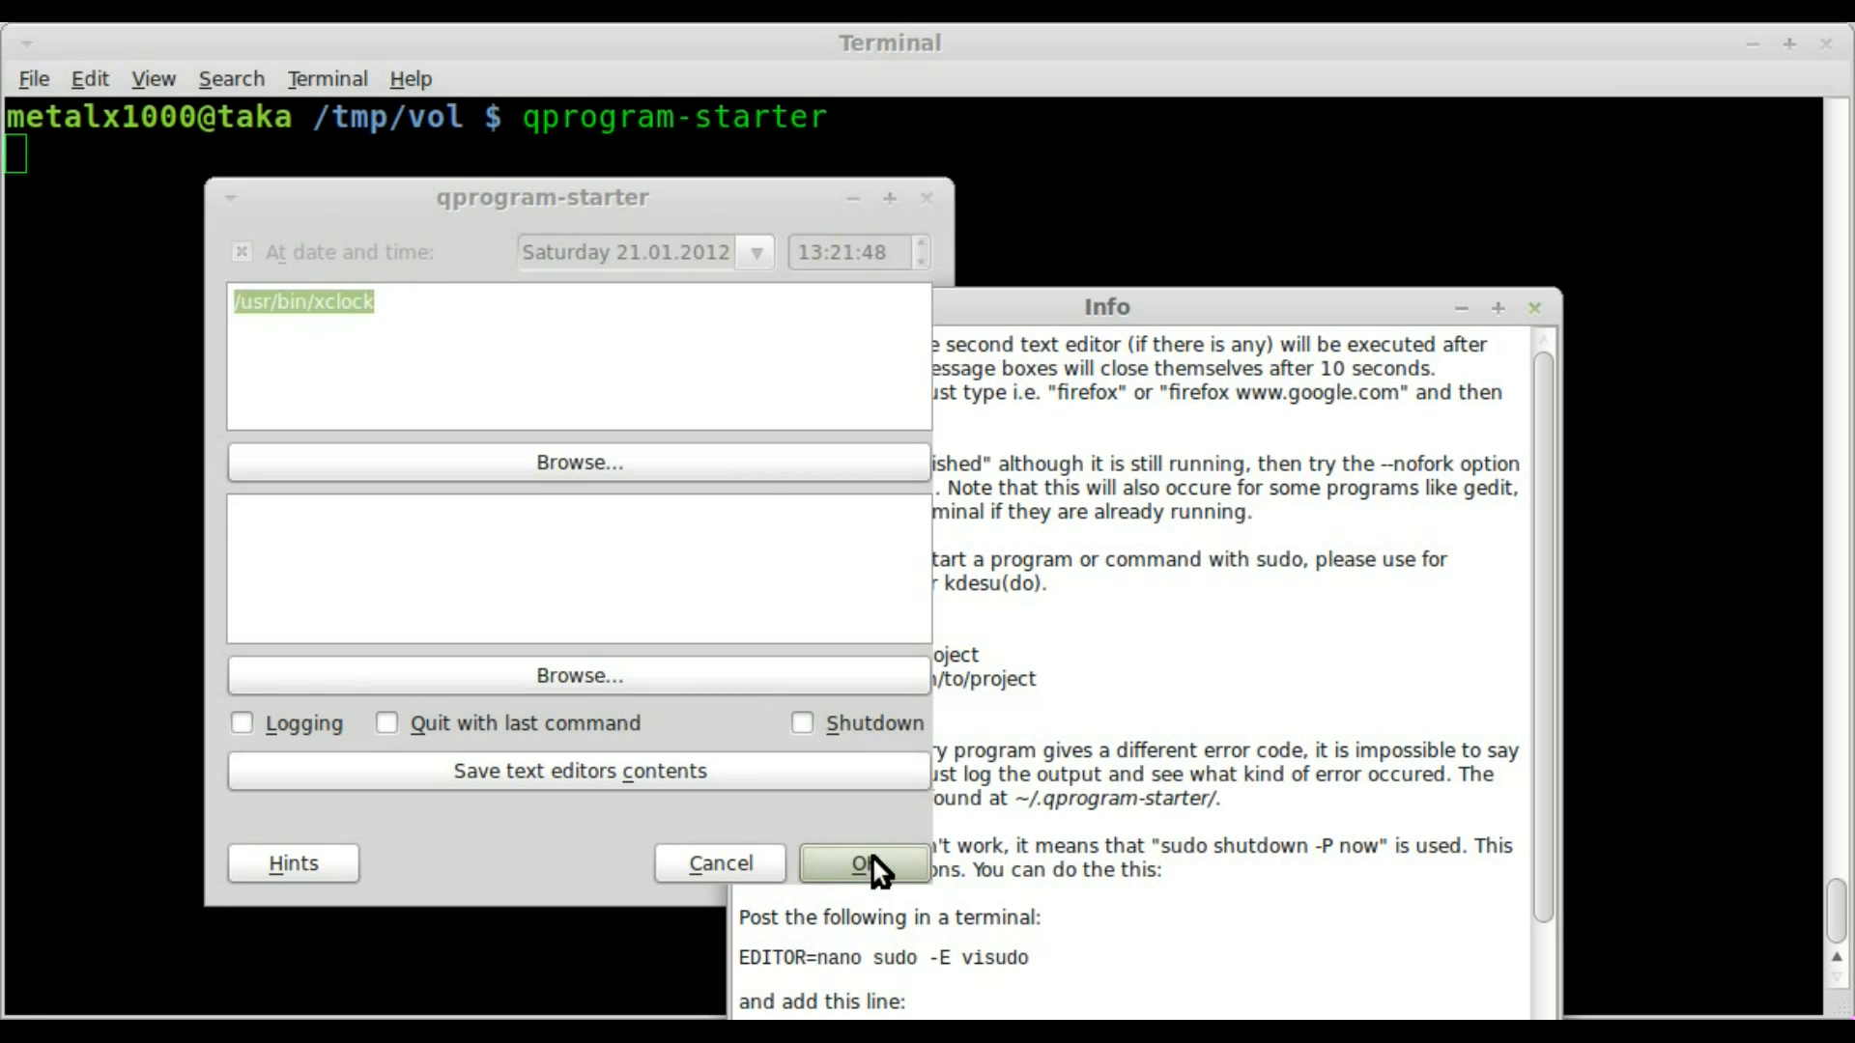
mouse_move(769, 421)
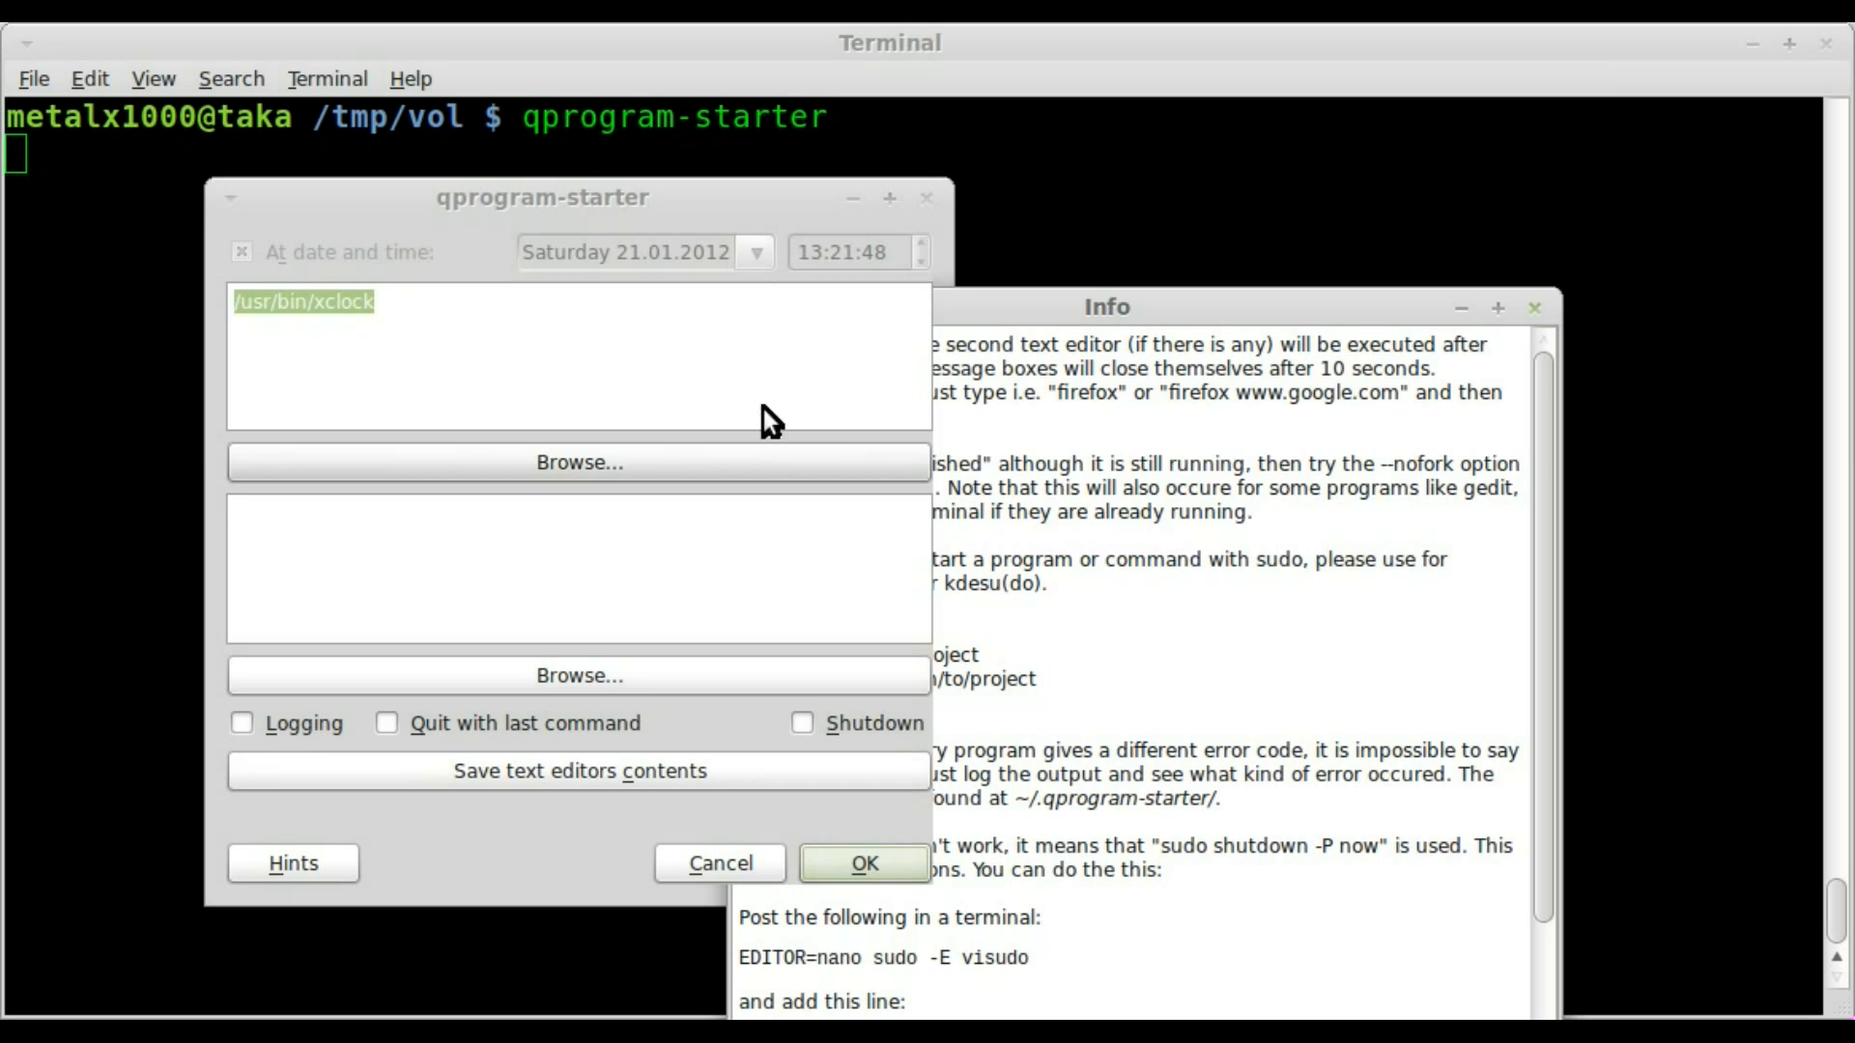
mouse_move(731, 307)
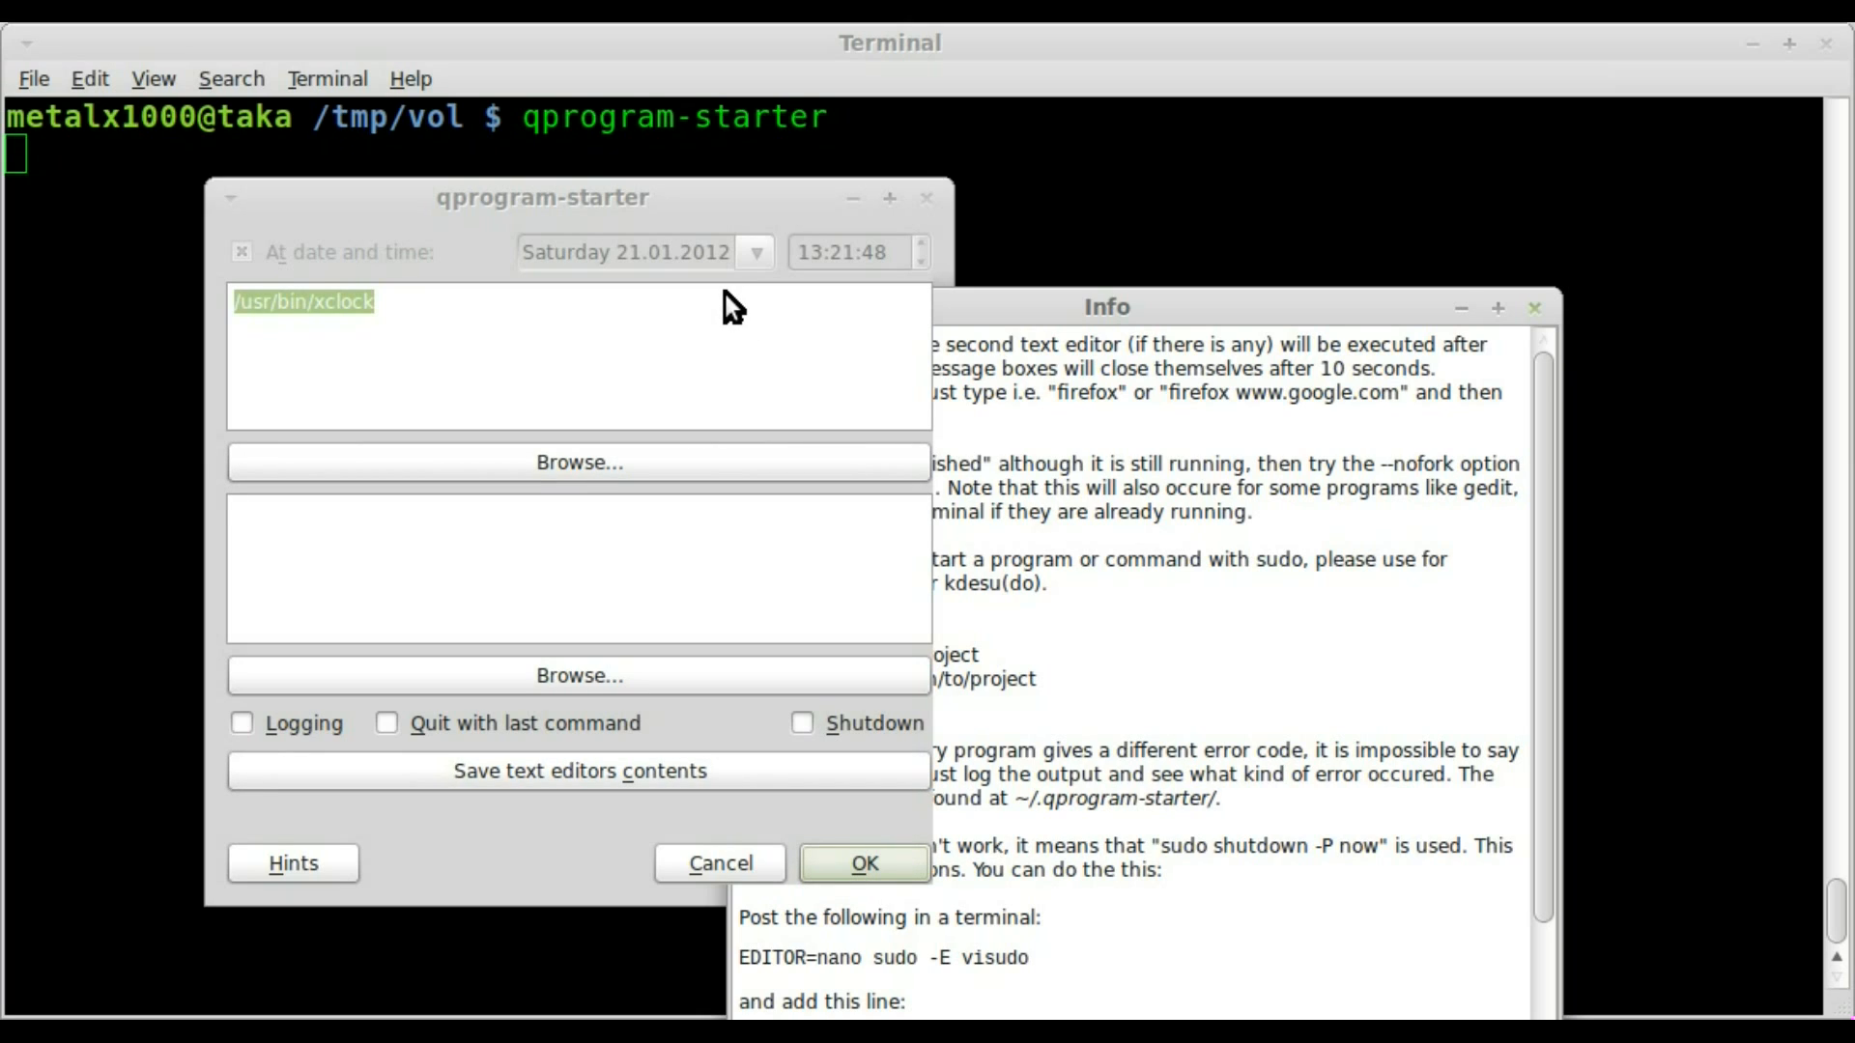
mouse_move(690, 197)
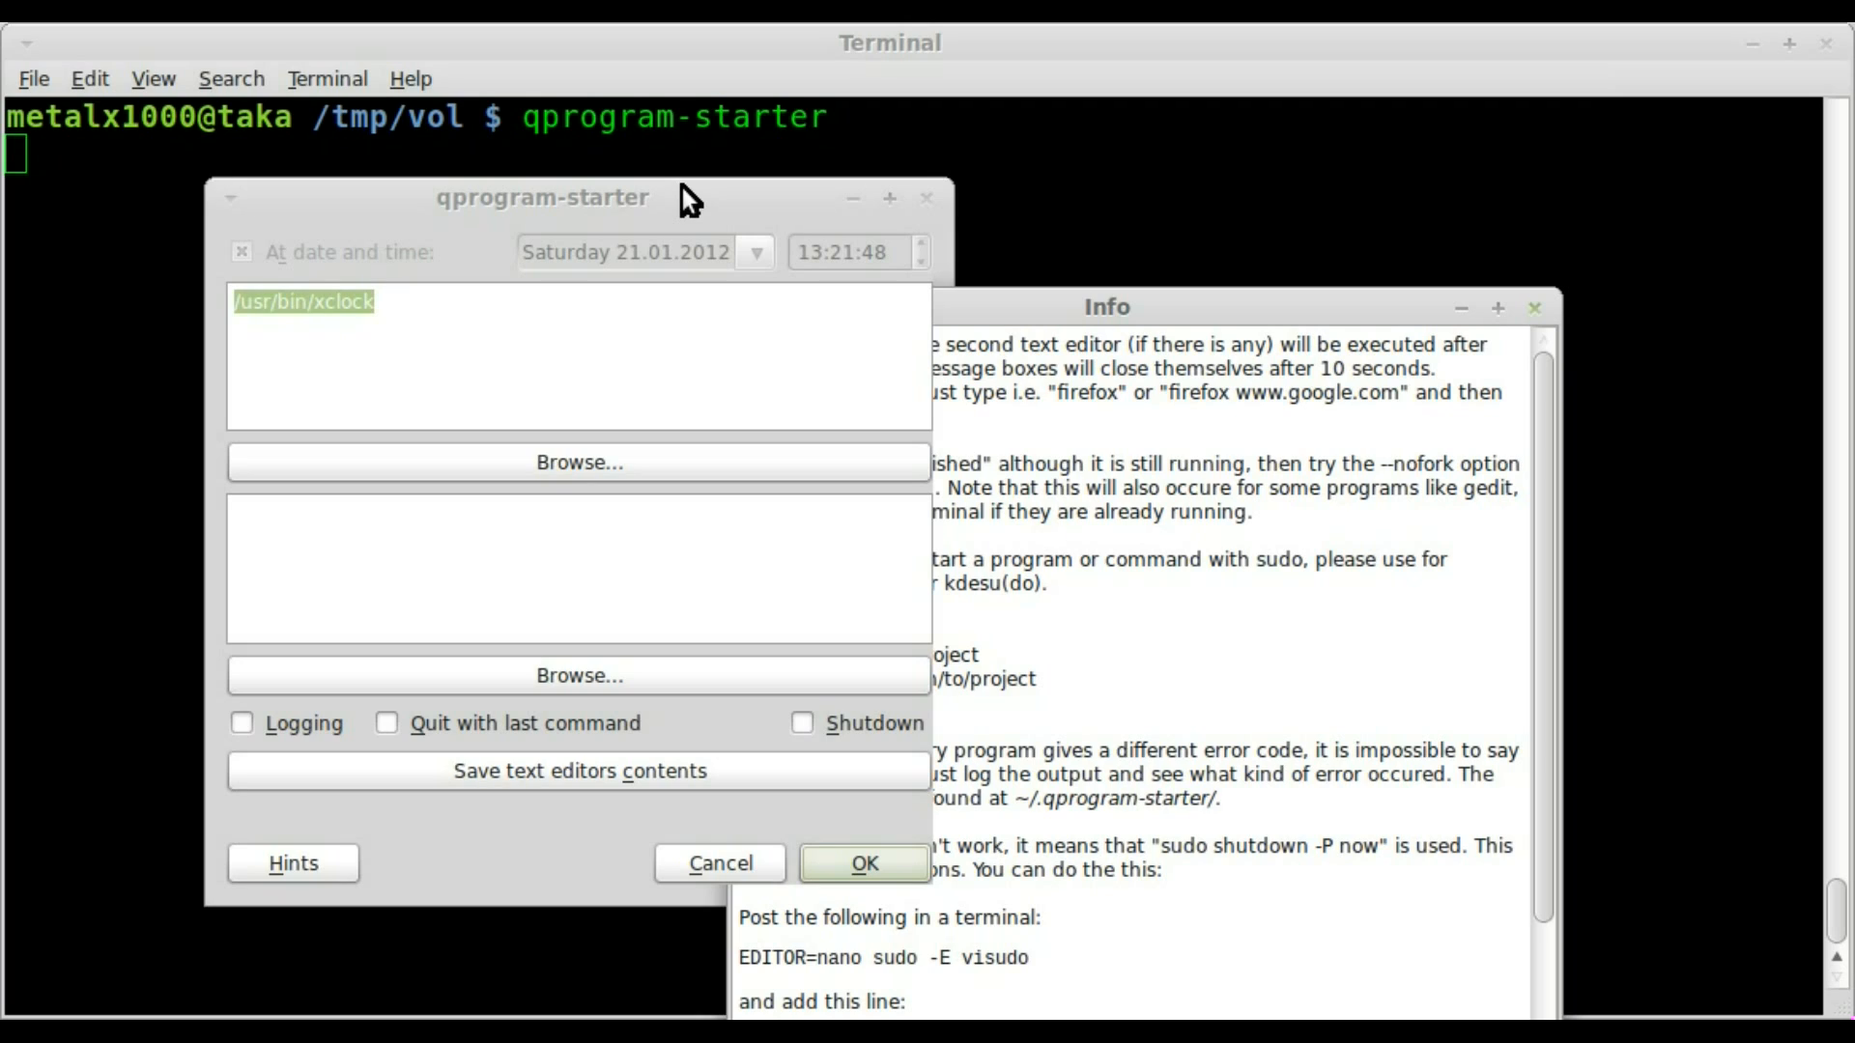
mouse_move(881, 284)
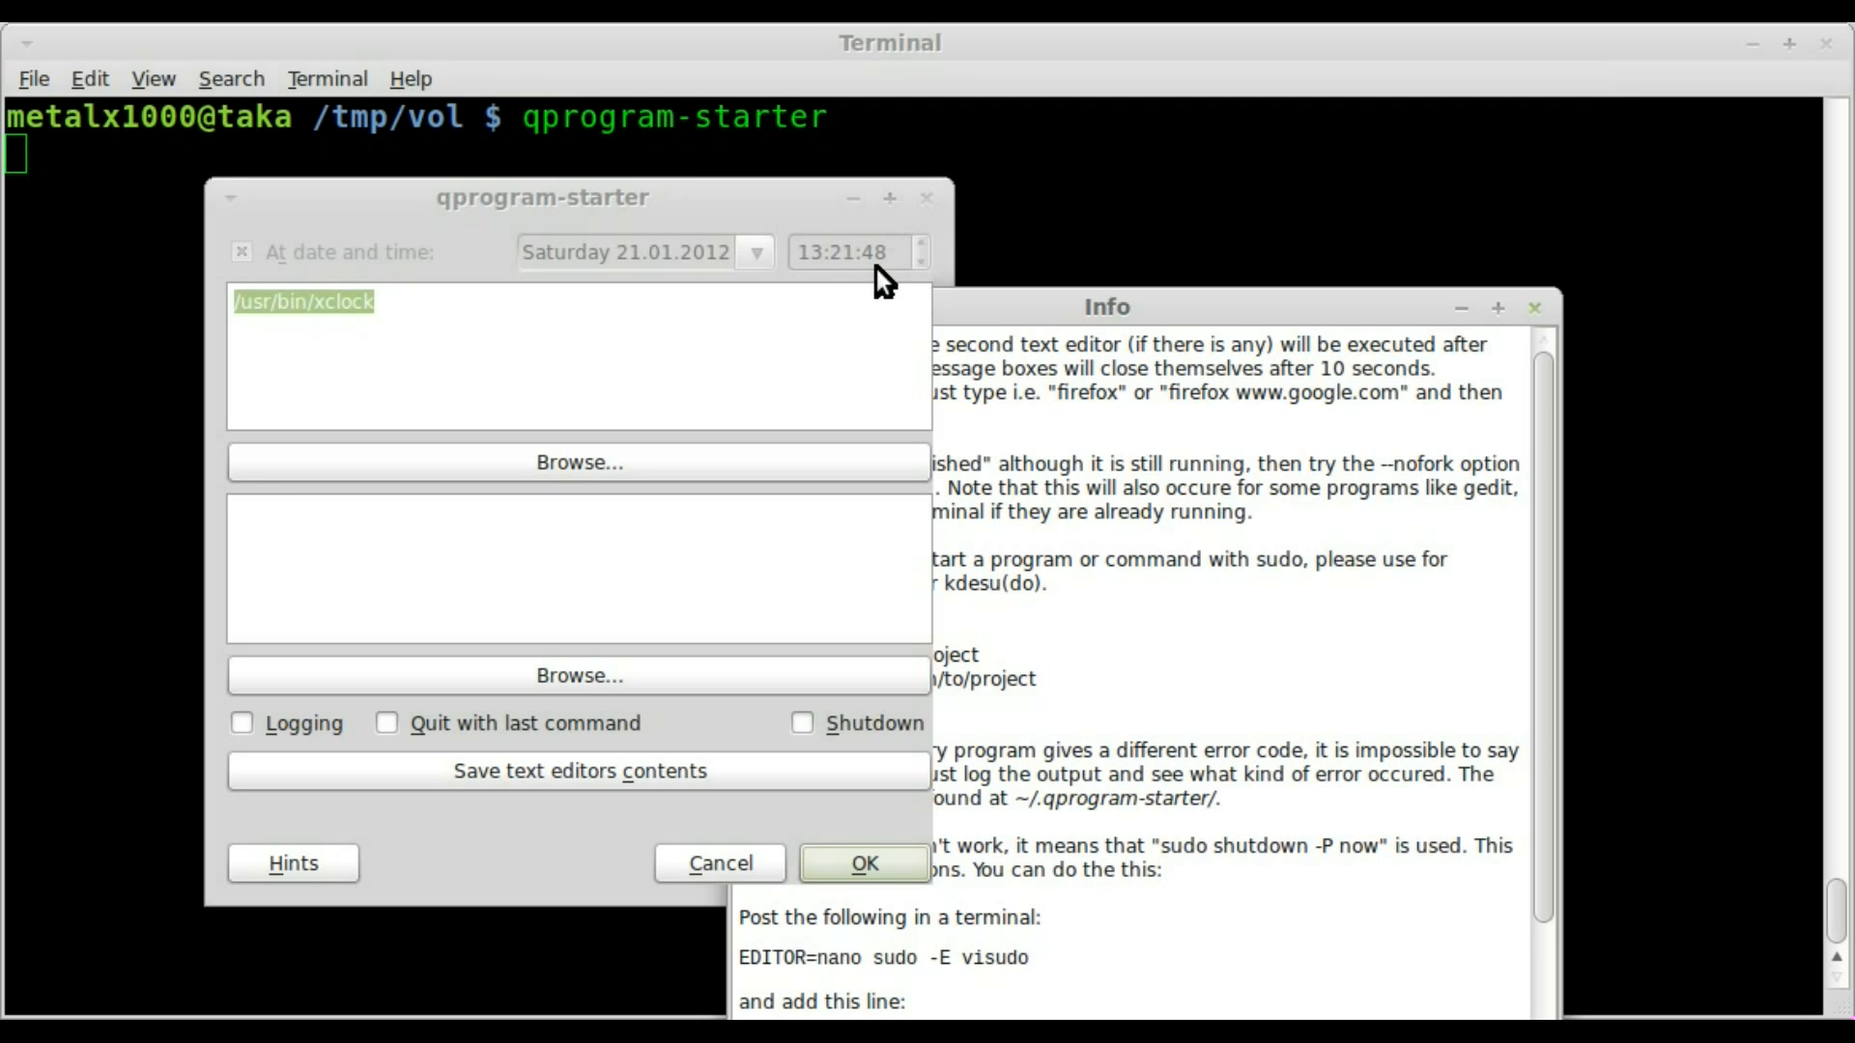
mouse_move(858, 267)
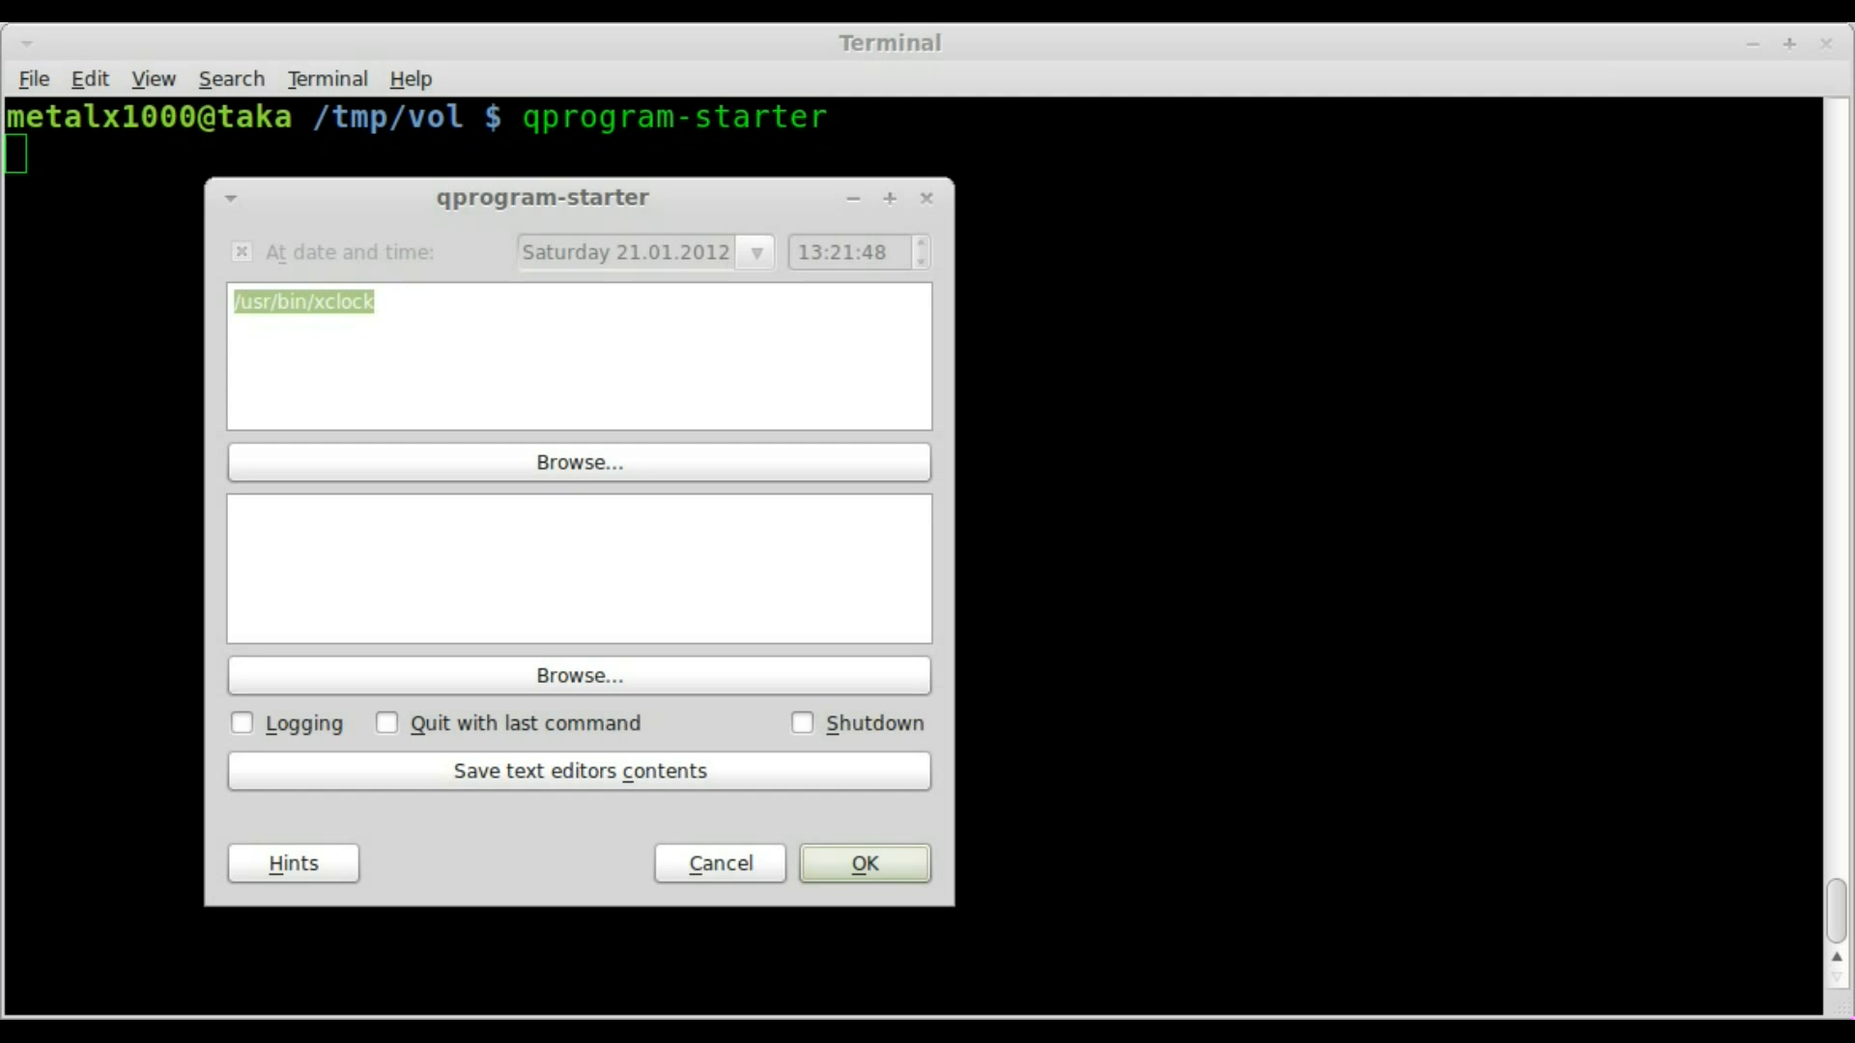
mouse_move(534, 220)
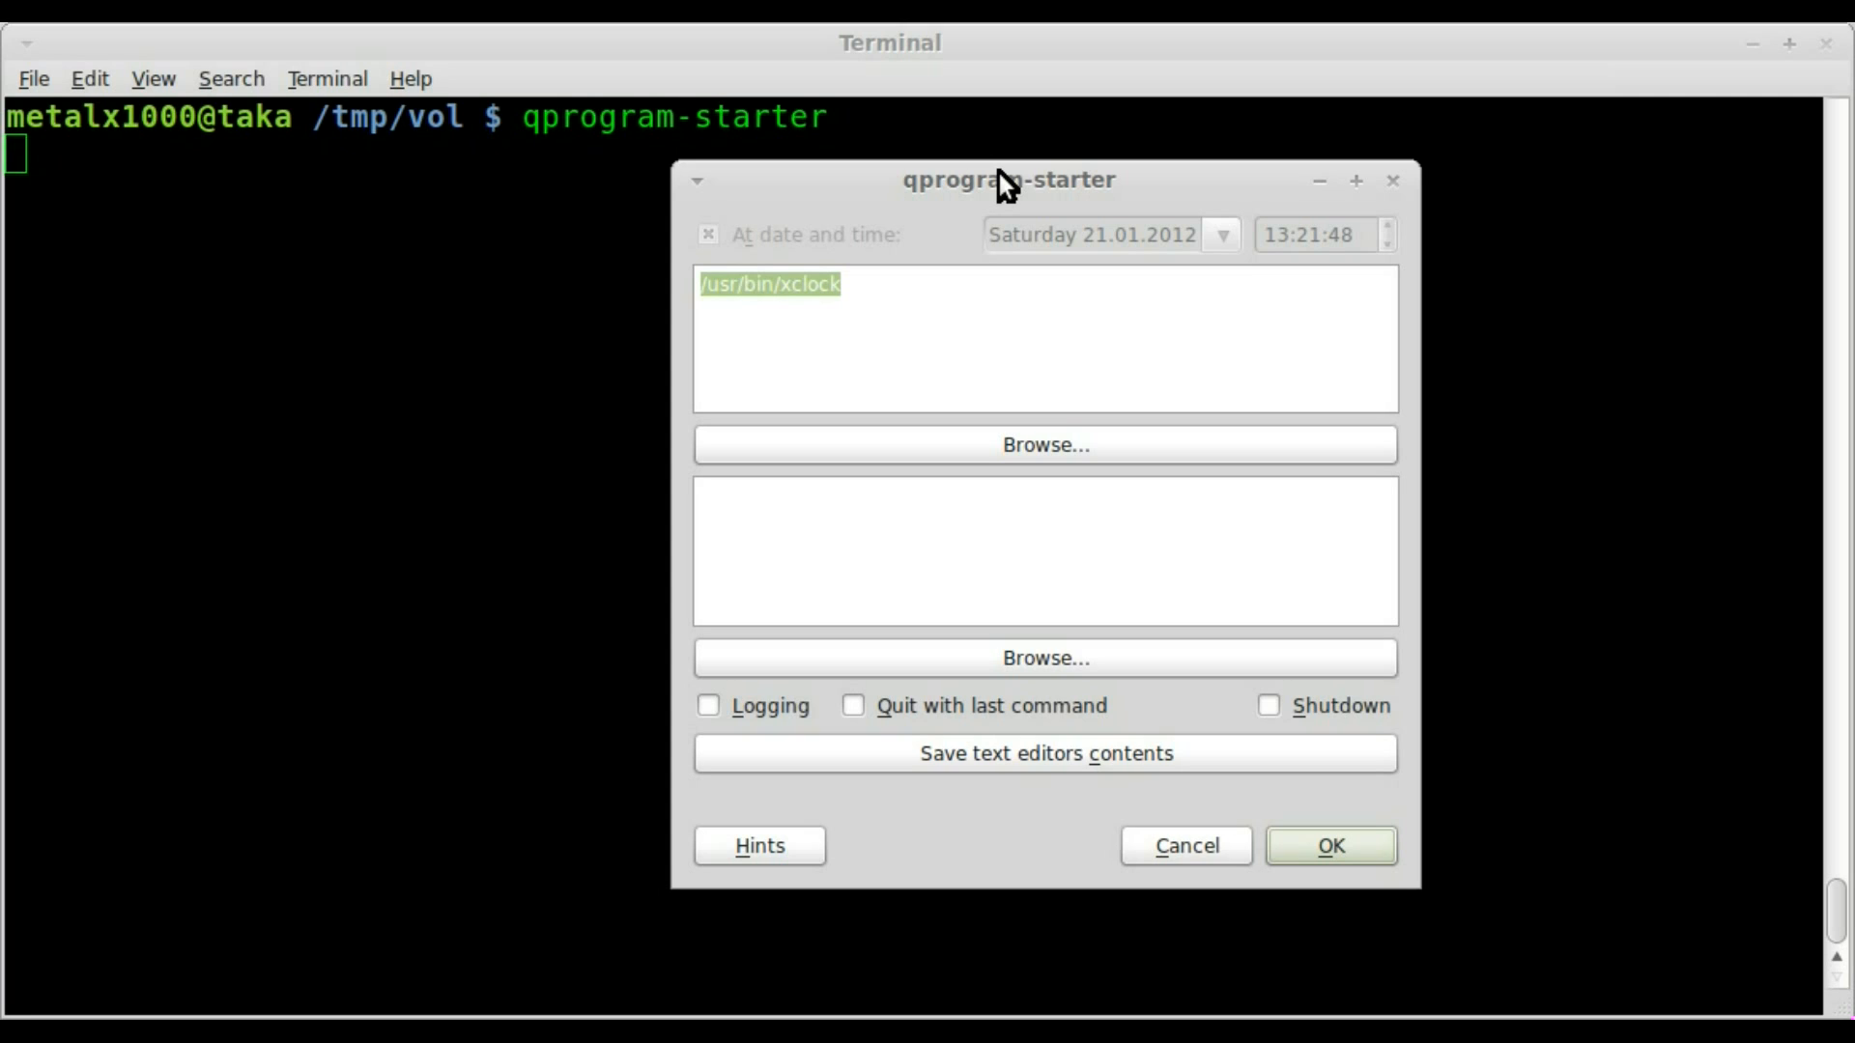
mouse_move(1334, 263)
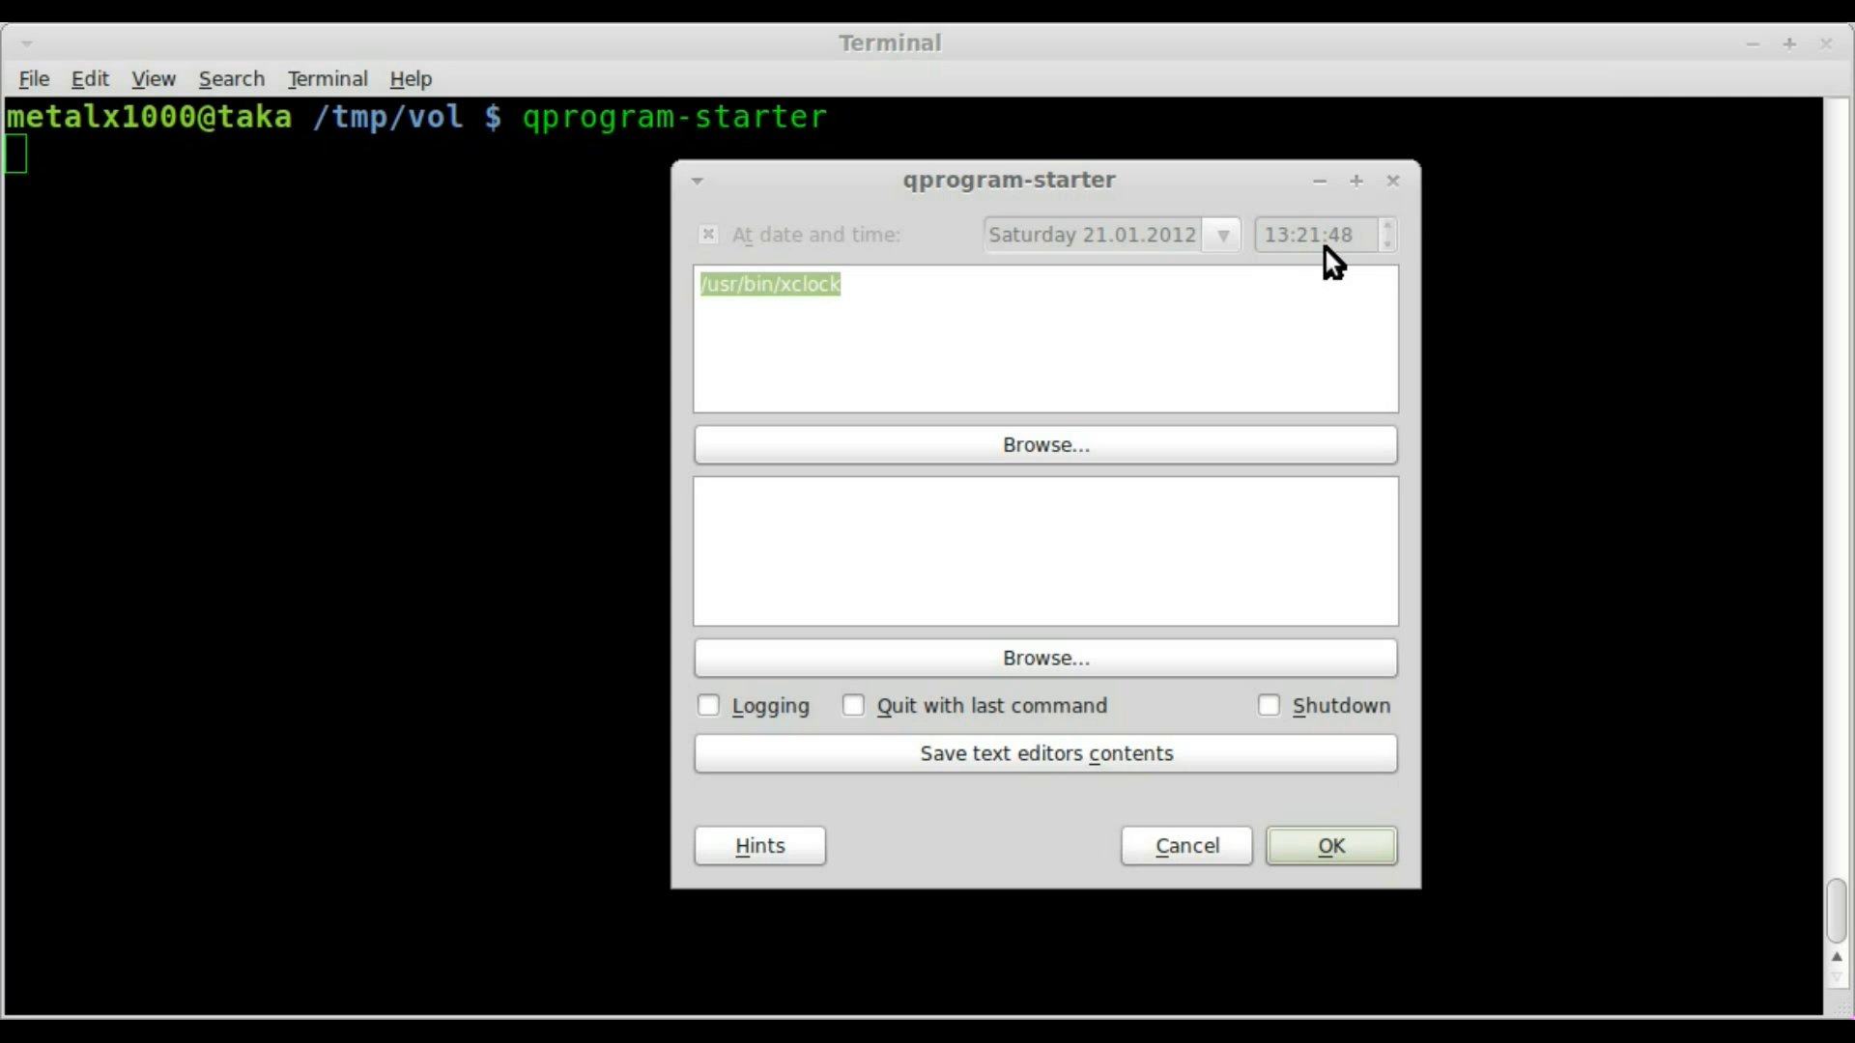
mouse_move(1301, 253)
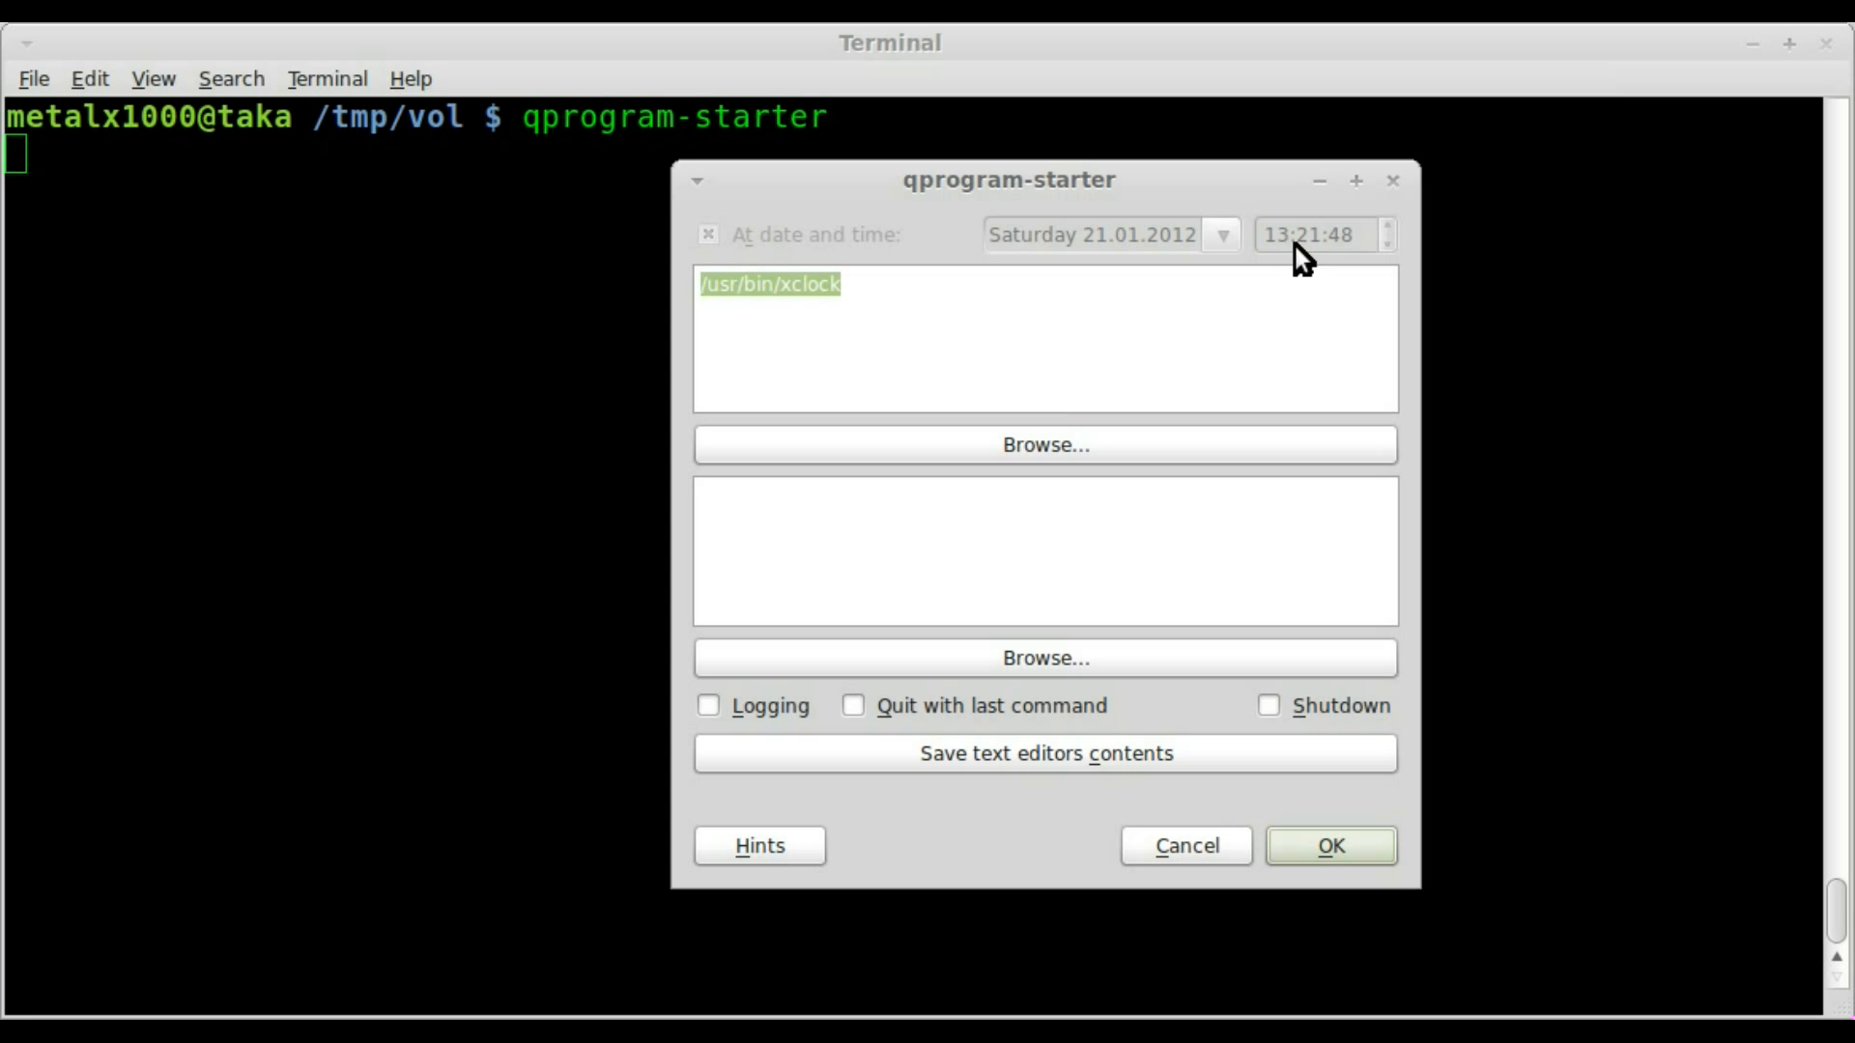
mouse_move(1345, 263)
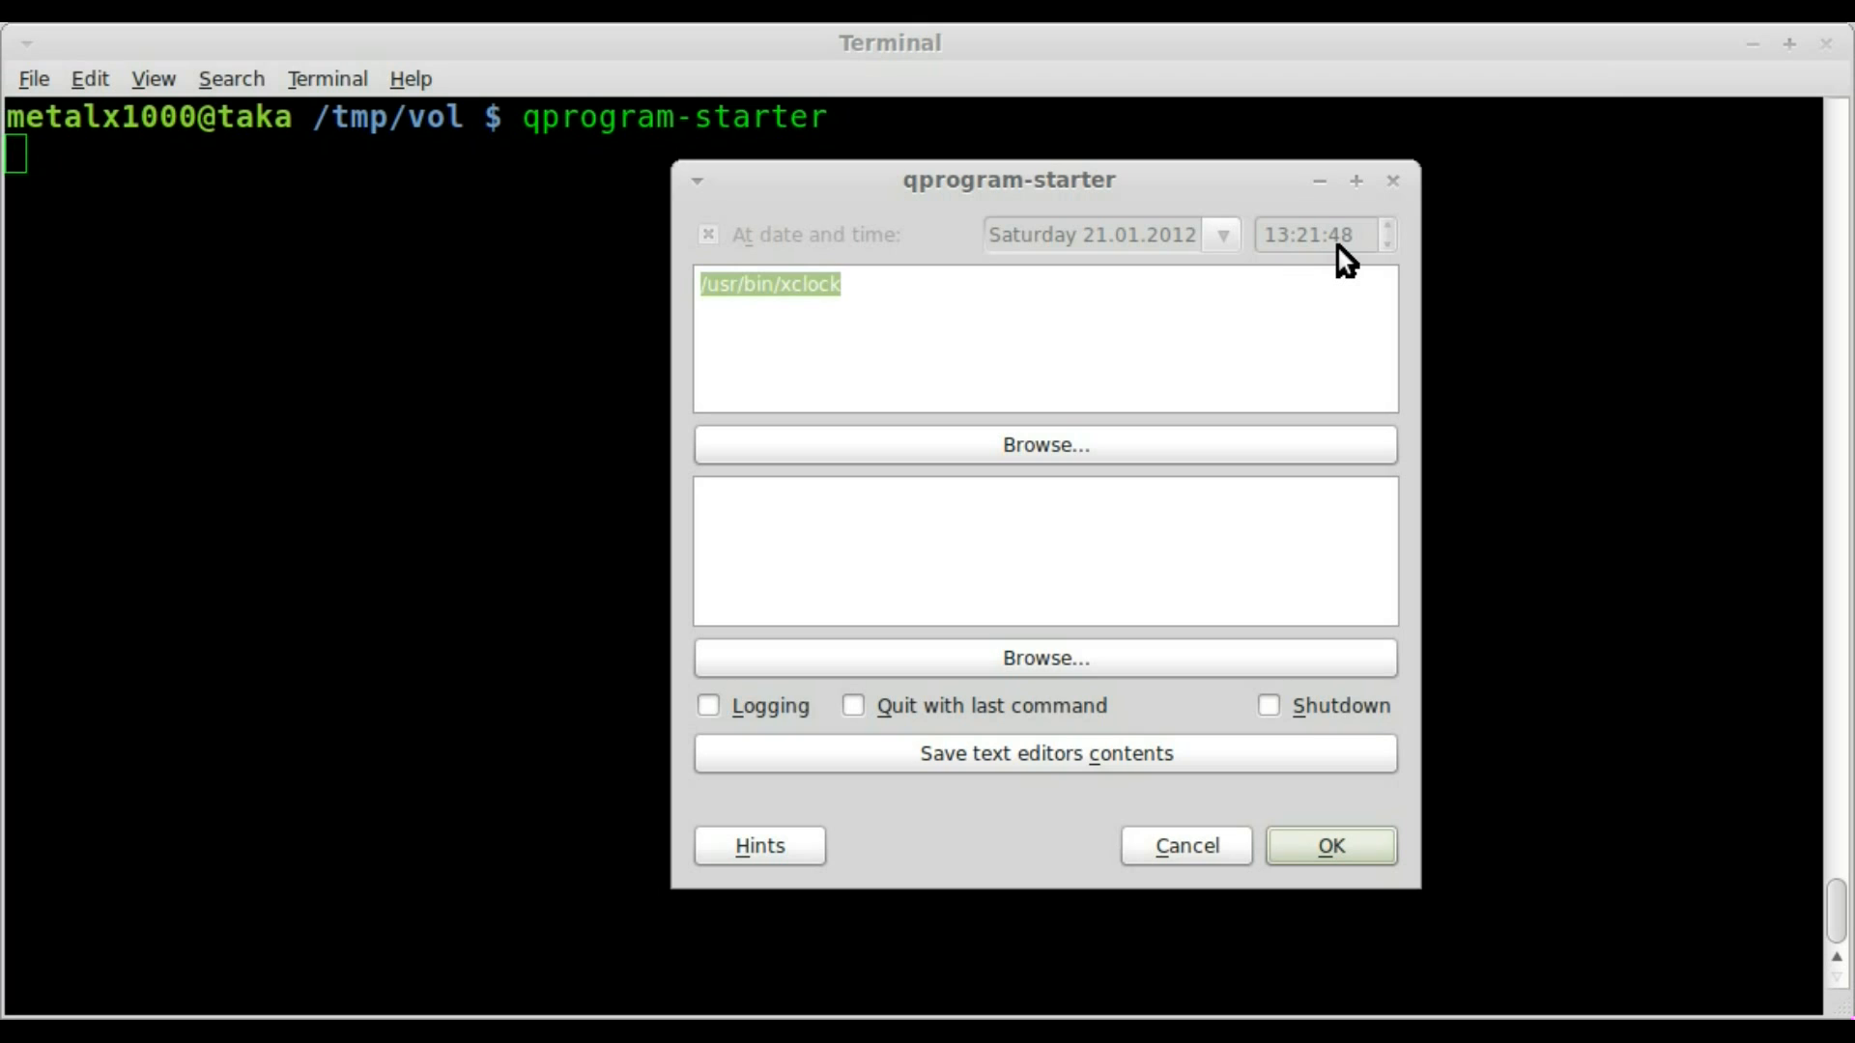
mouse_move(1298, 255)
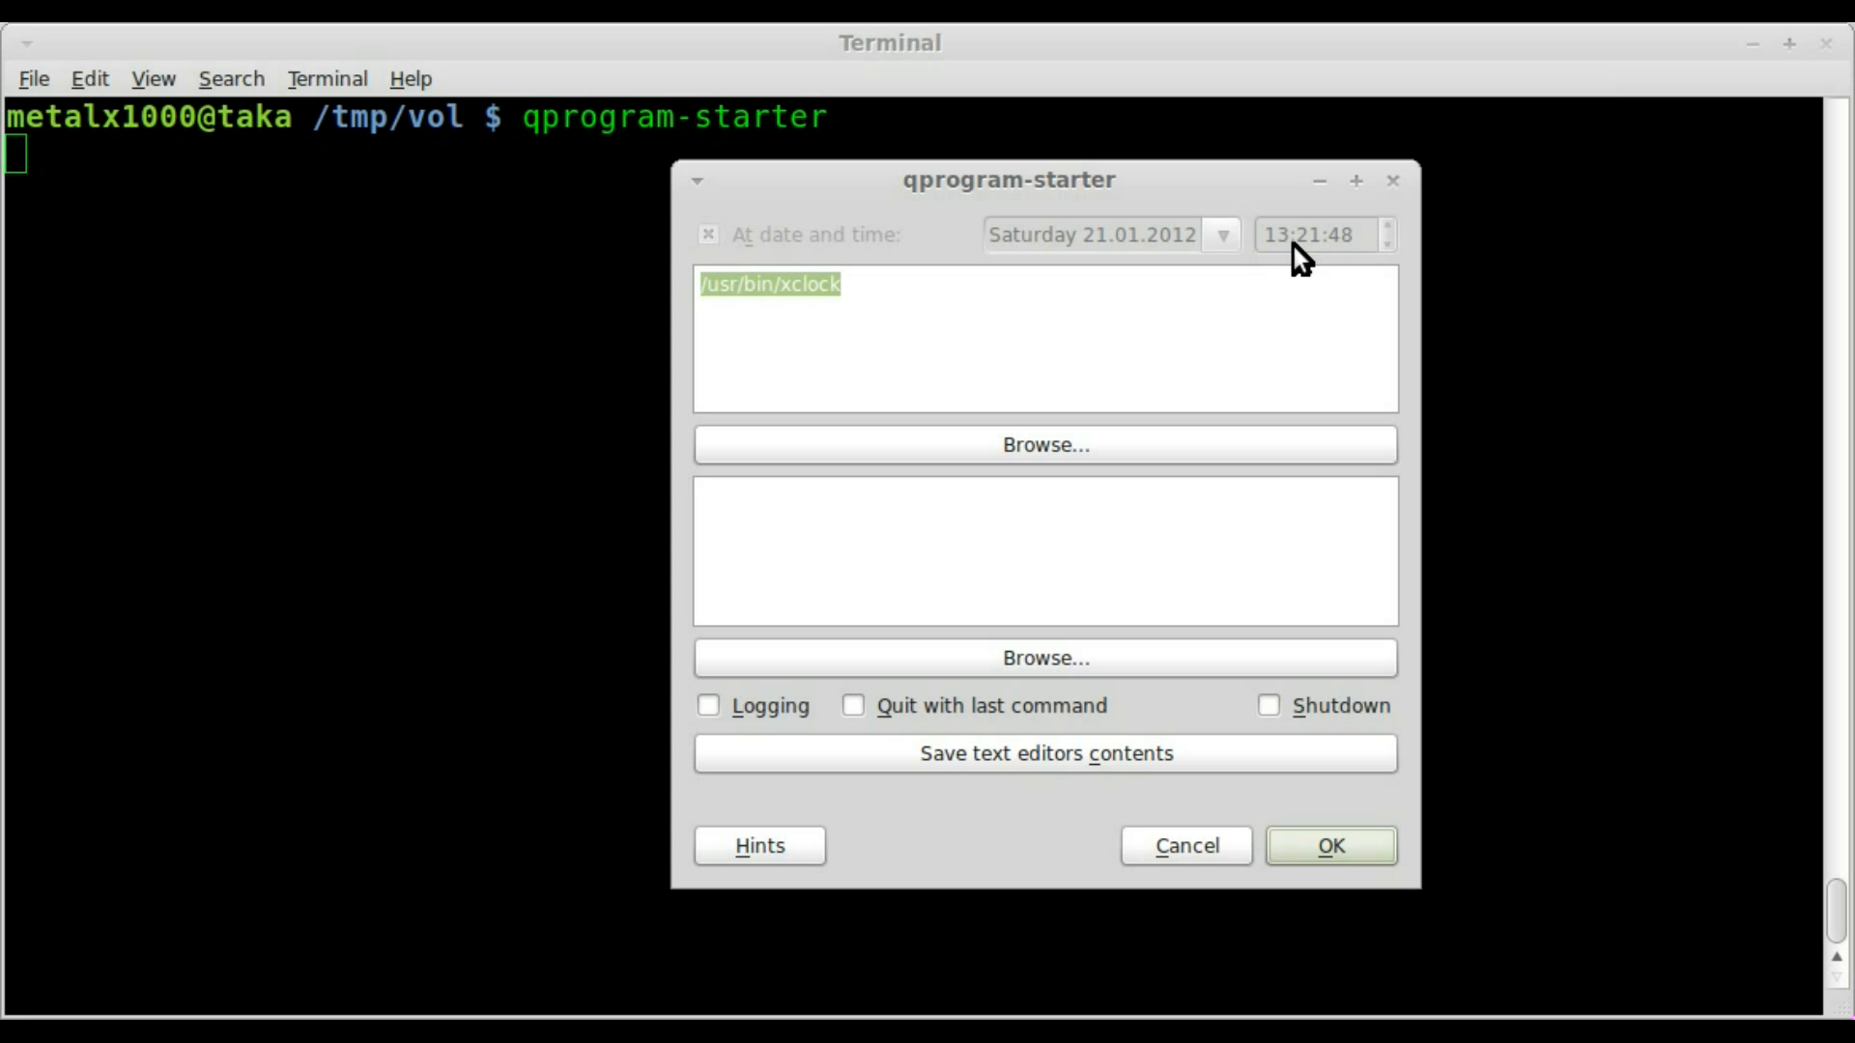
mouse_move(1082, 547)
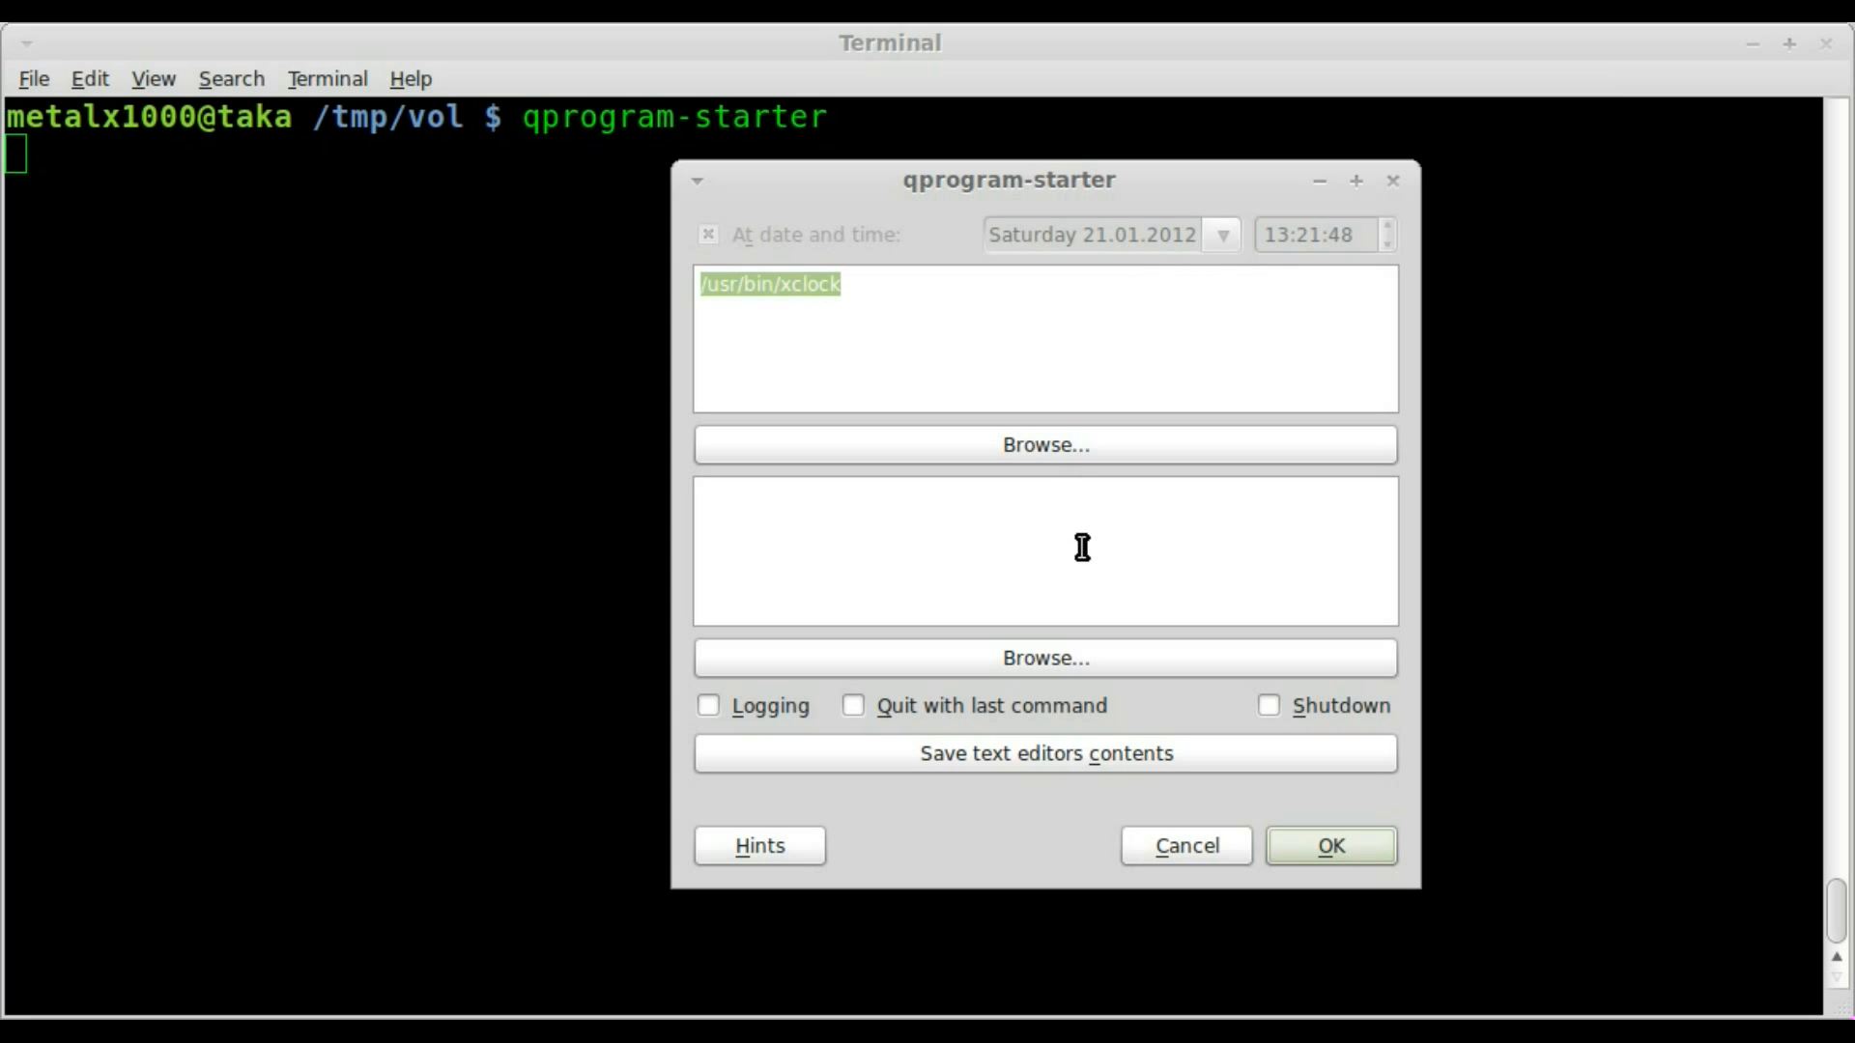
mouse_move(1142, 659)
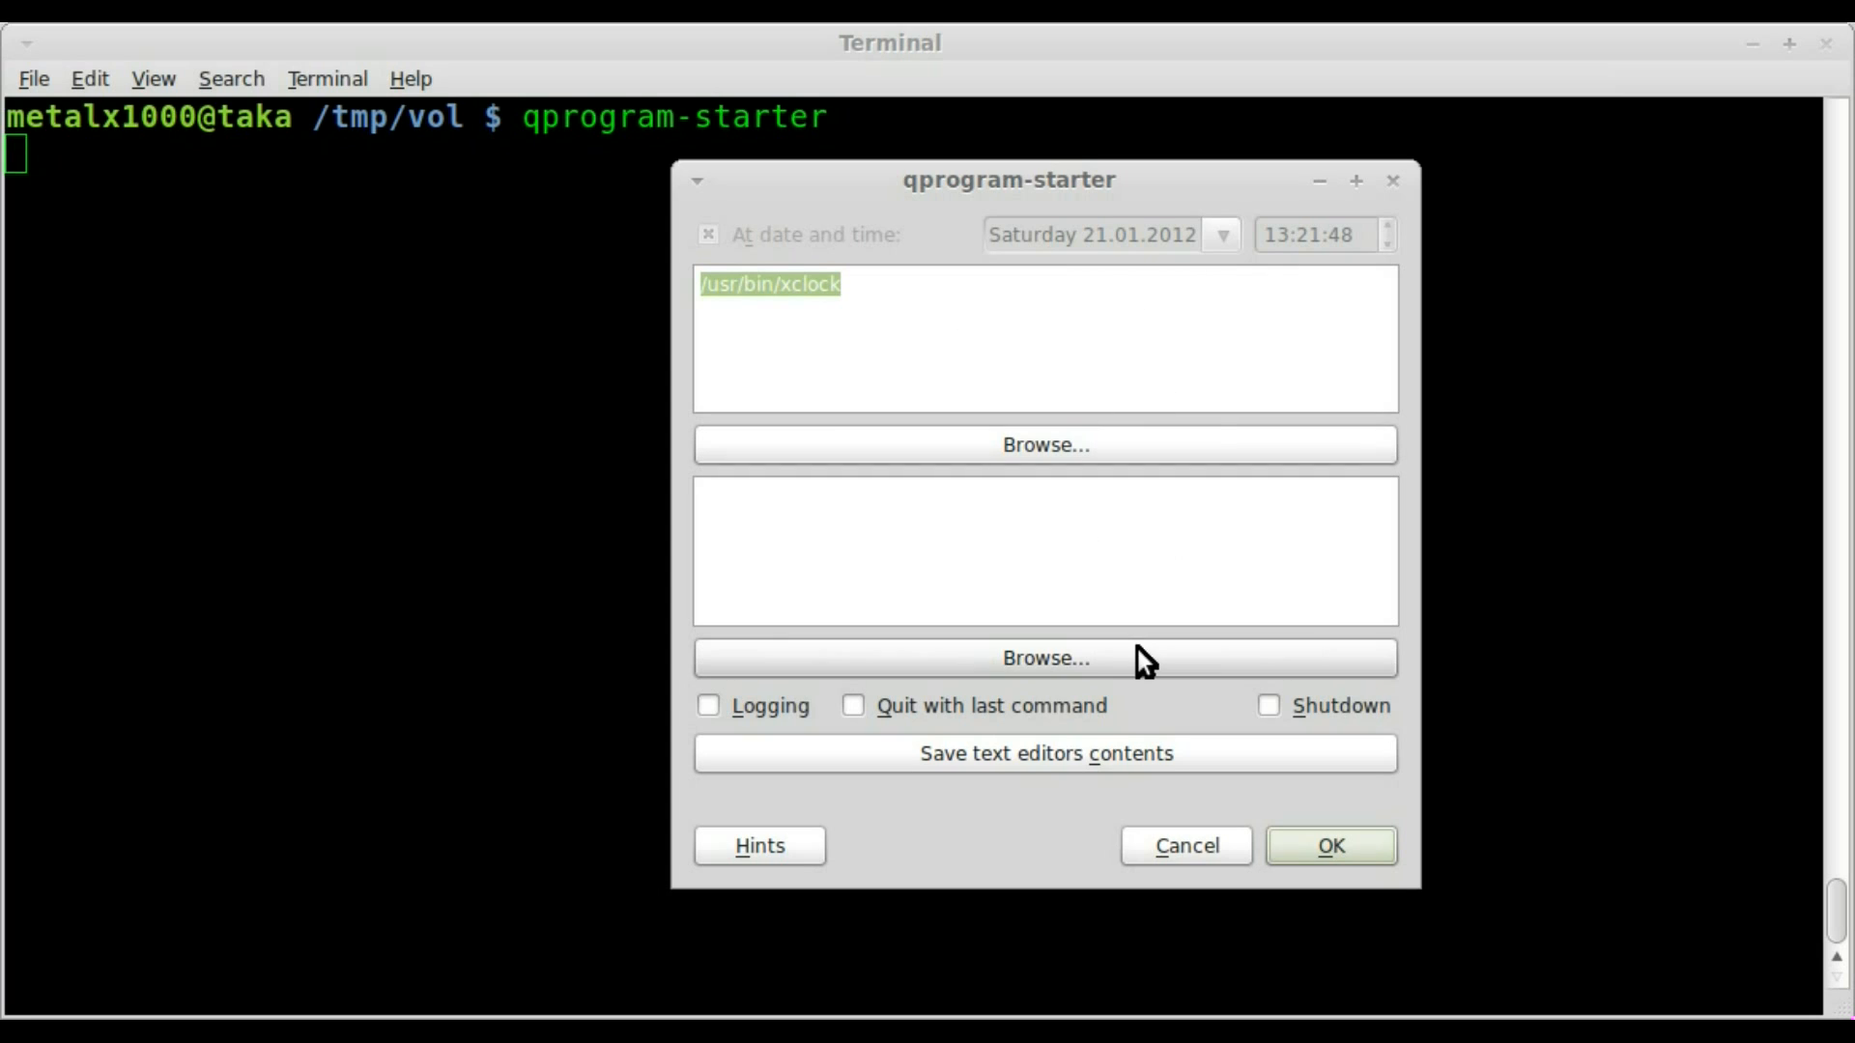
mouse_move(1223, 348)
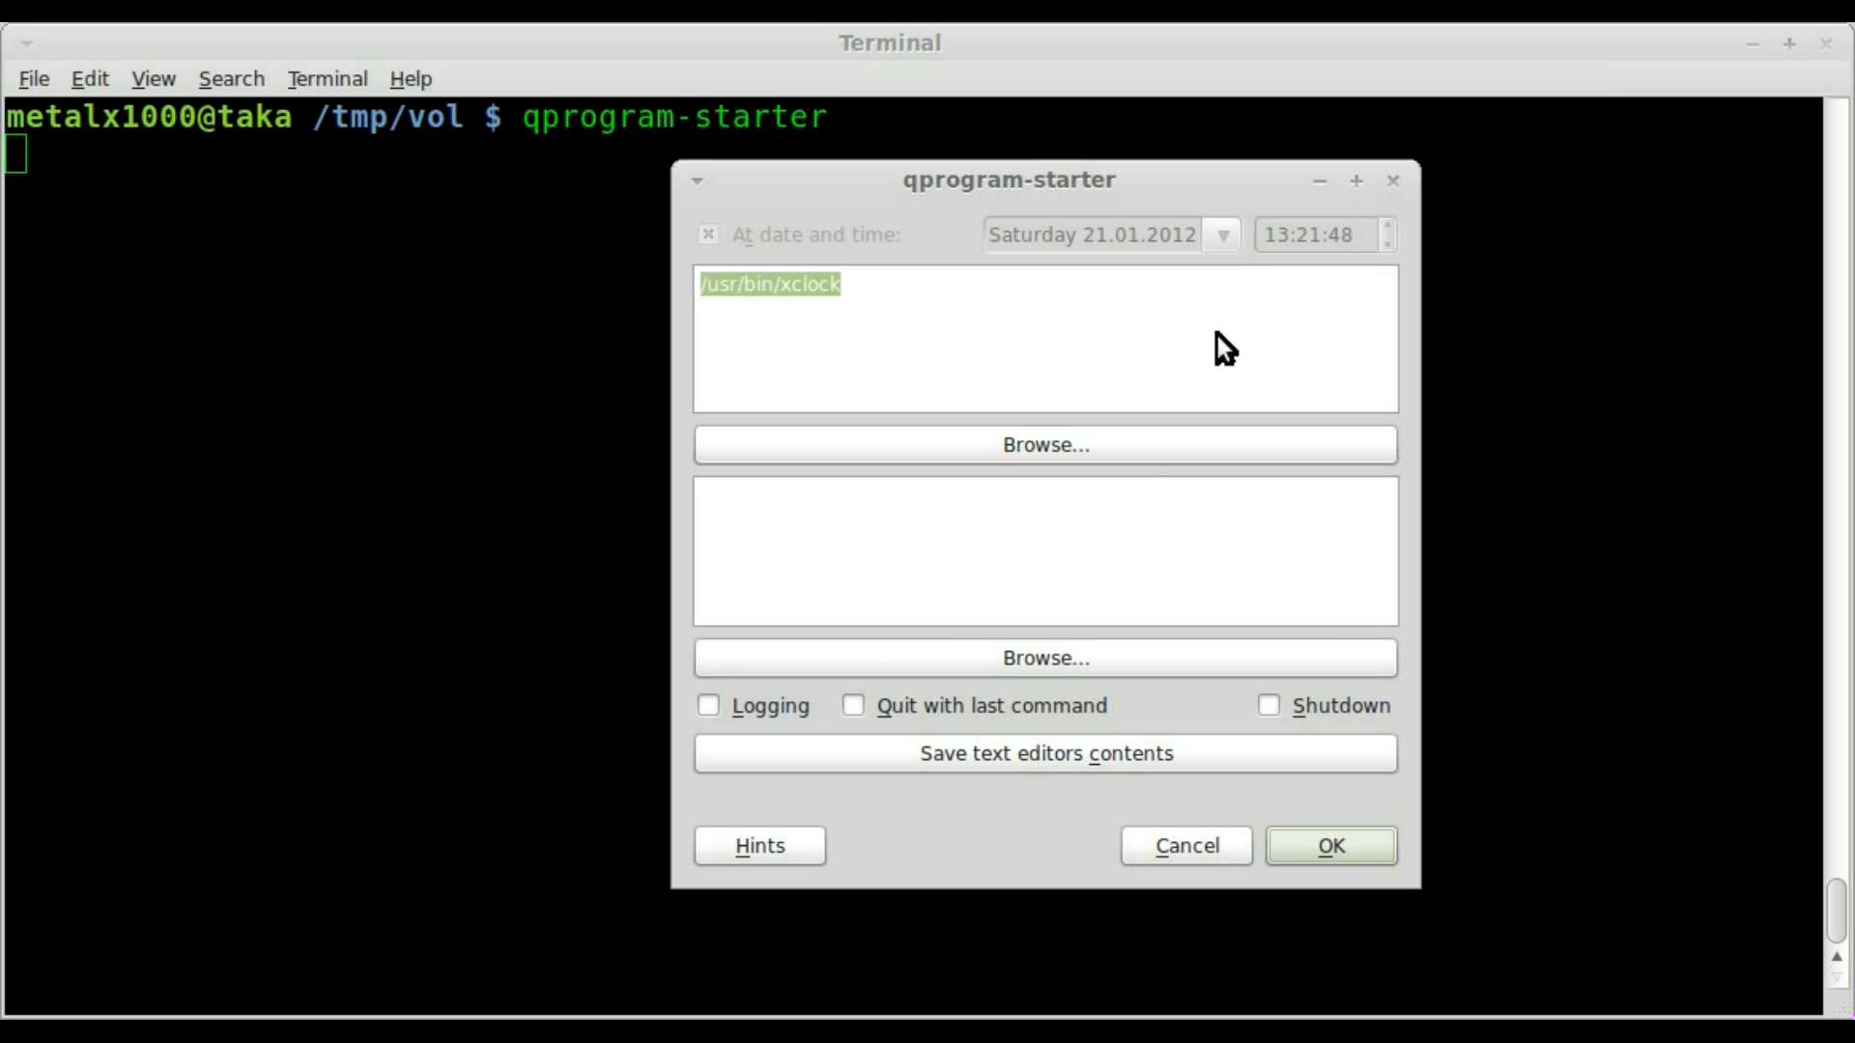
mouse_move(1243, 787)
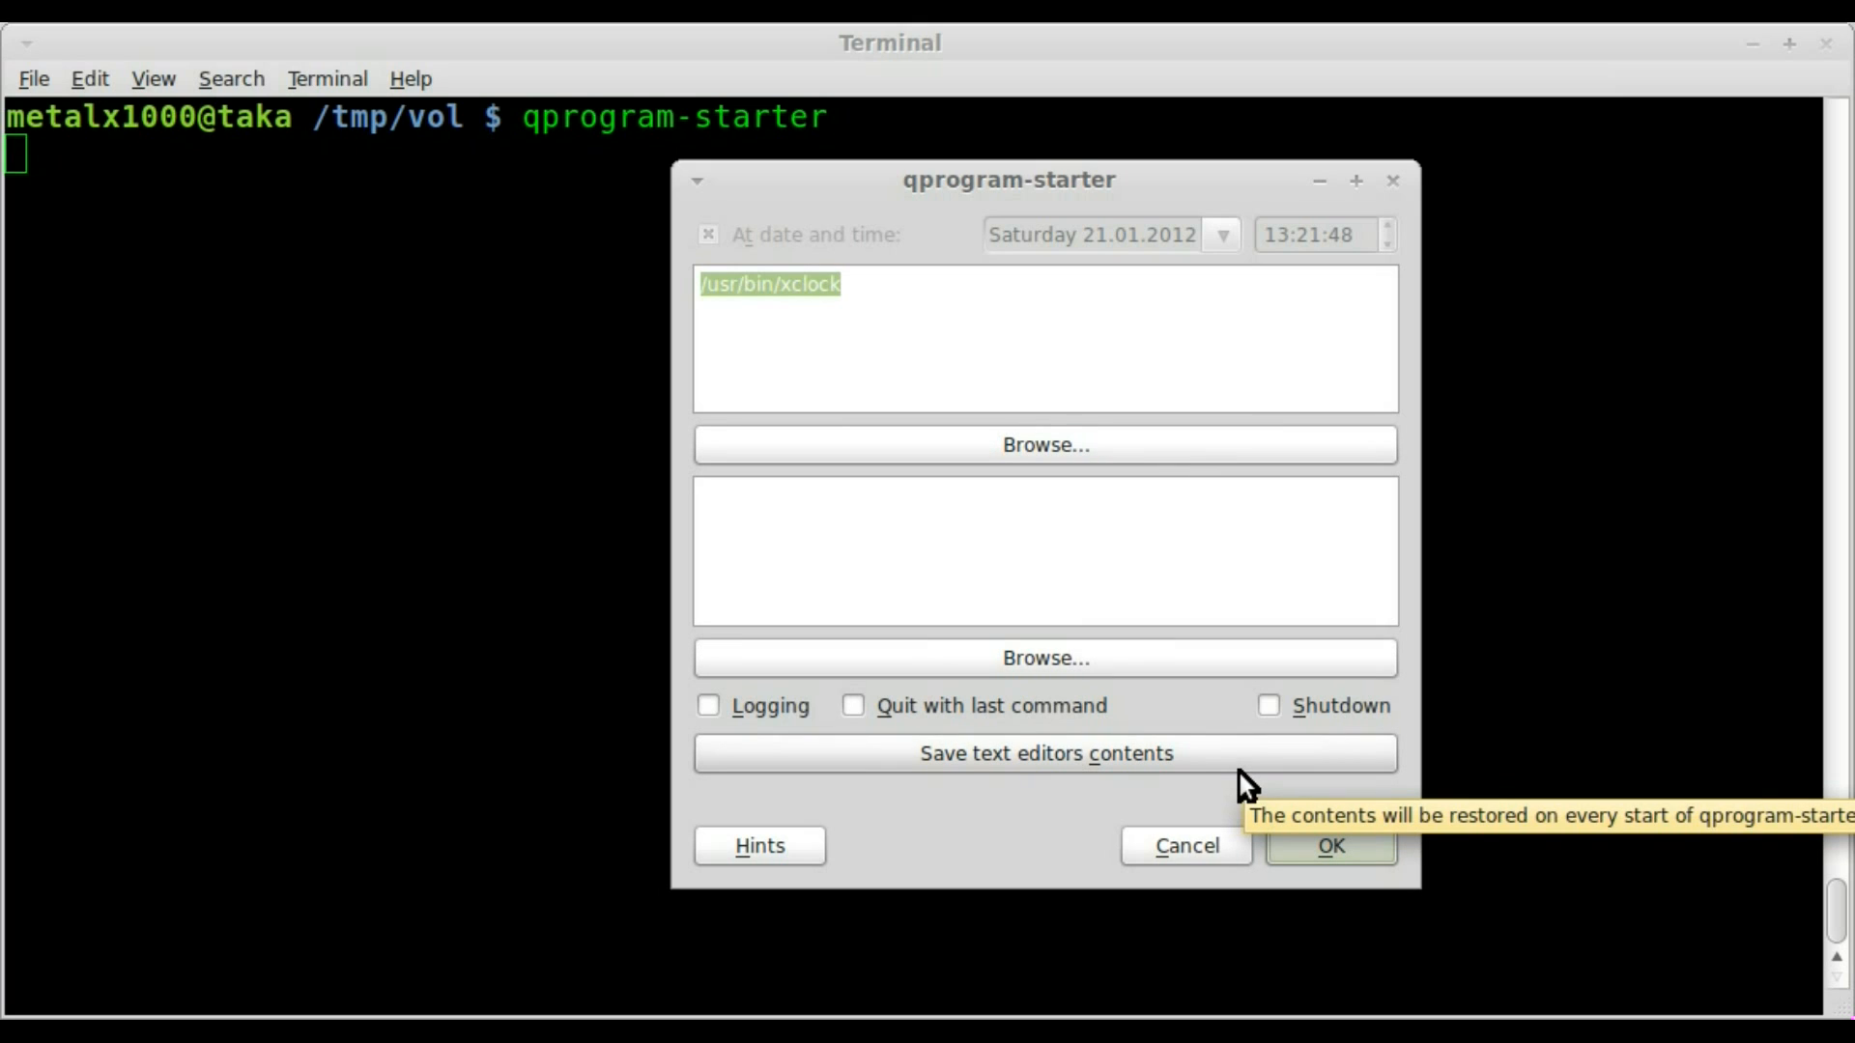
mouse_move(1205, 603)
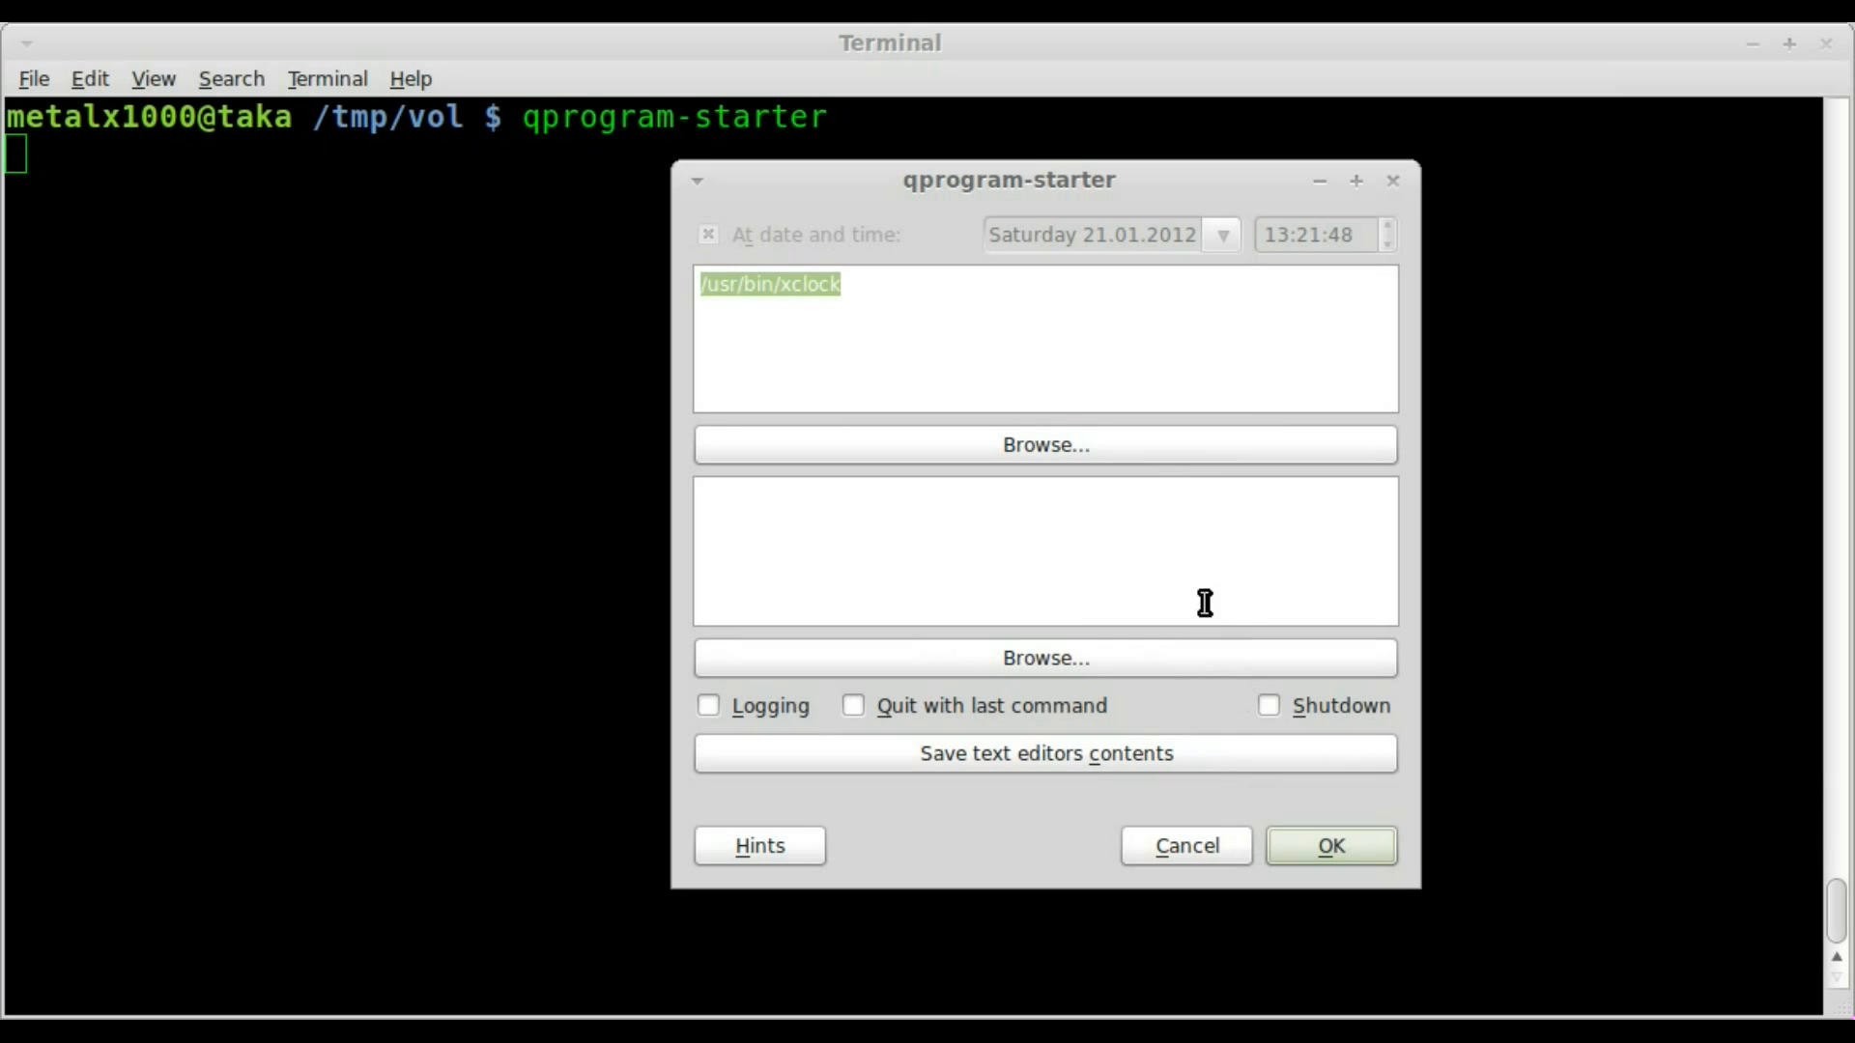
mouse_move(1189, 578)
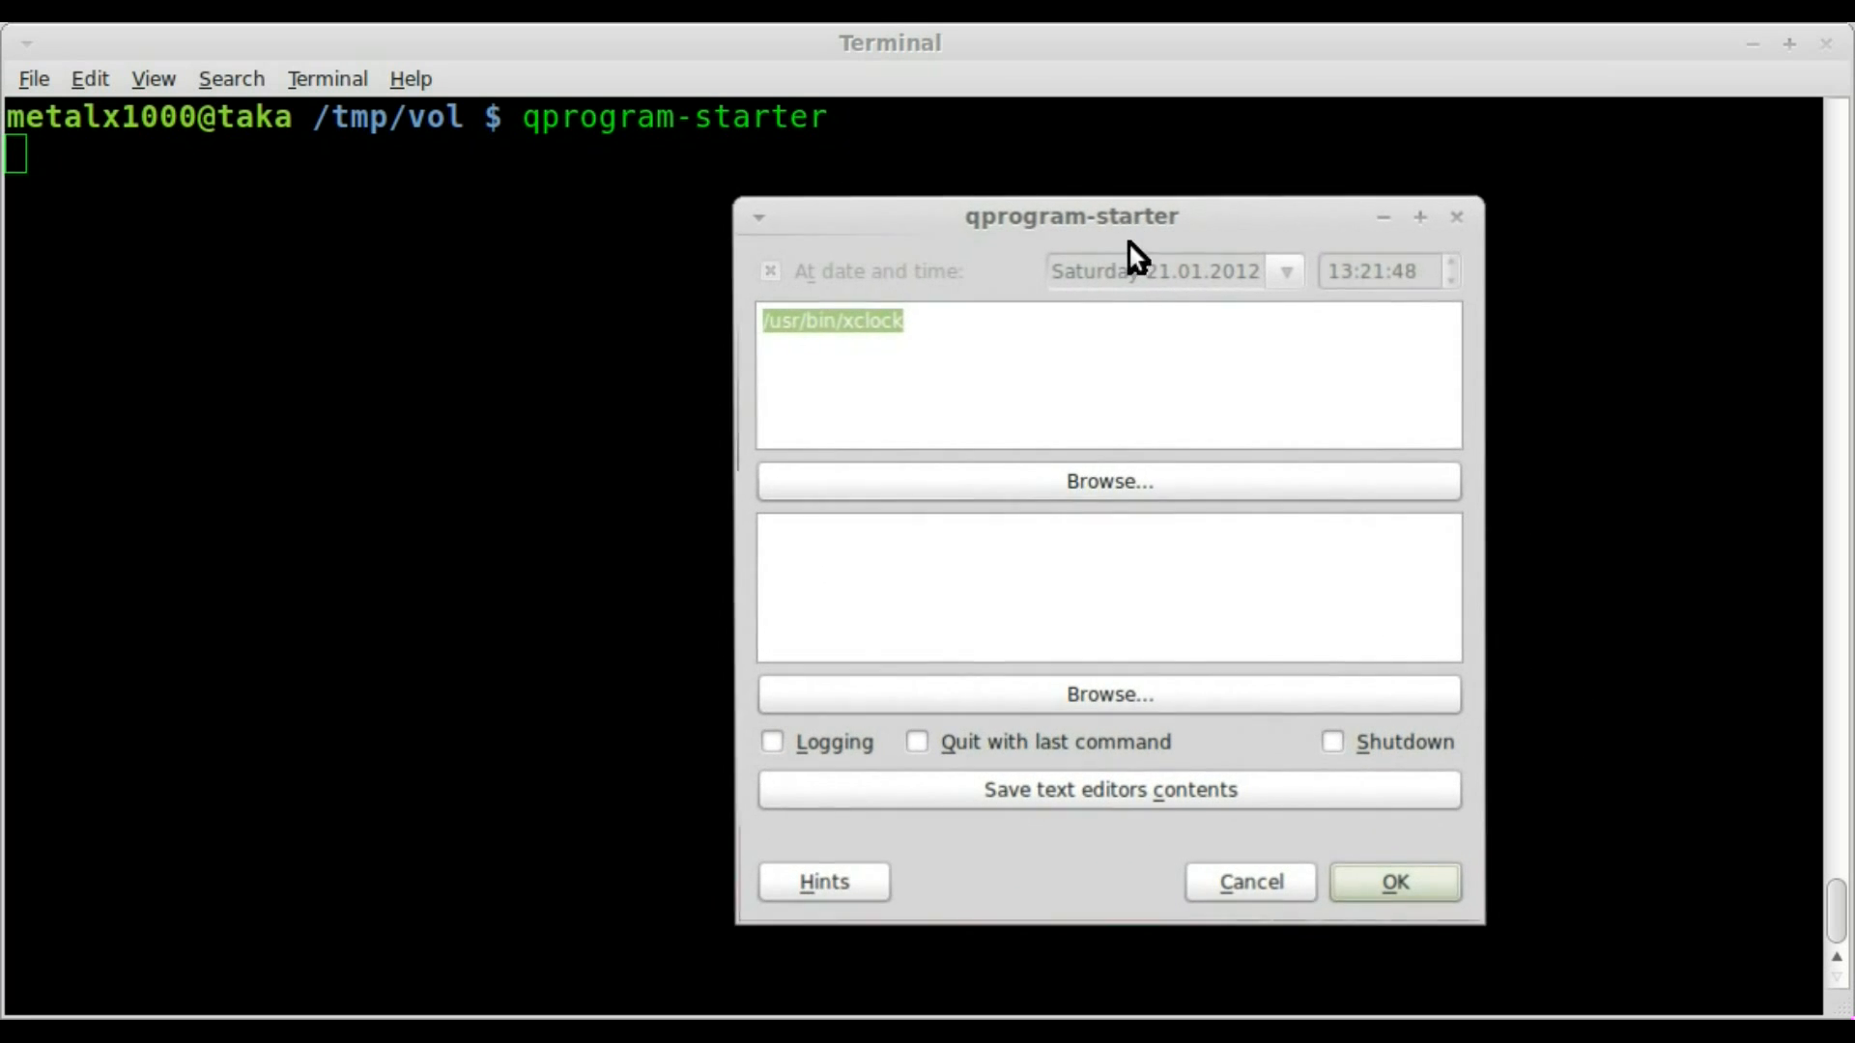
mouse_move(1132, 331)
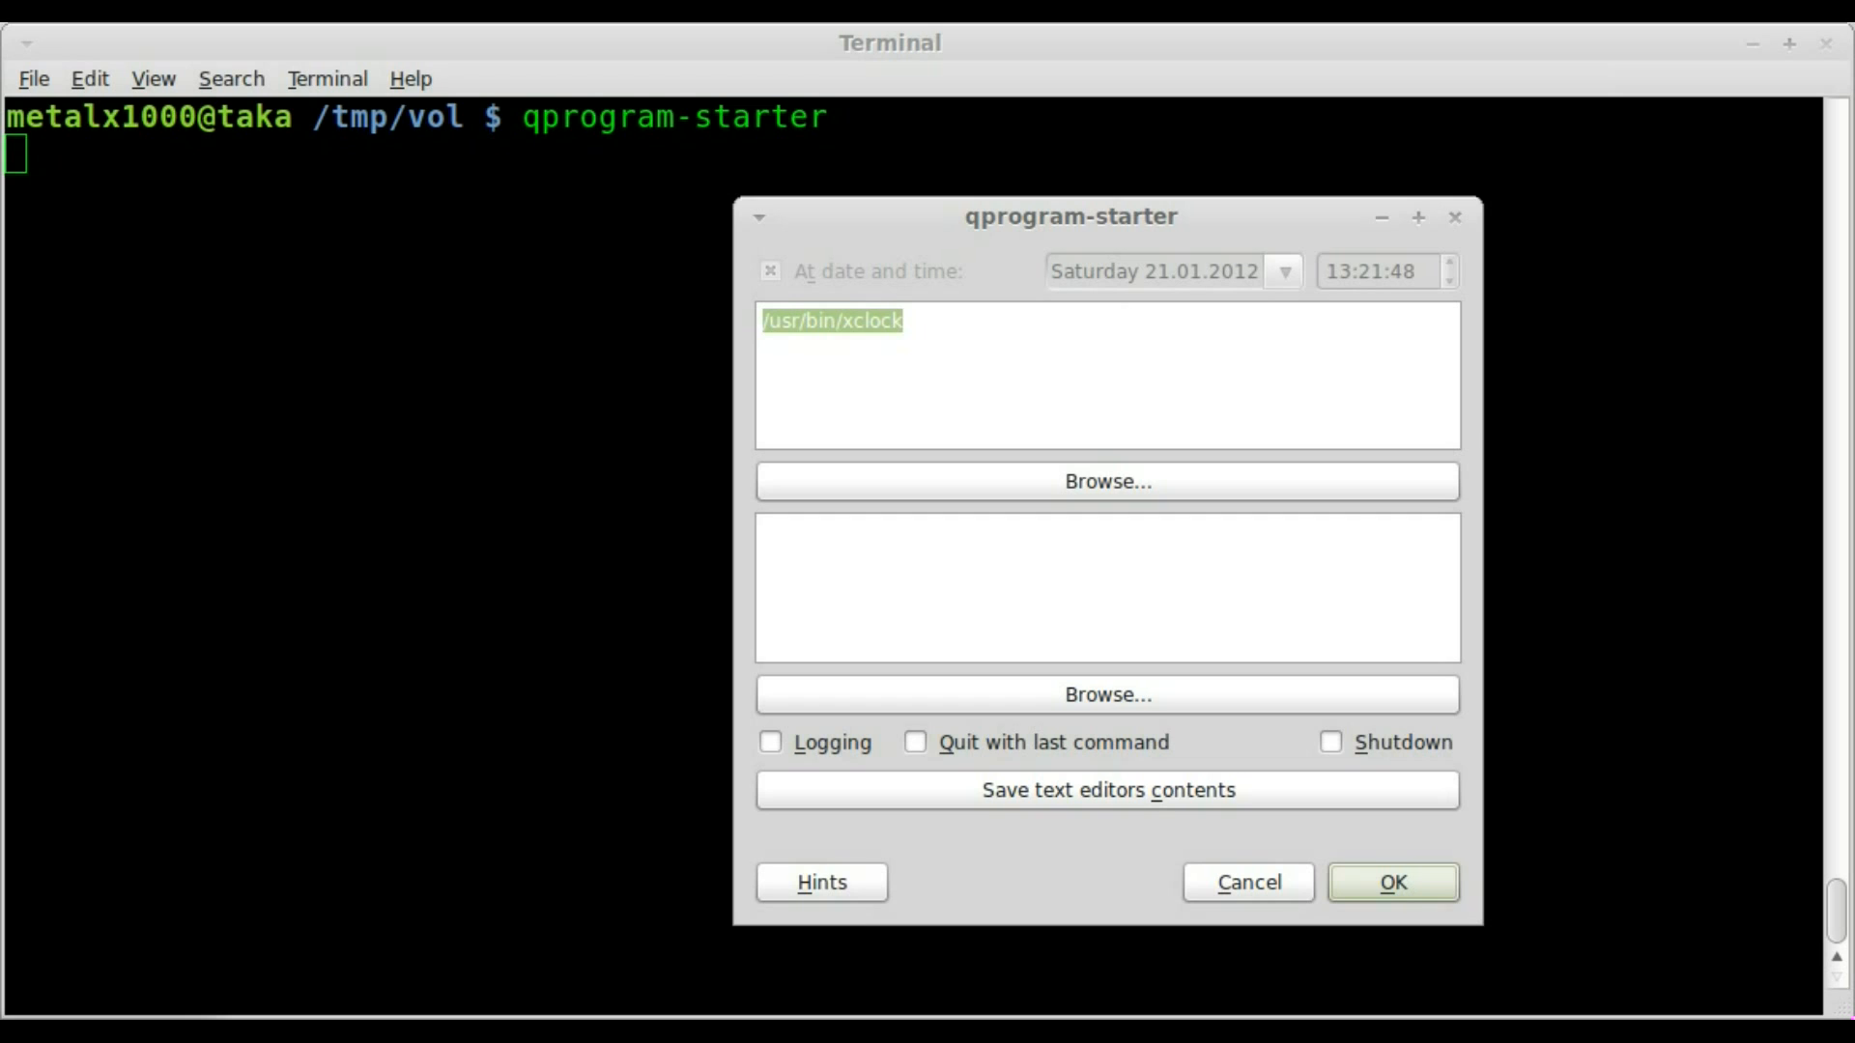
left_click(1392, 882)
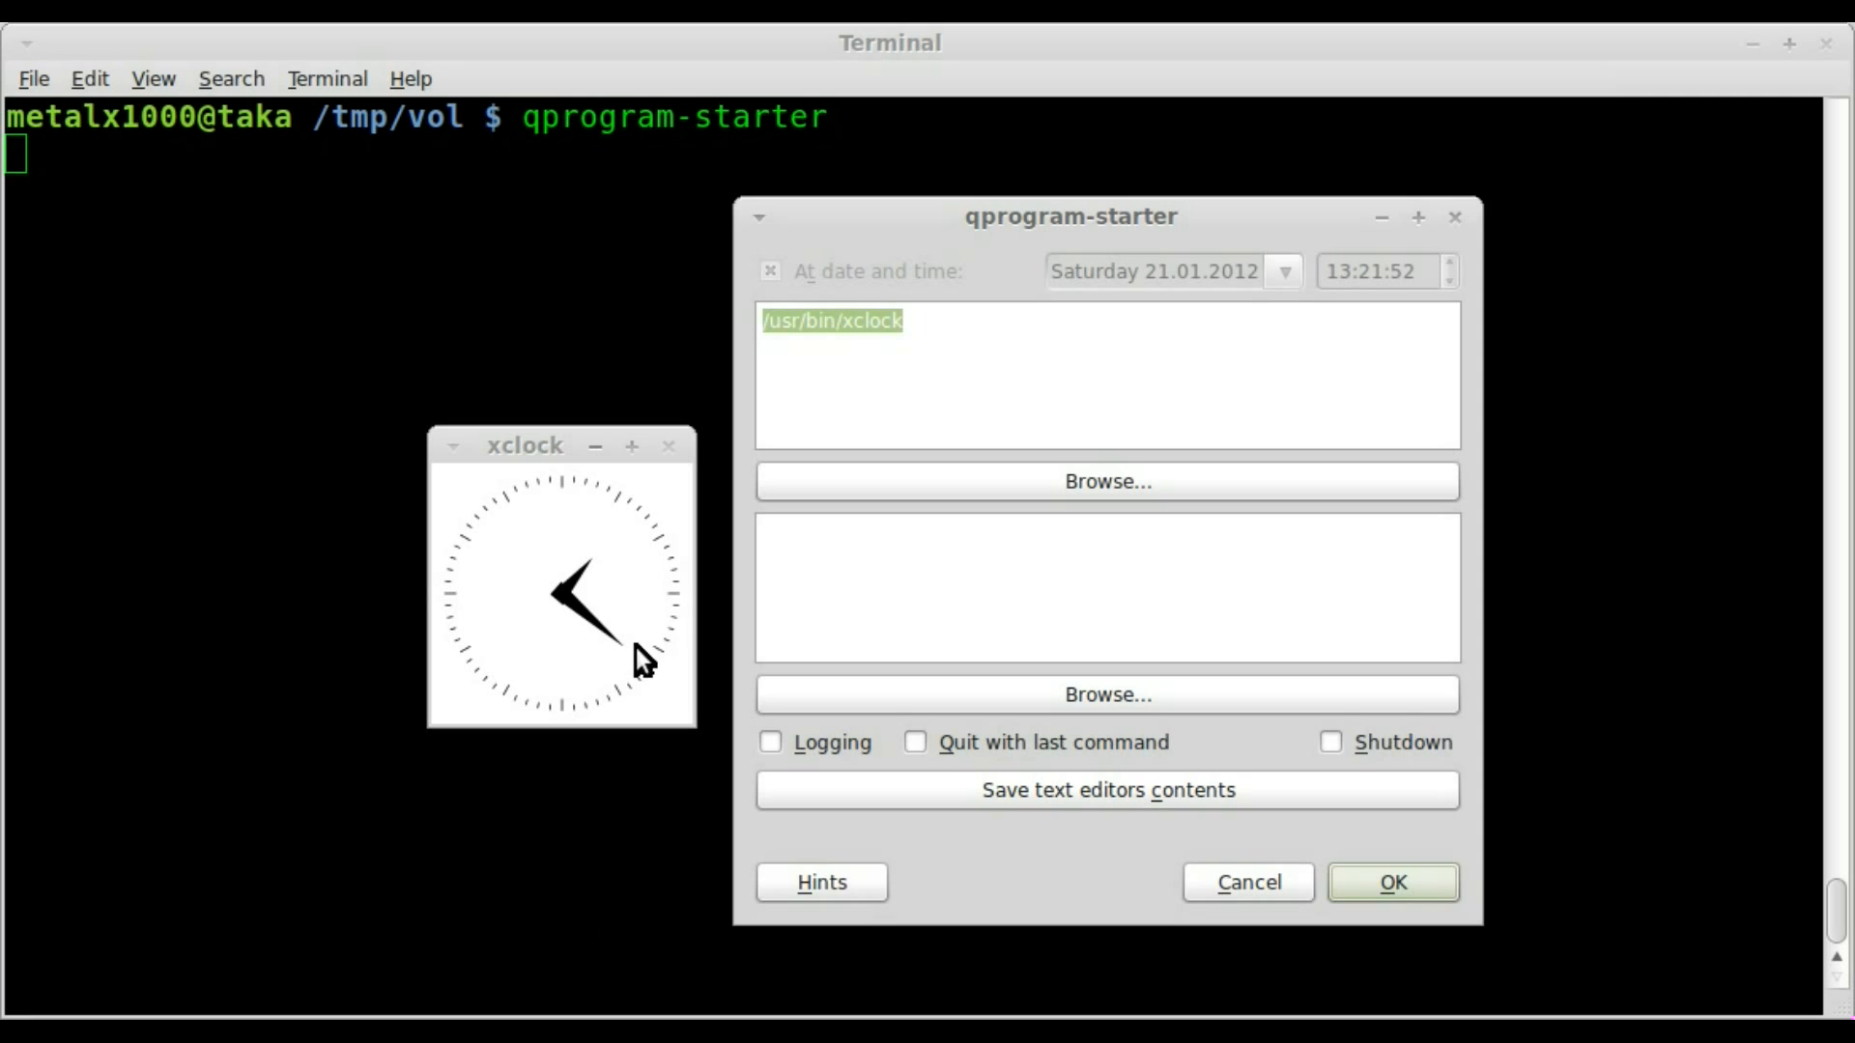
mouse_move(686, 420)
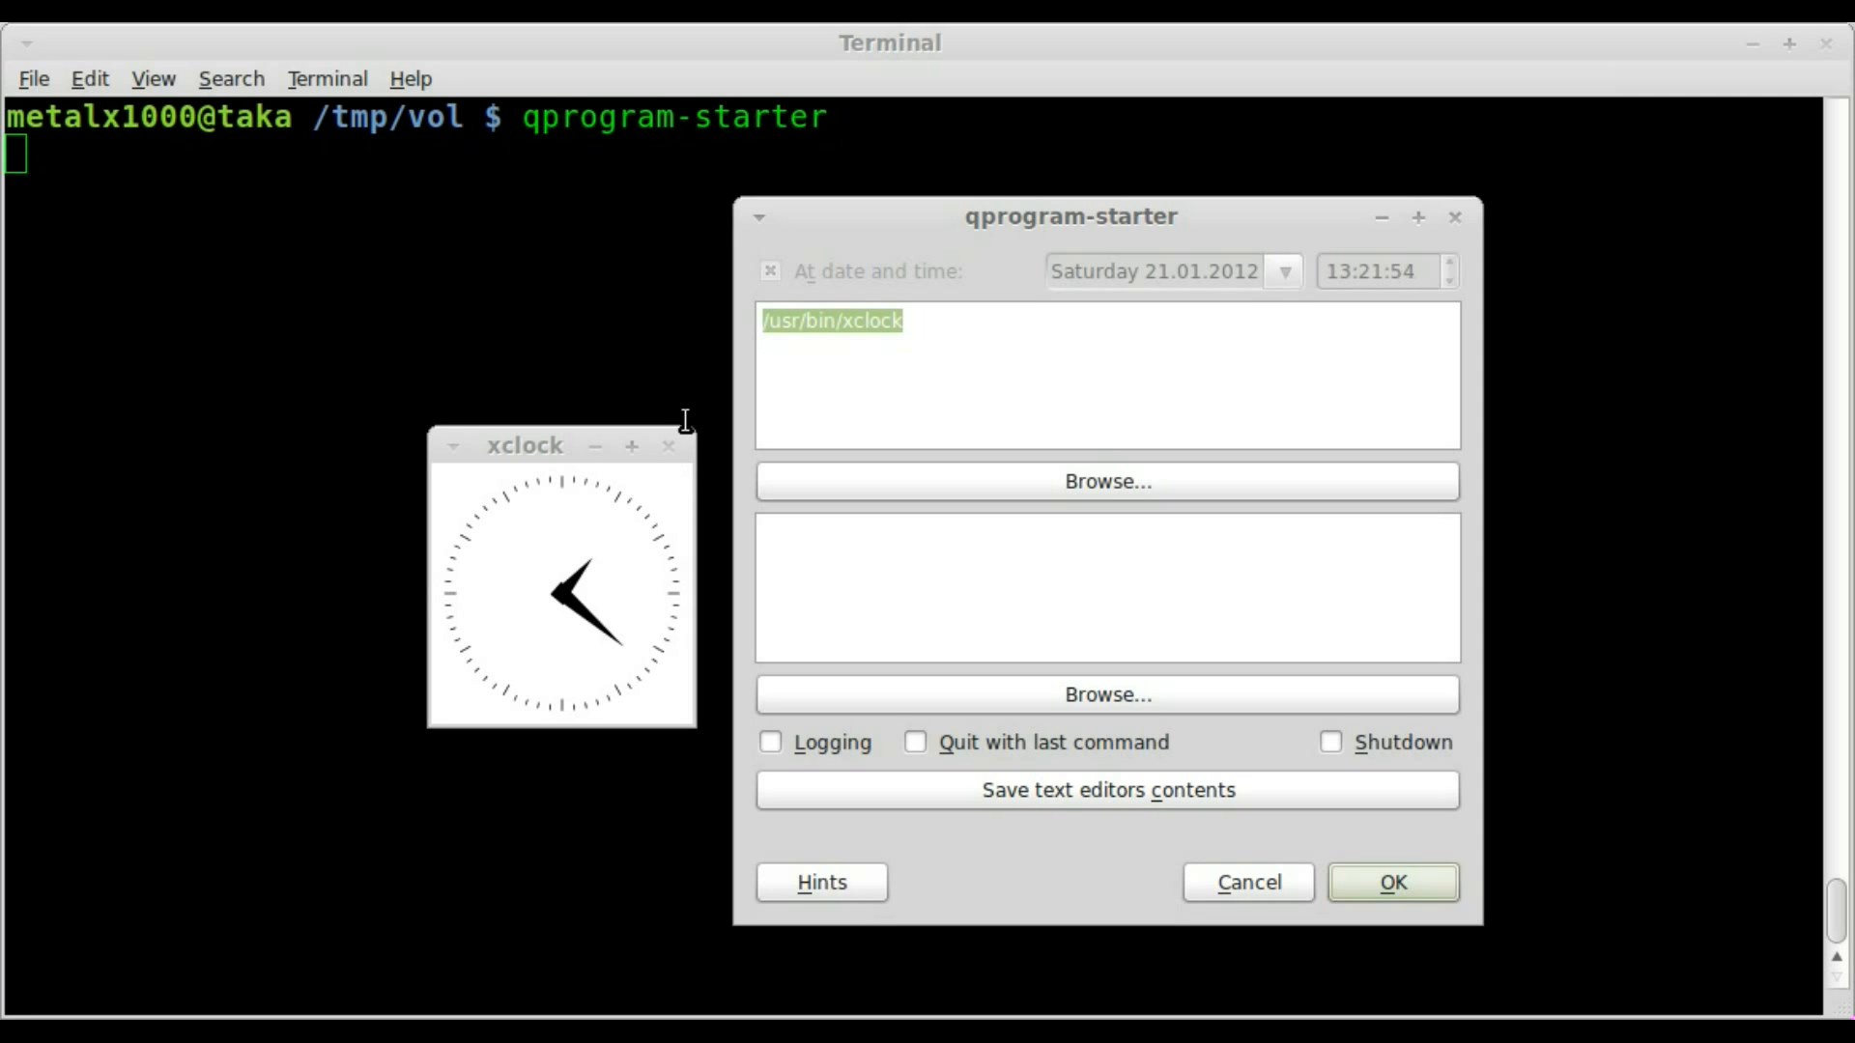
Step: Close the launched xclock window and dismiss the 'process 1 finished!' notice
left_click(1391, 882)
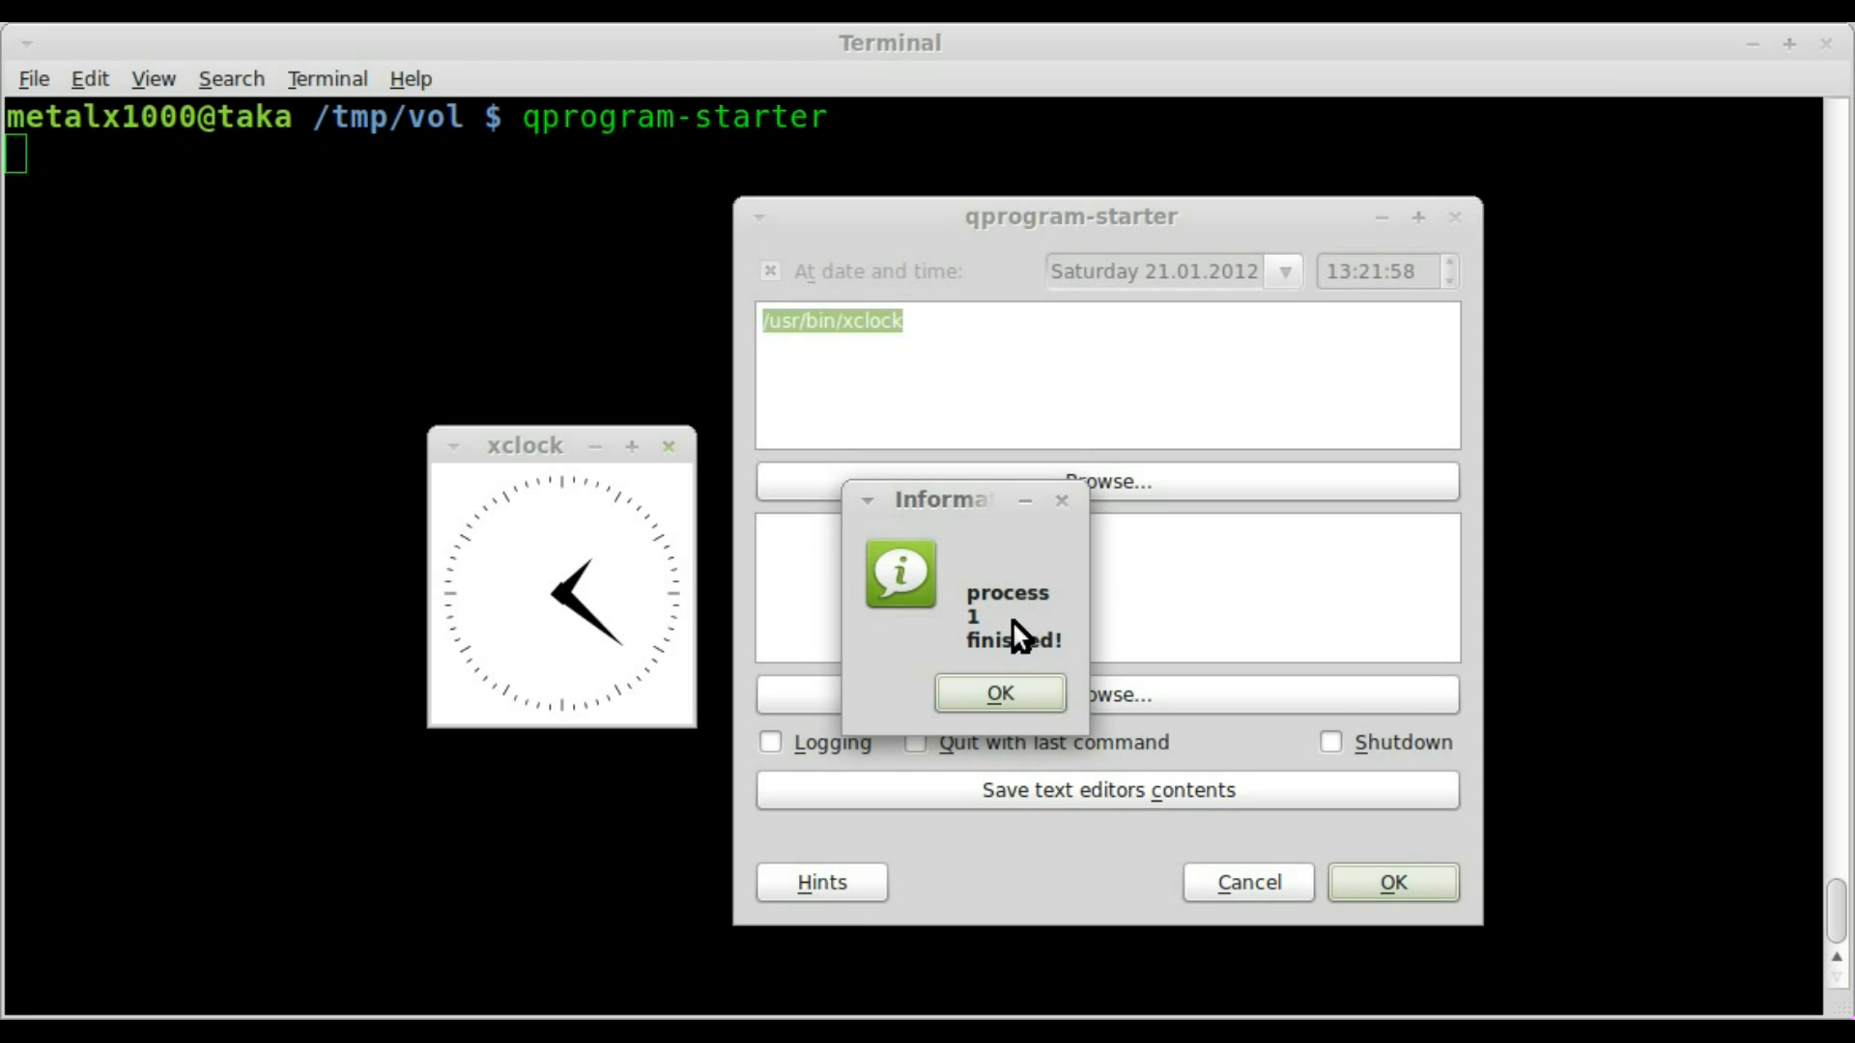
left_click(998, 692)
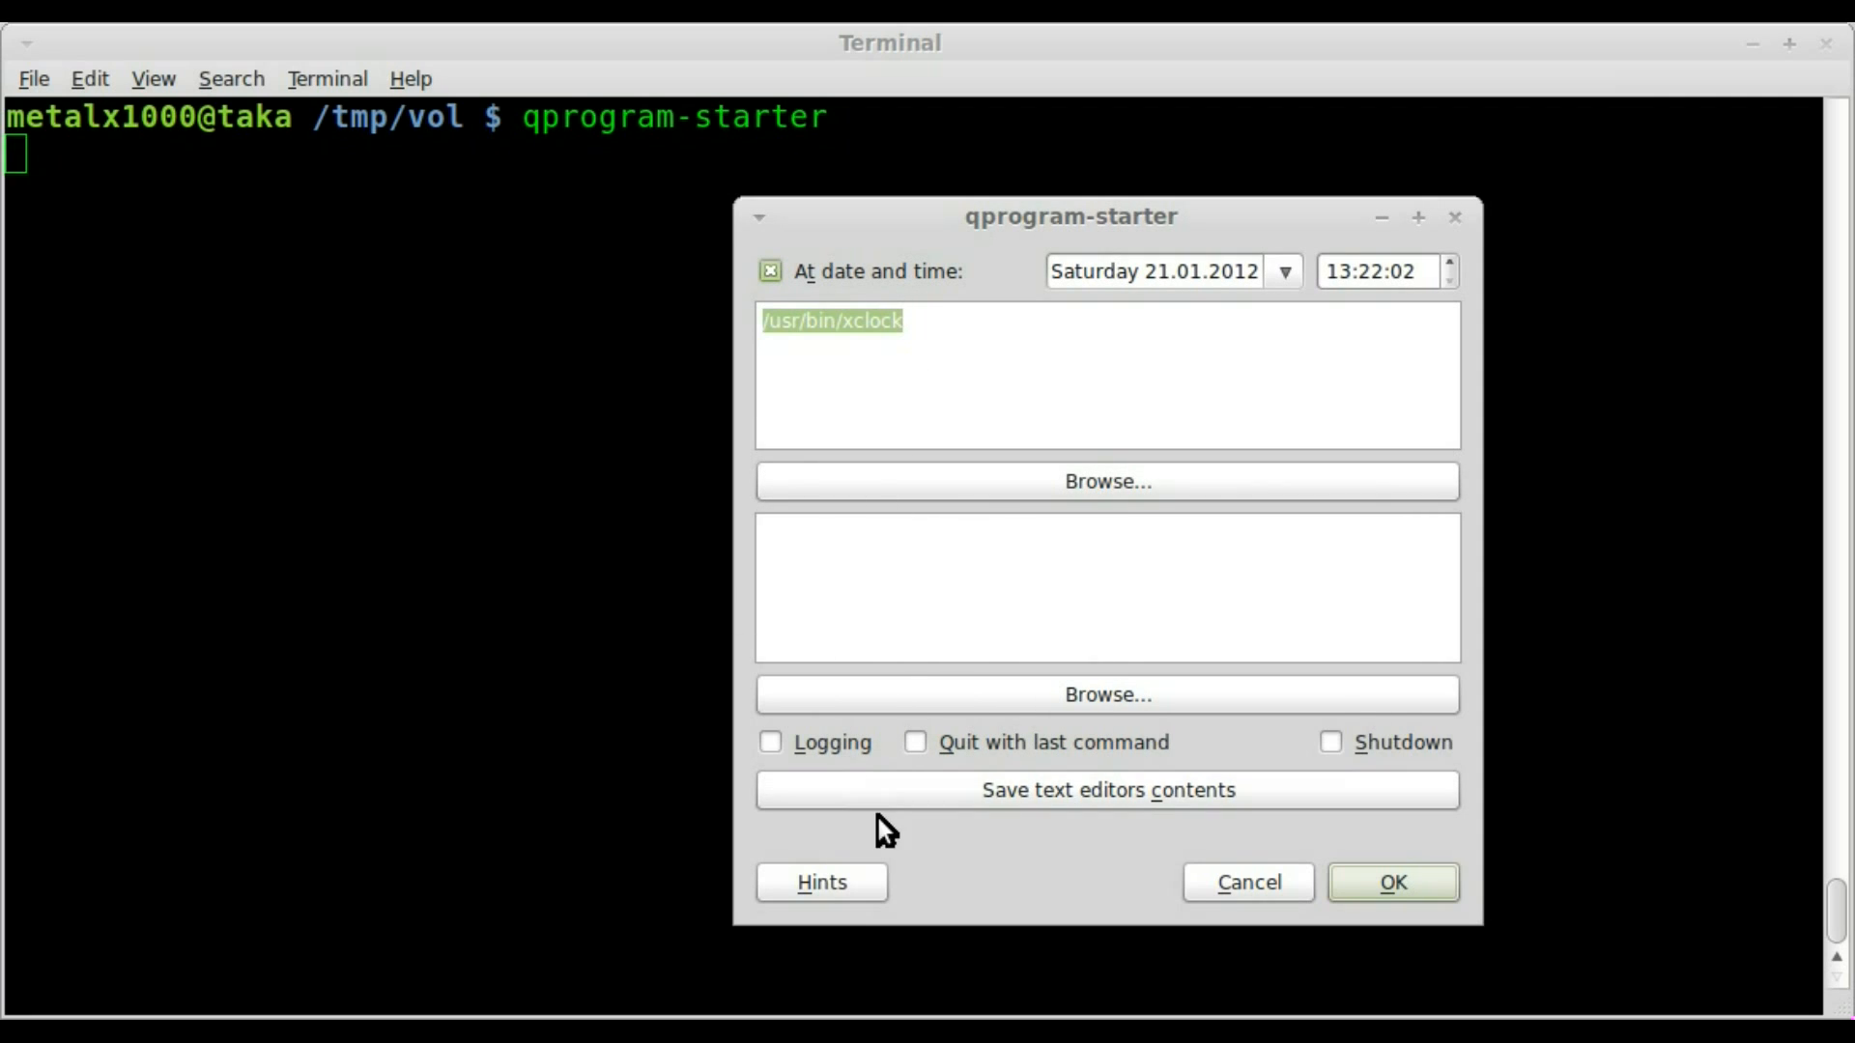
mouse_move(858, 885)
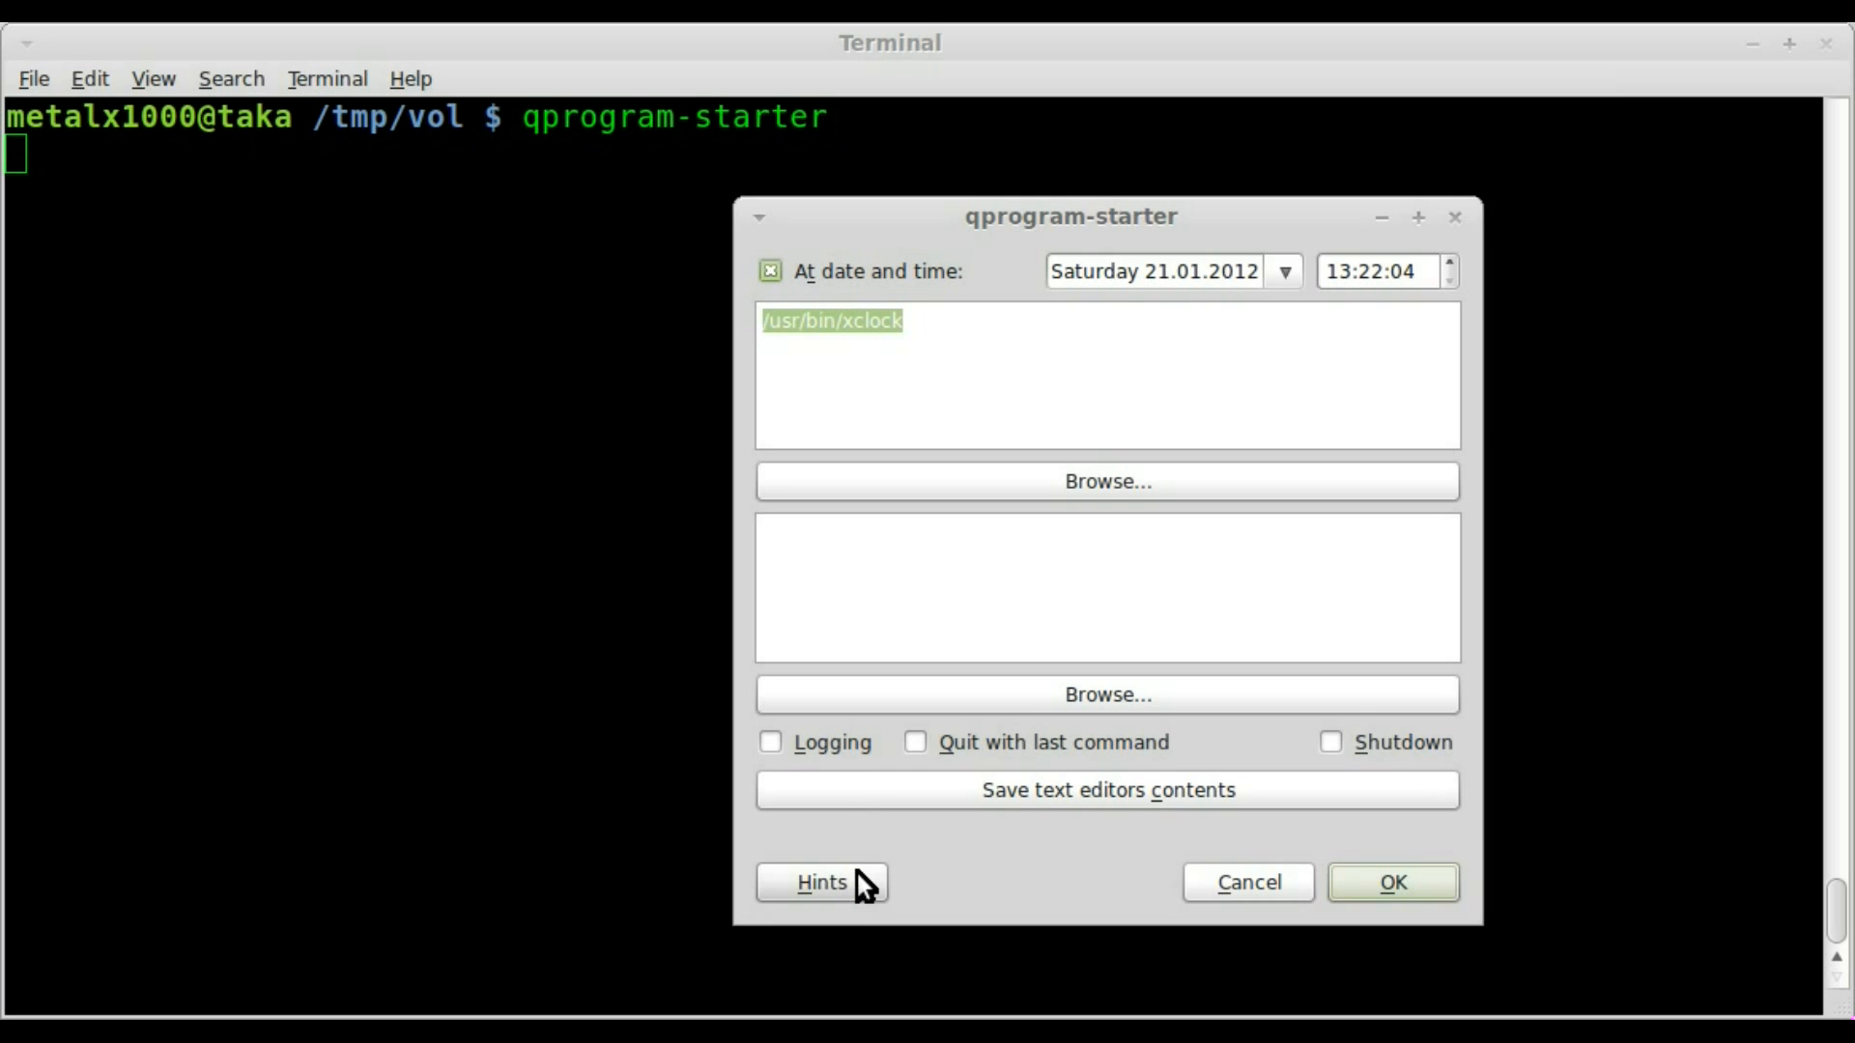
left_click(821, 882)
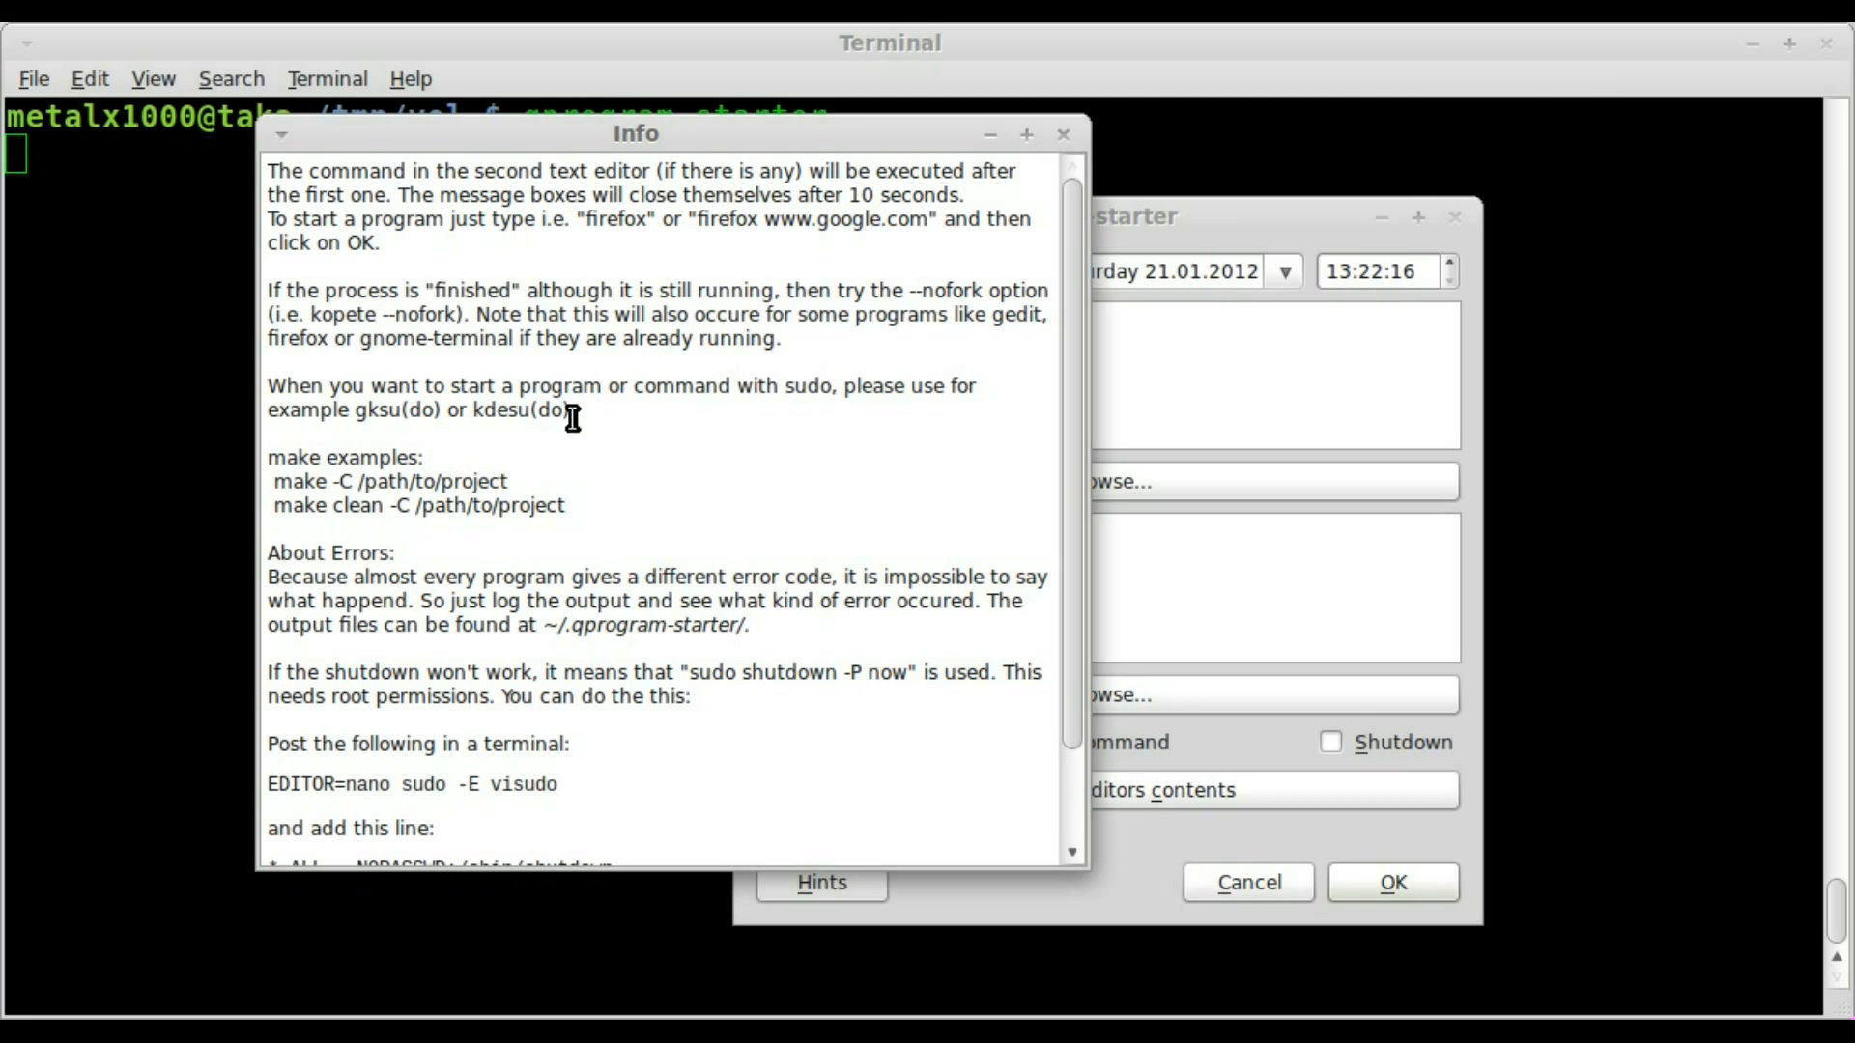
mouse_move(639, 436)
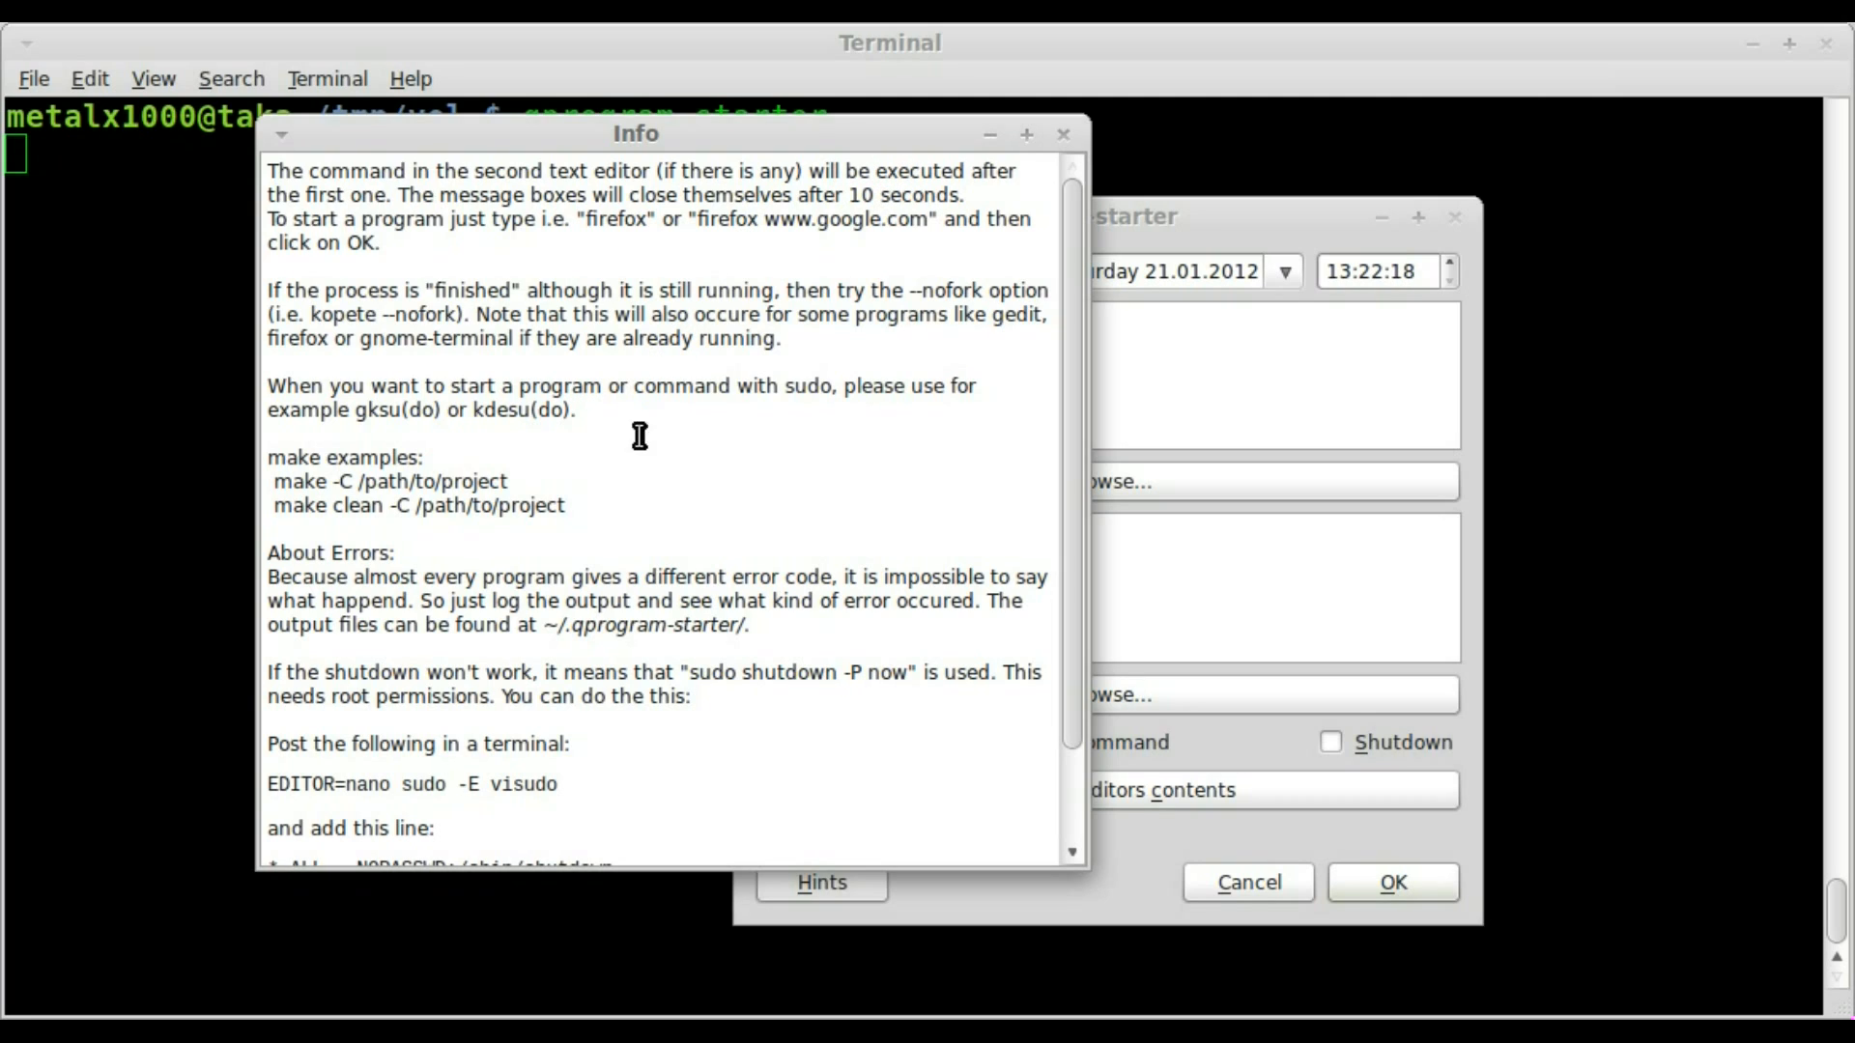
scroll("down", 3)
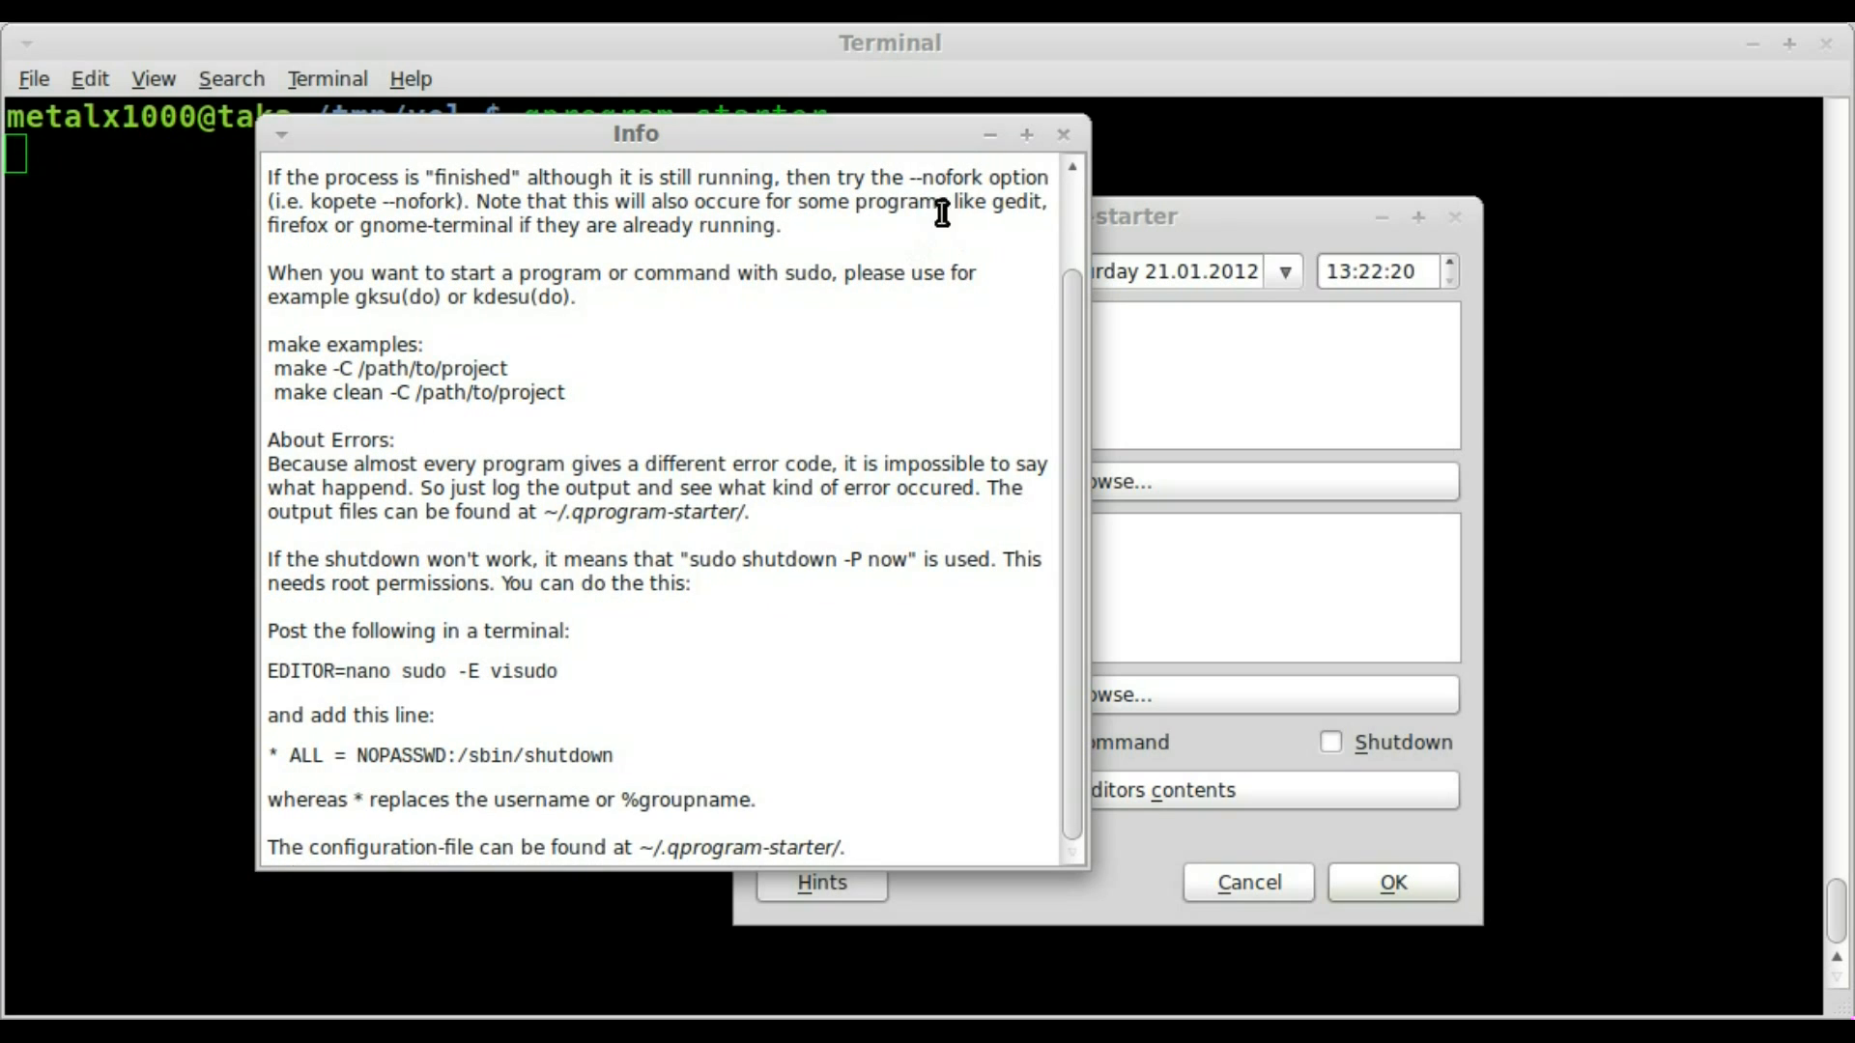
left_click(1060, 134)
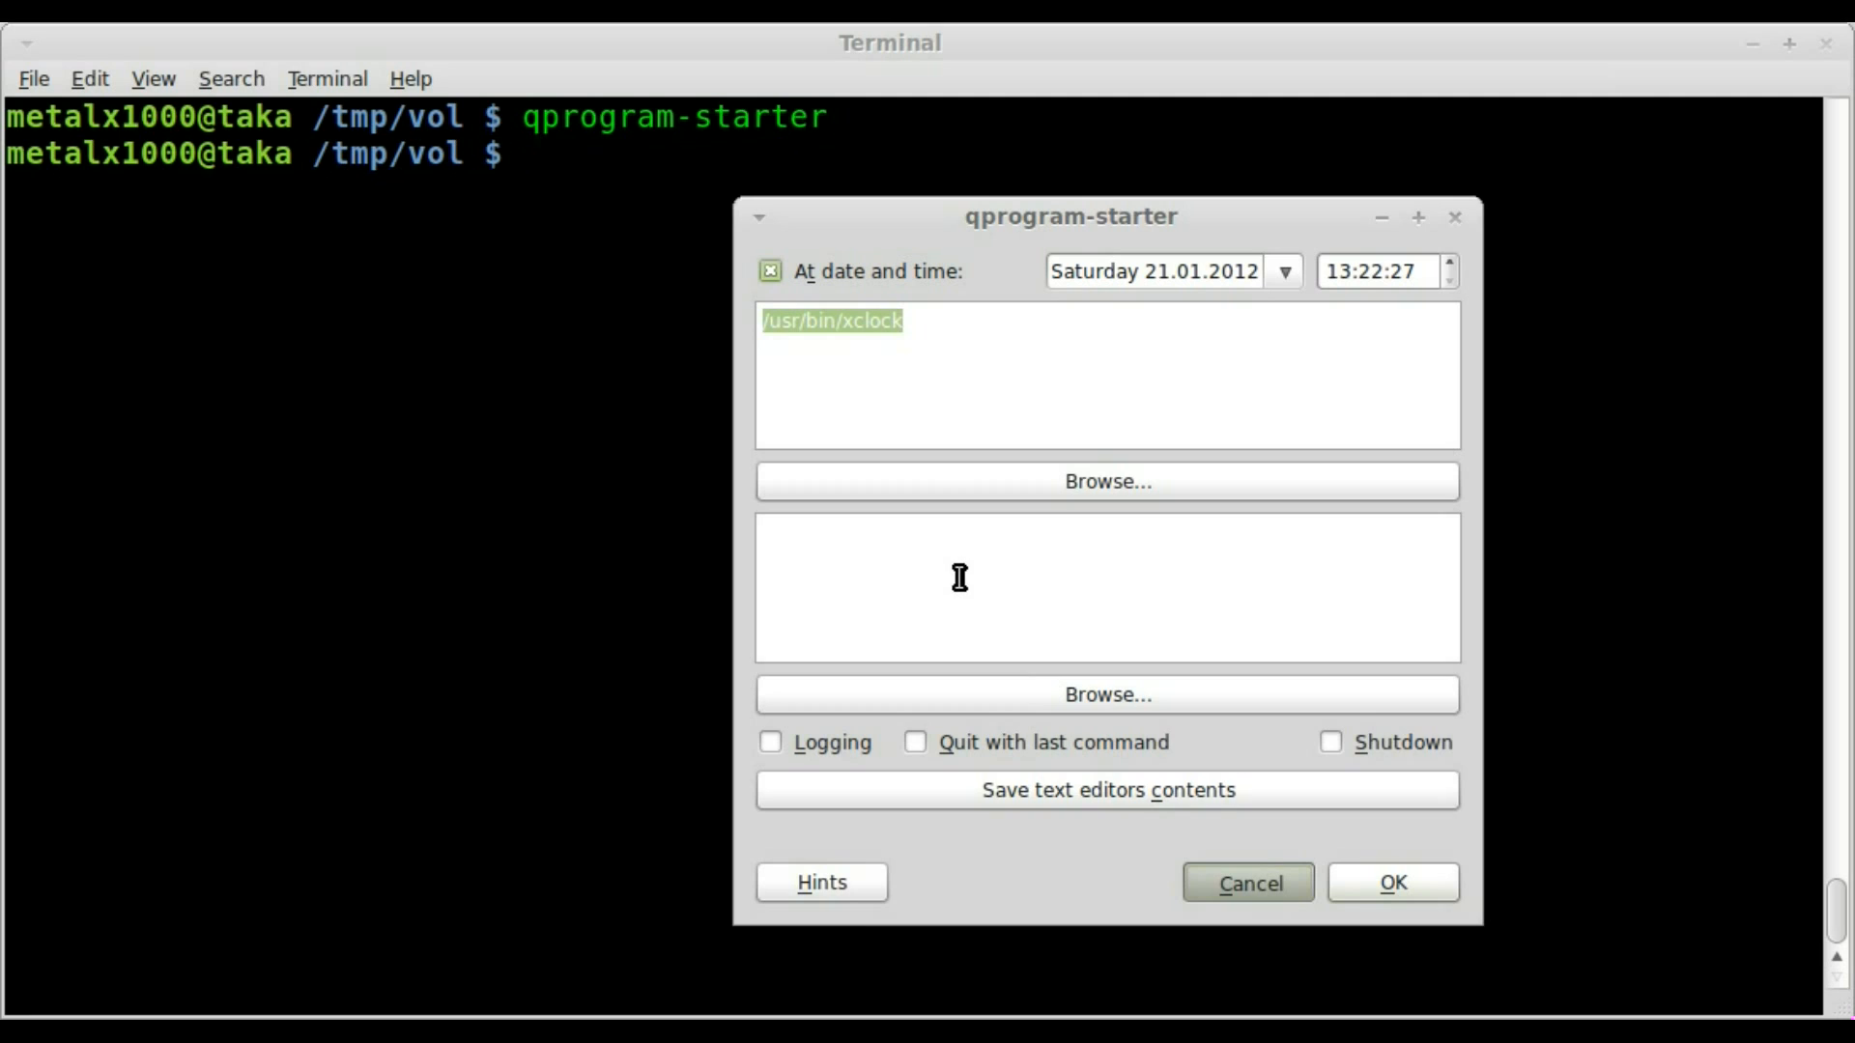
mouse_move(934, 556)
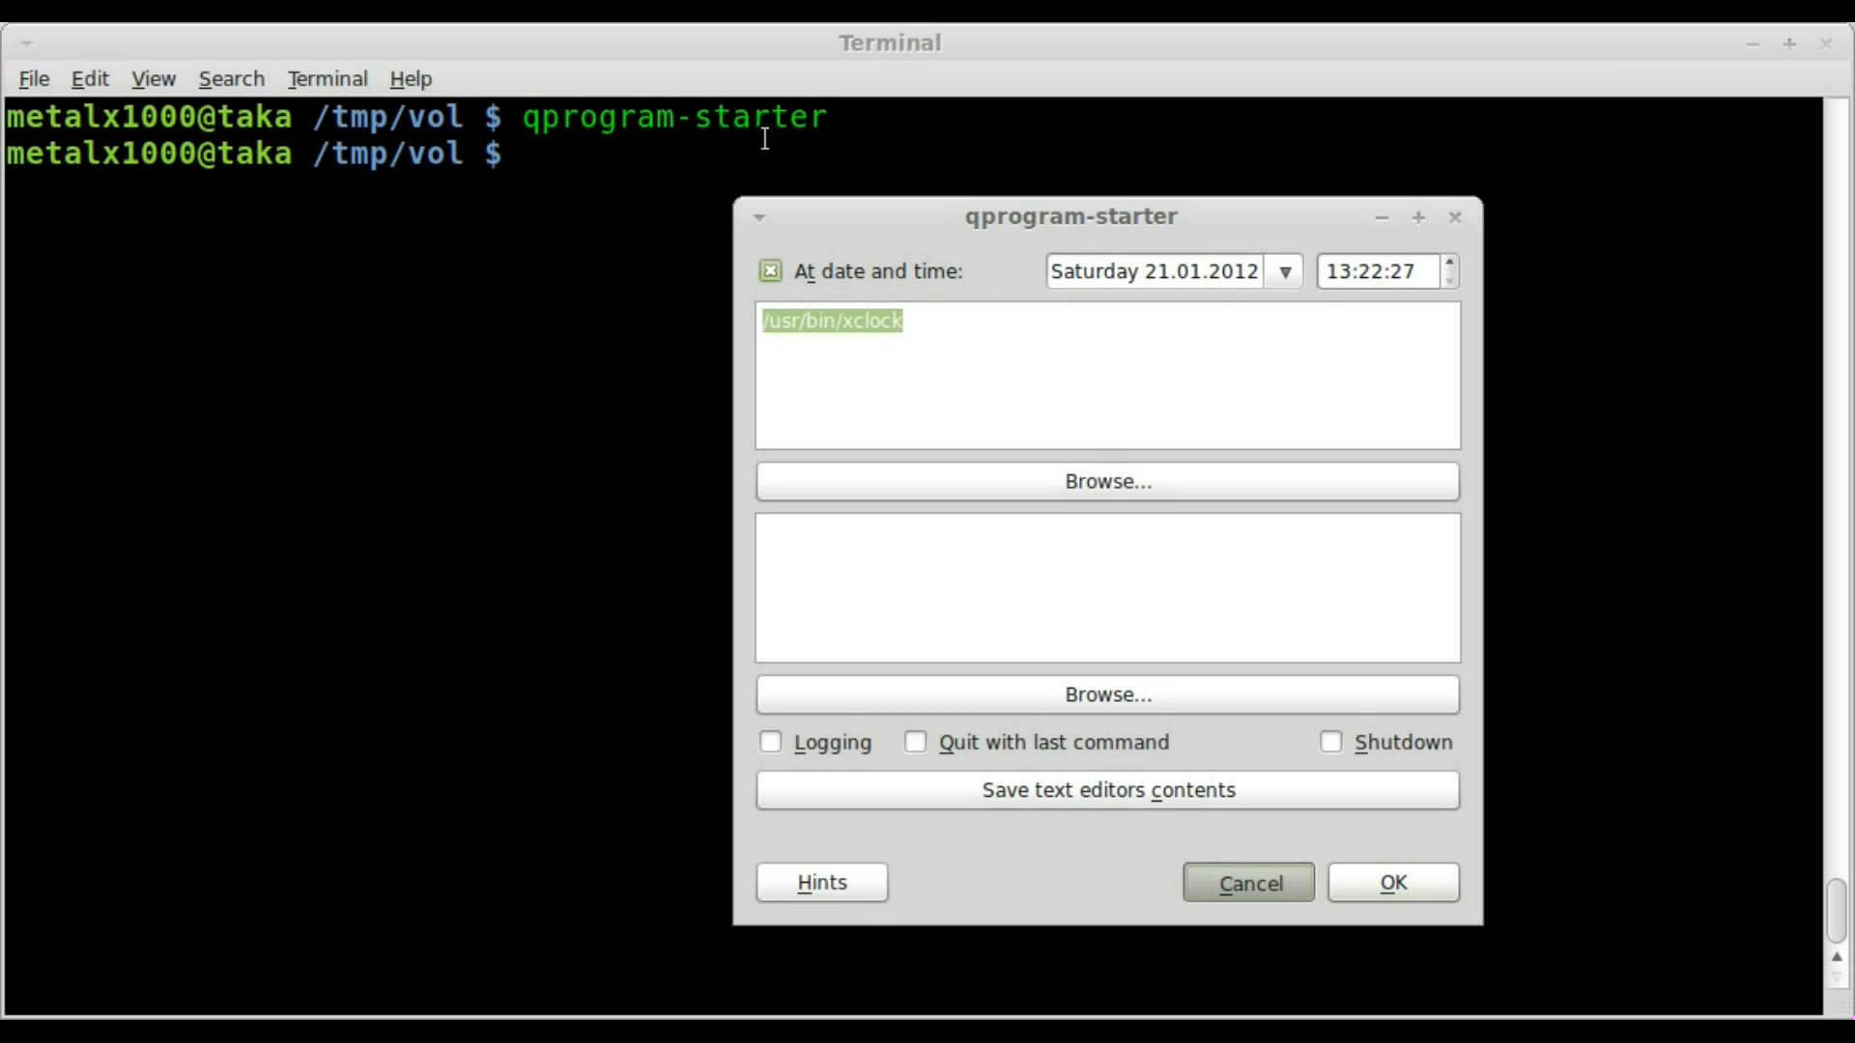
mouse_move(998, 274)
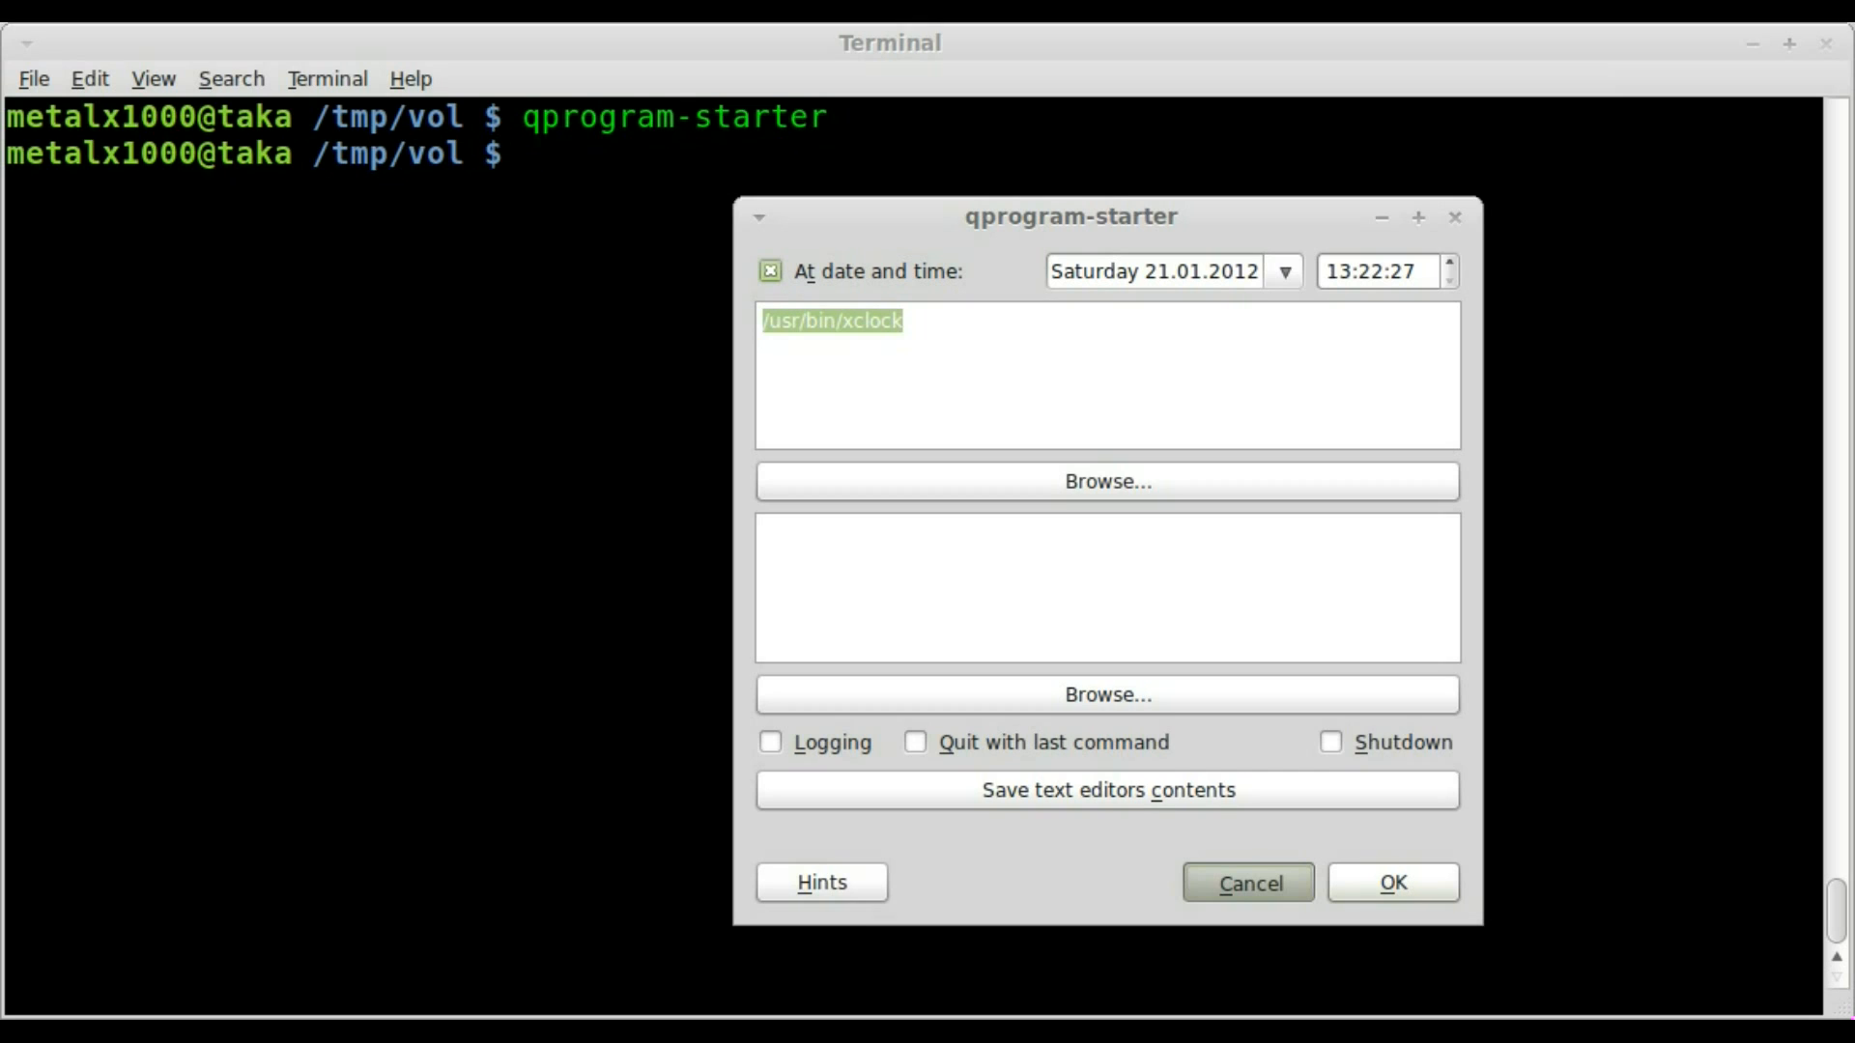
mouse_move(882, 319)
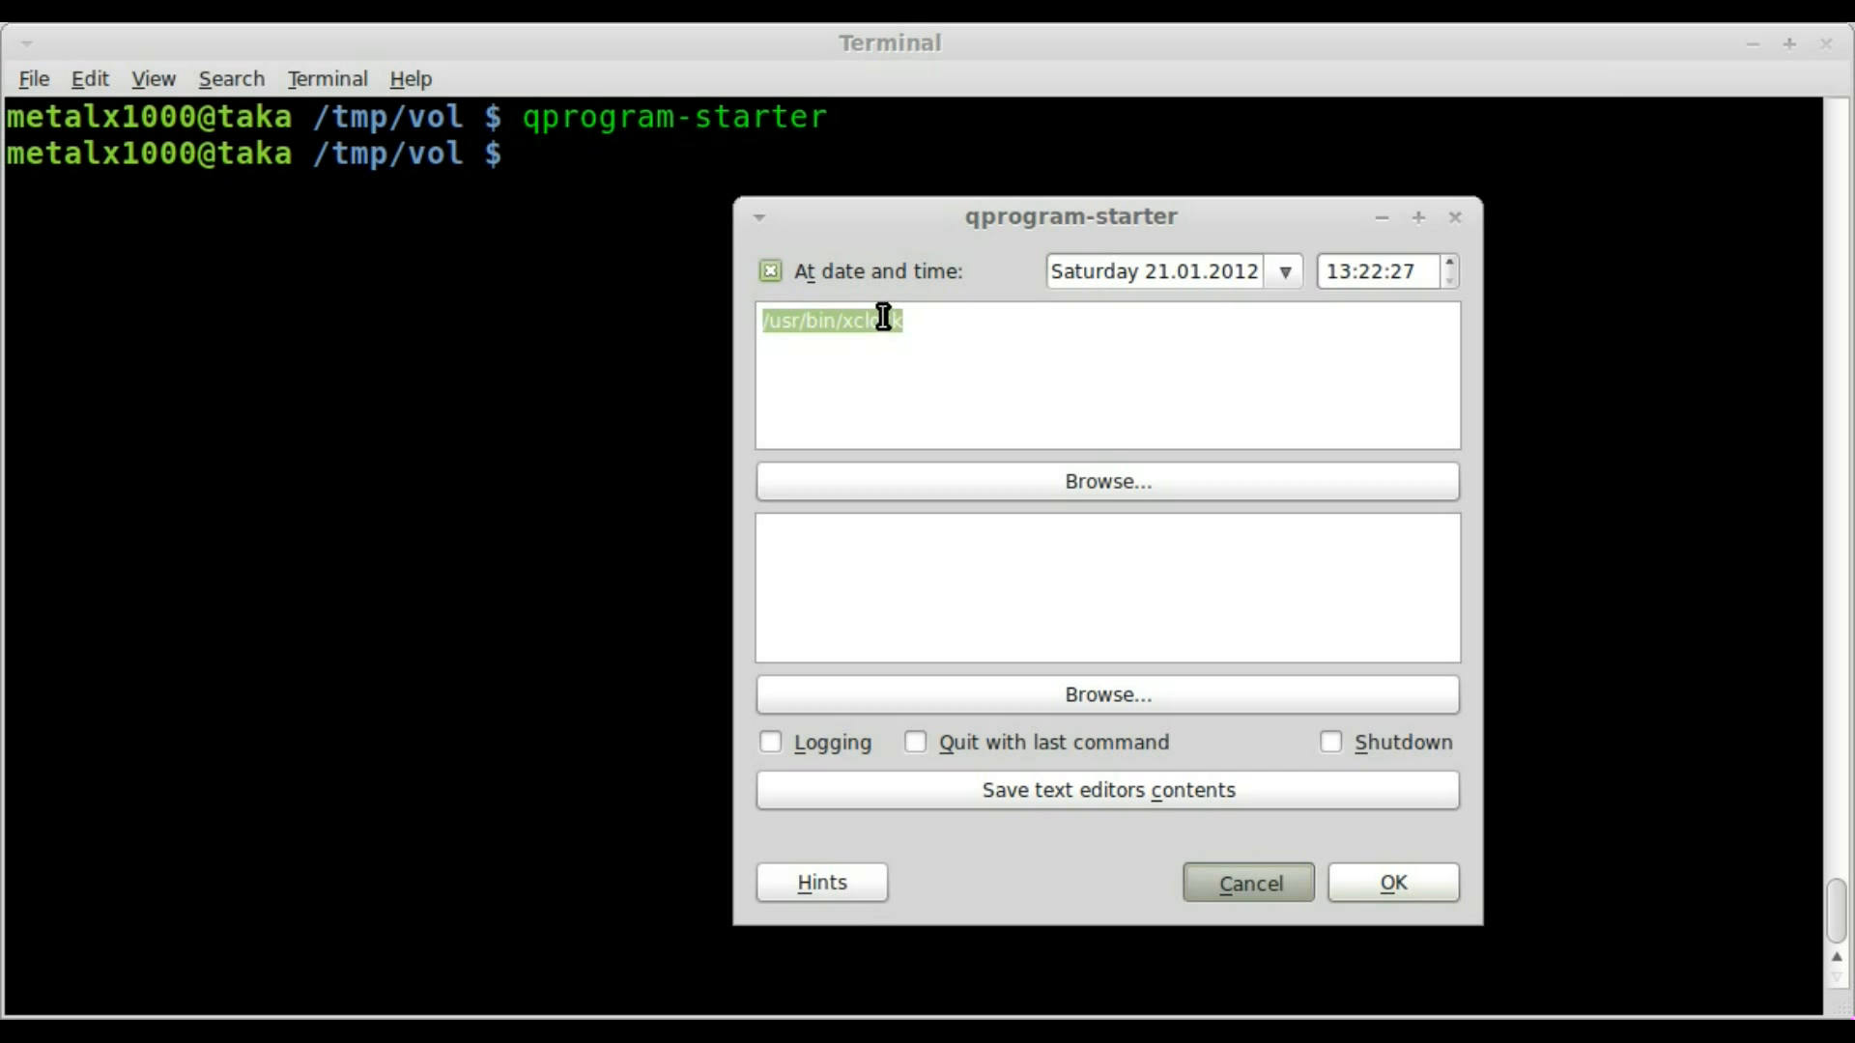